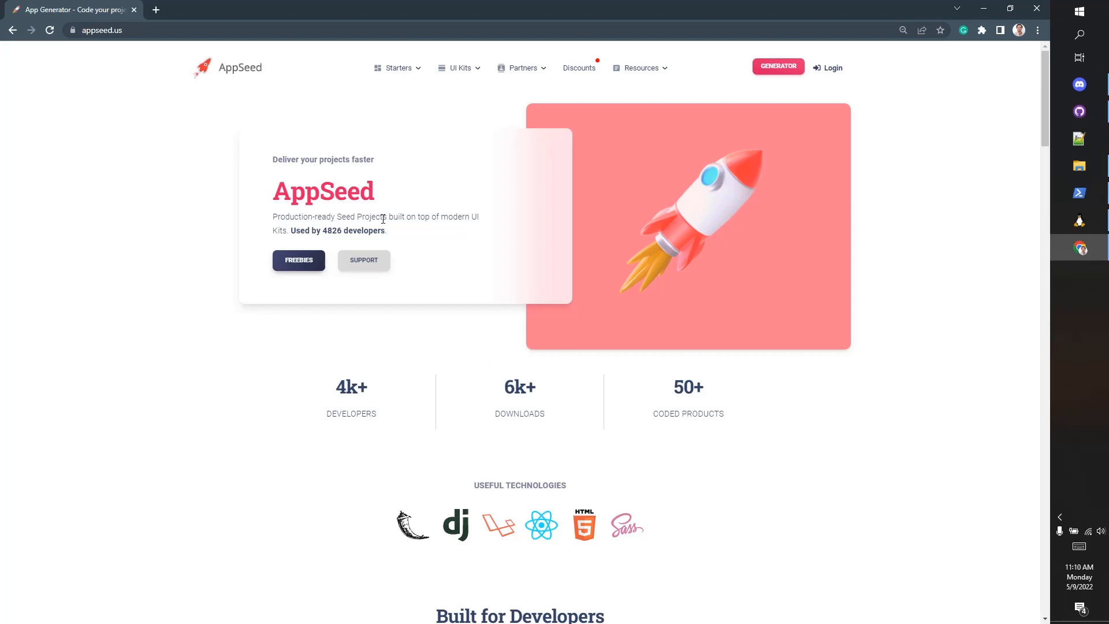
{"action": "mouse_move", "coordinate": [920, 148]}
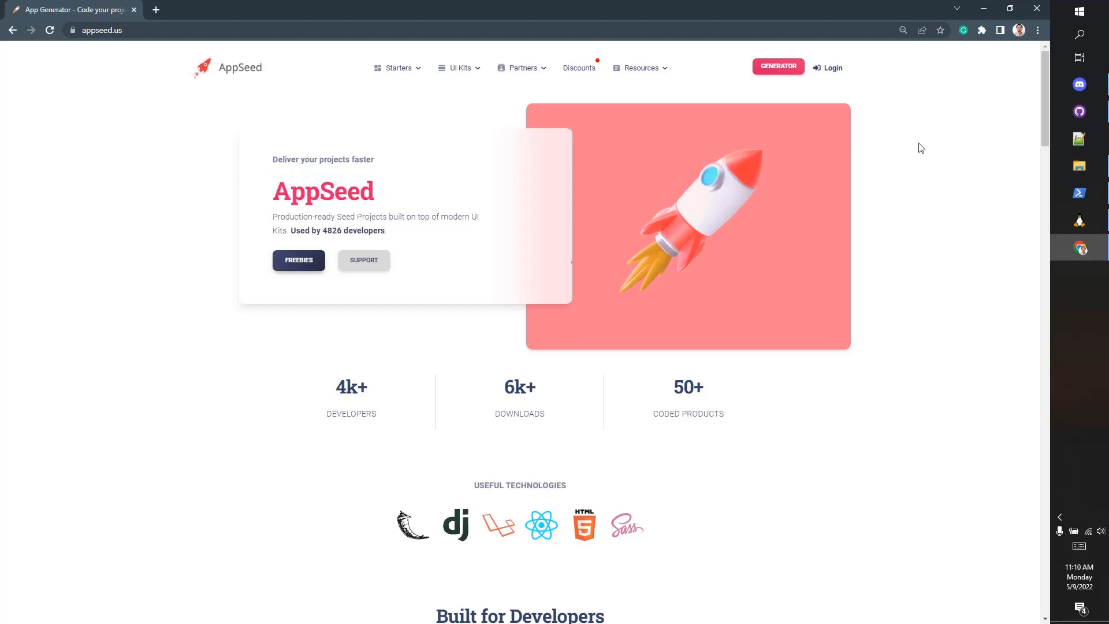
- Open the GENERATOR page and scroll down to the Choose Design section
{"action": "left_click", "coordinate": [776, 67]}
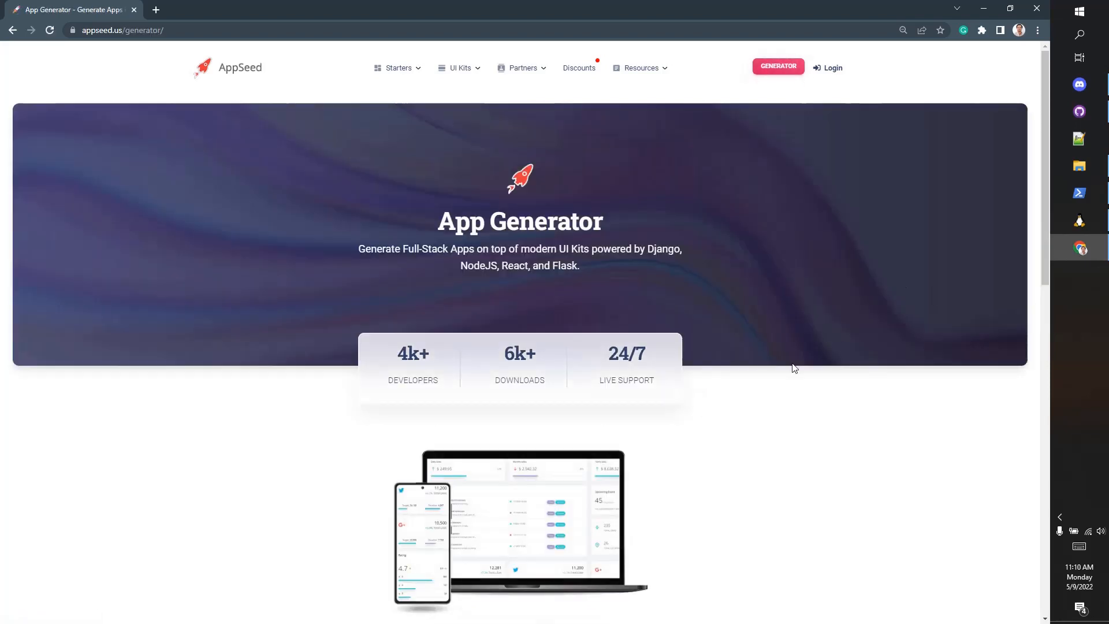
{"action": "mouse_move", "coordinate": [799, 363]}
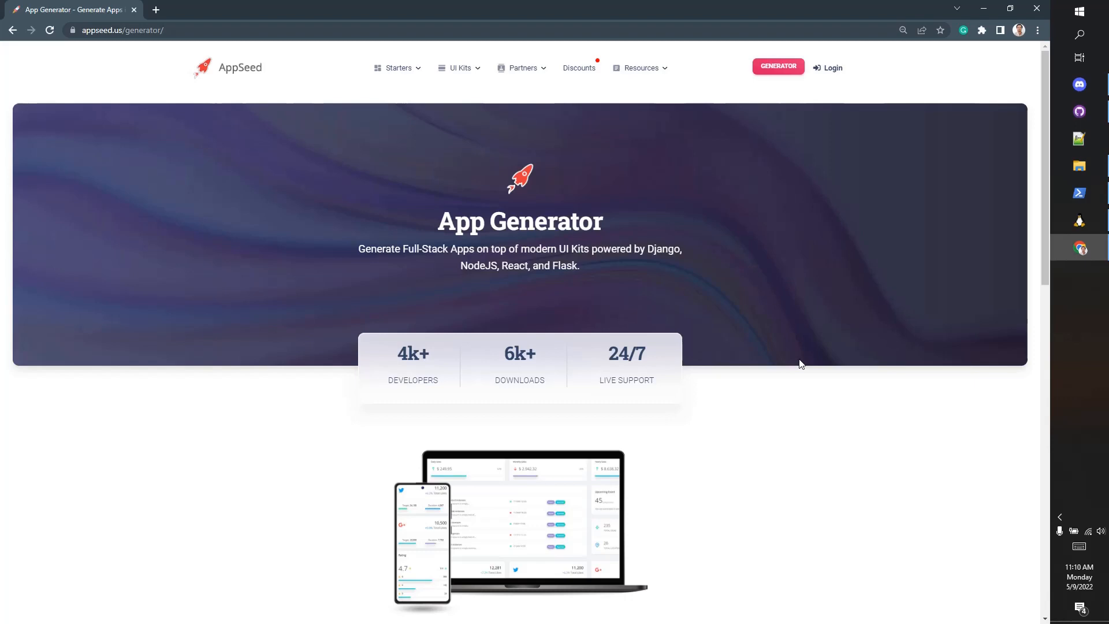
{"action": "mouse_move", "coordinate": [860, 376]}
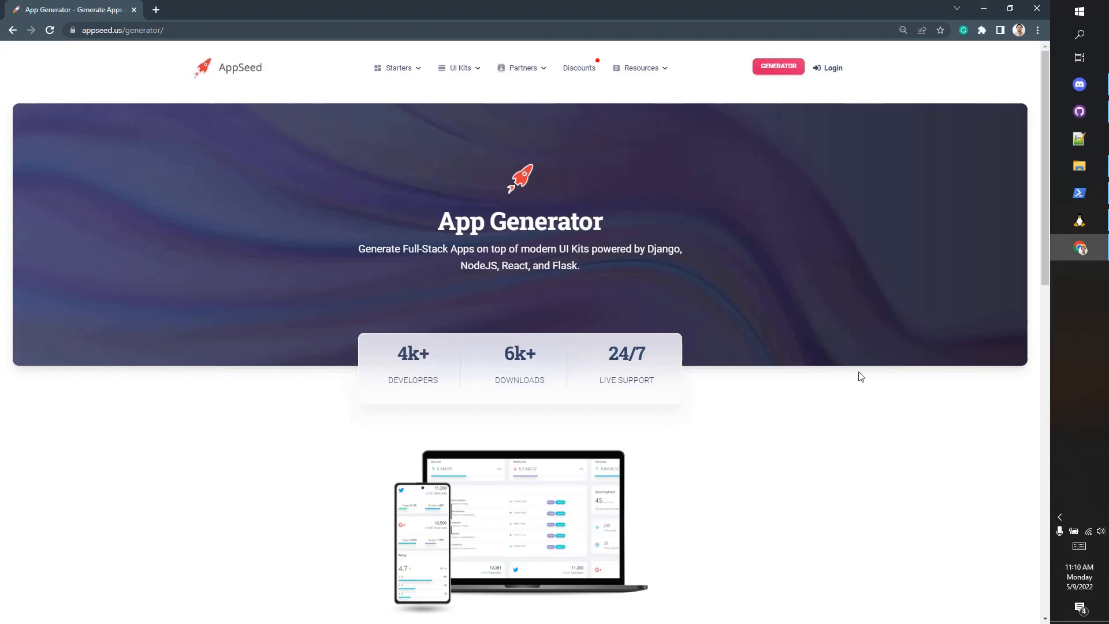
{"action": "scroll", "scroll_direction": "down", "scroll_amount": 3}
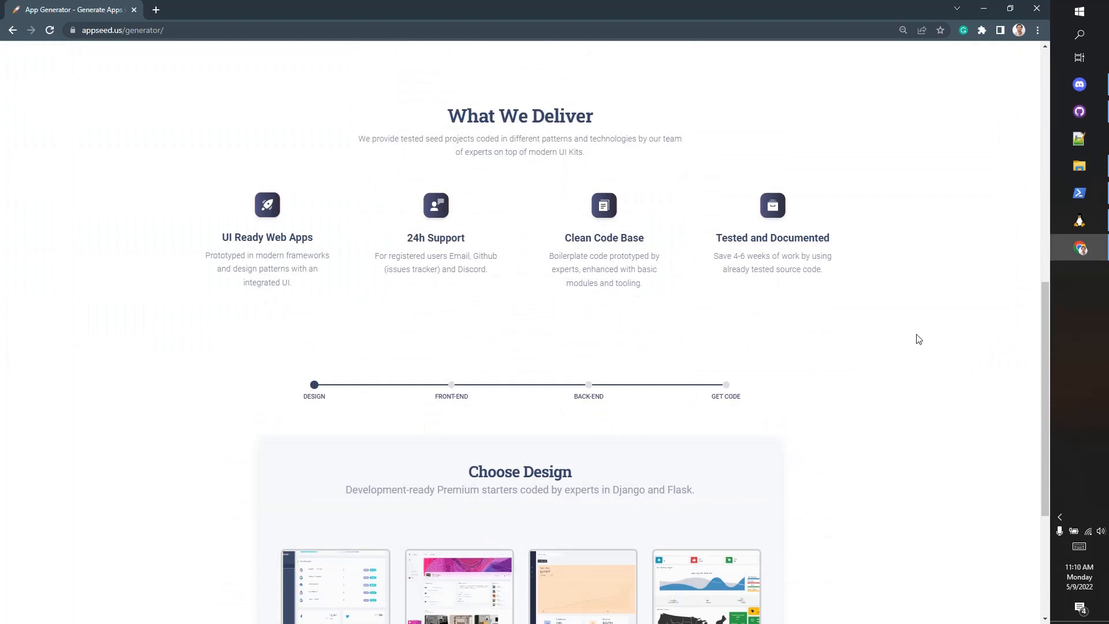
{"action": "scroll", "scroll_direction": "down", "scroll_amount": 3}
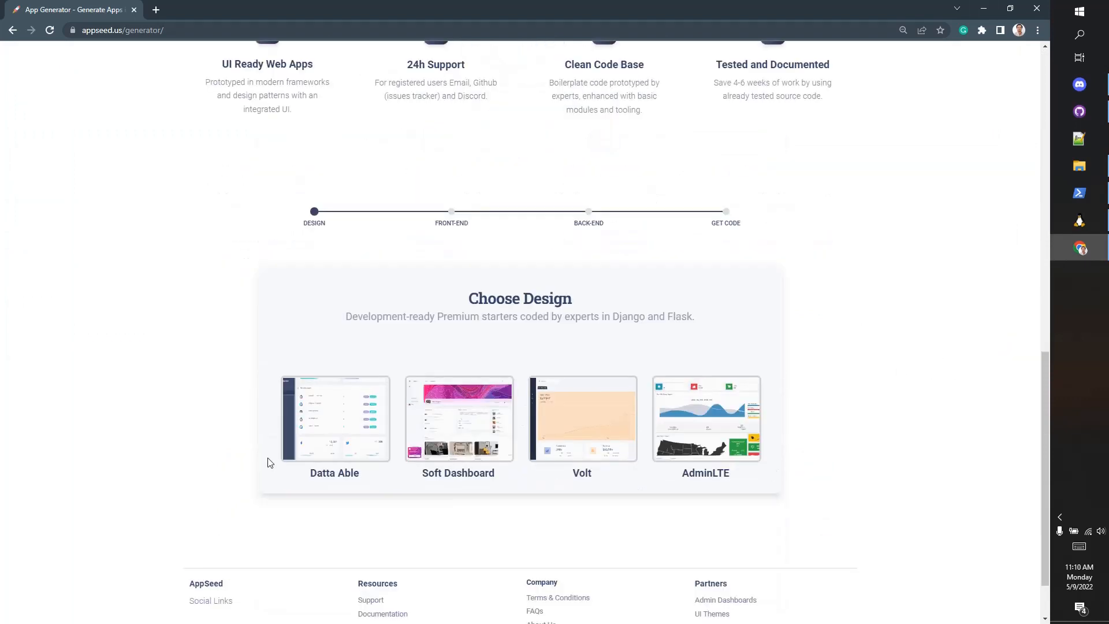
{"action": "mouse_move", "coordinate": [845, 399]}
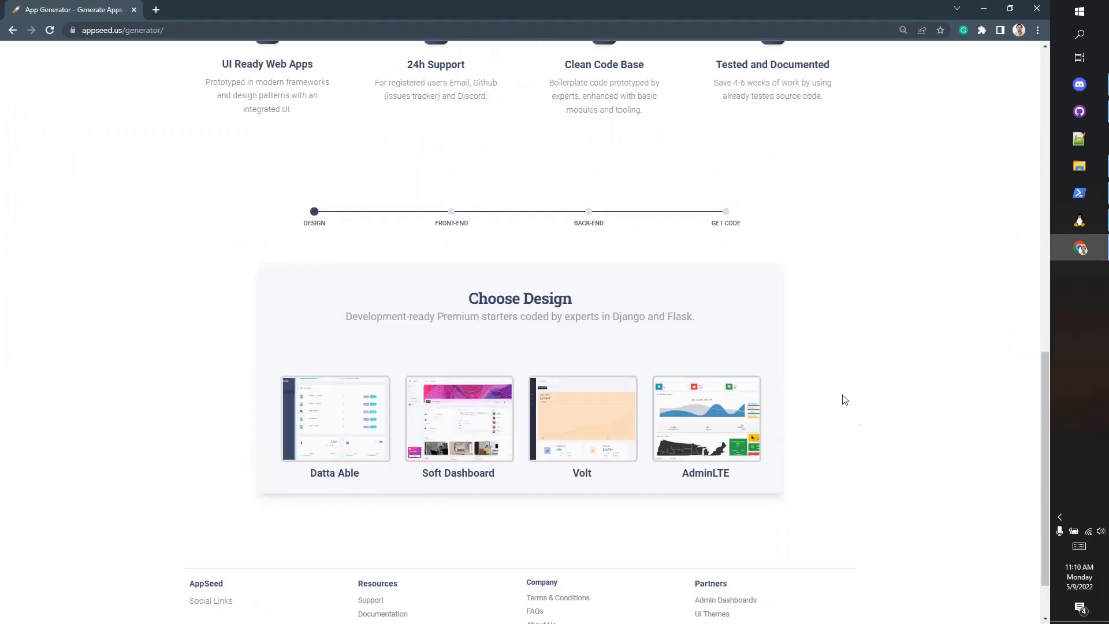
{"action": "left_click", "coordinate": [705, 418]}
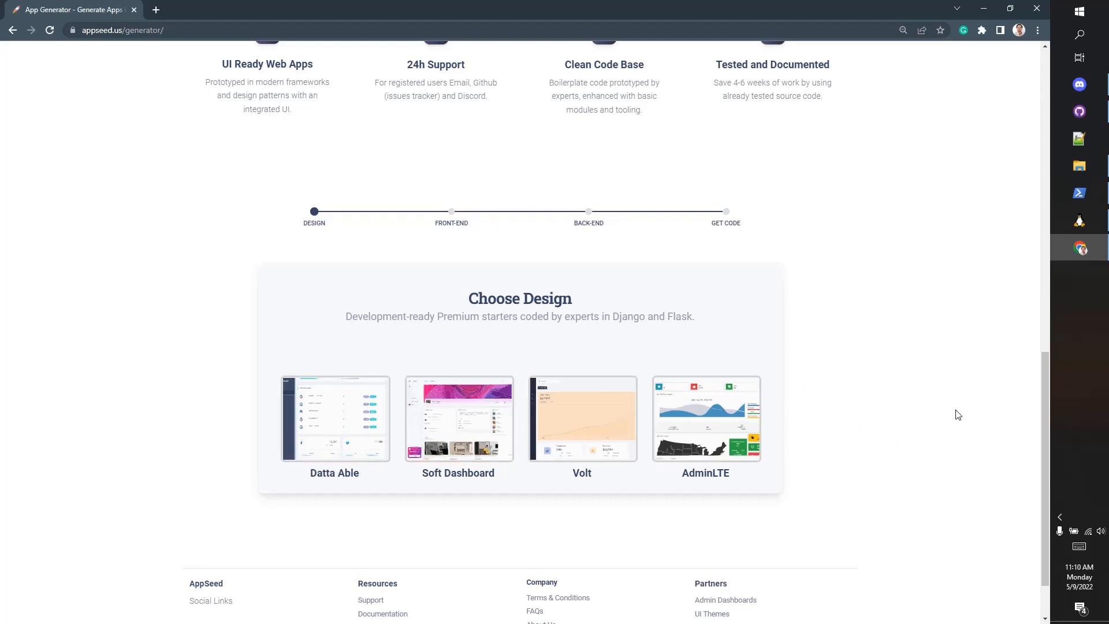
- Choose the Datta Able design and select Flask as its backend
{"action": "left_click", "coordinate": [334, 418]}
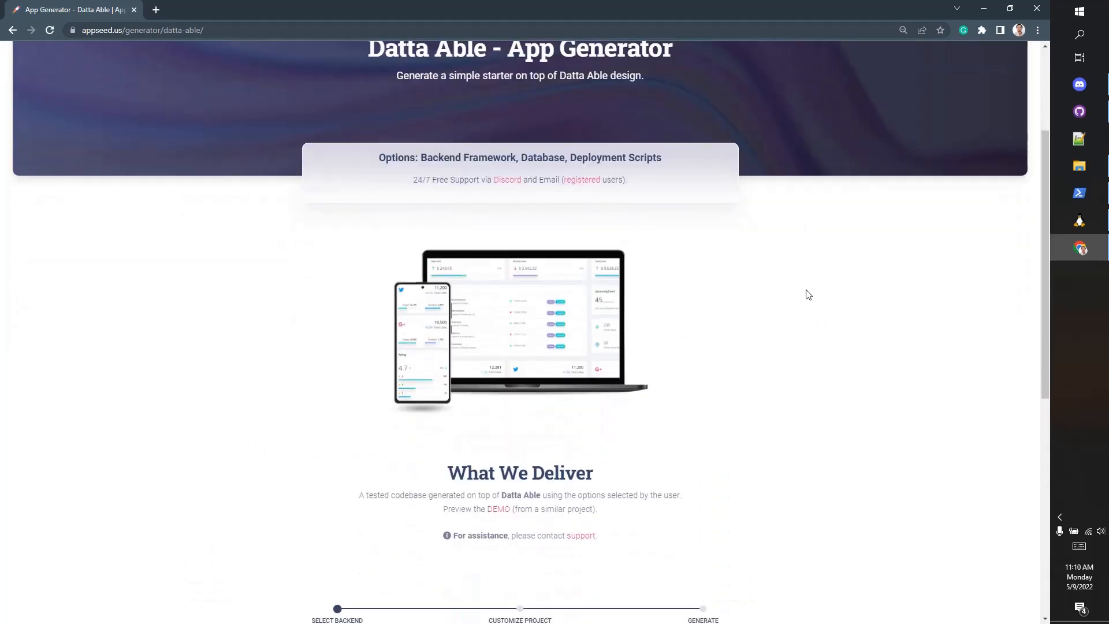
{"action": "scroll", "scroll_direction": "down", "scroll_amount": 3}
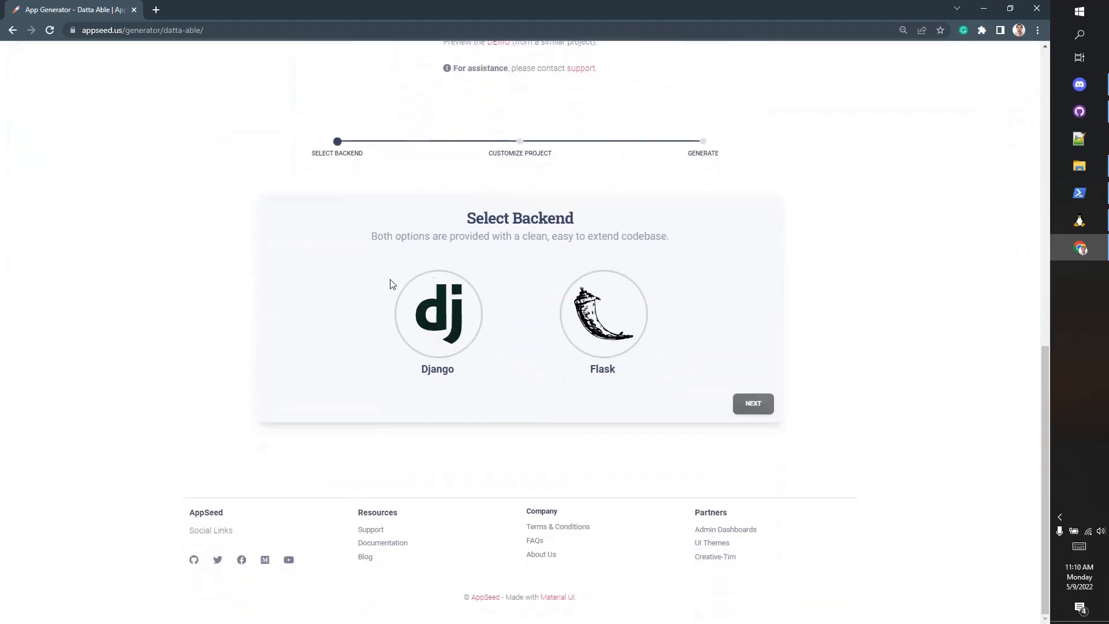
{"action": "left_click", "coordinate": [437, 313]}
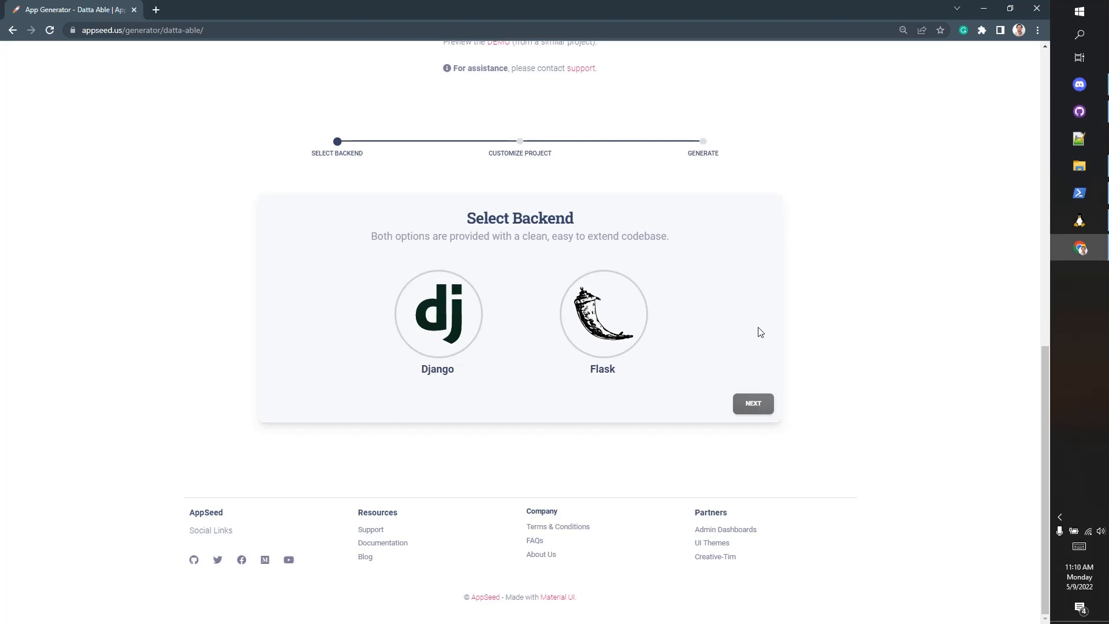
{"action": "left_click", "coordinate": [602, 313]}
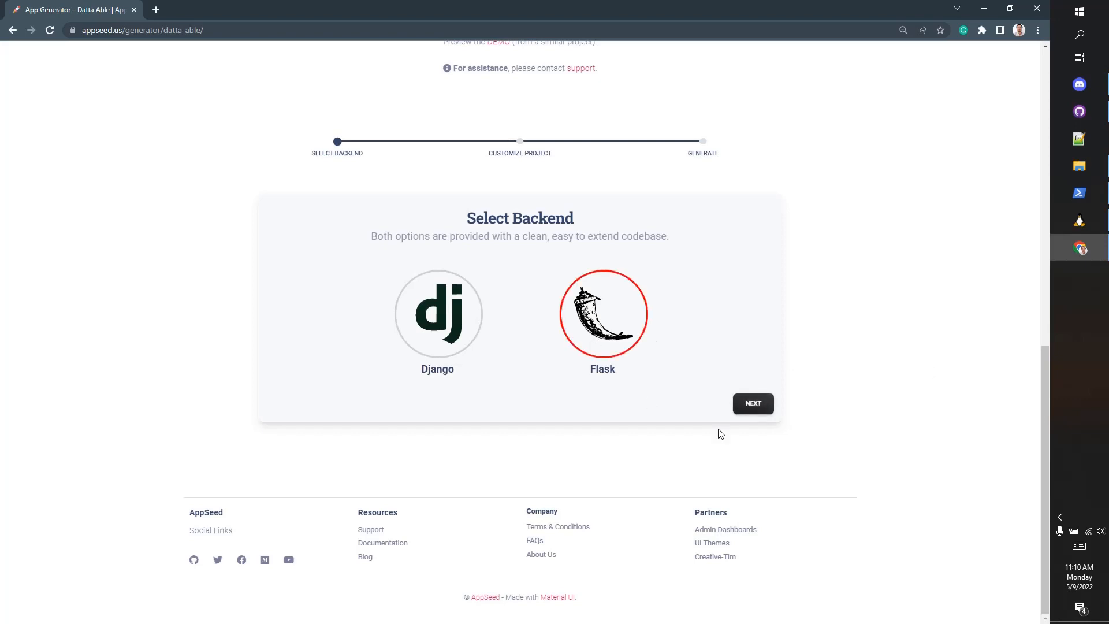
- On Customize Project, settle on SQLite database and Docker deployment after trying None and Heroku
{"action": "left_click", "coordinate": [752, 403]}
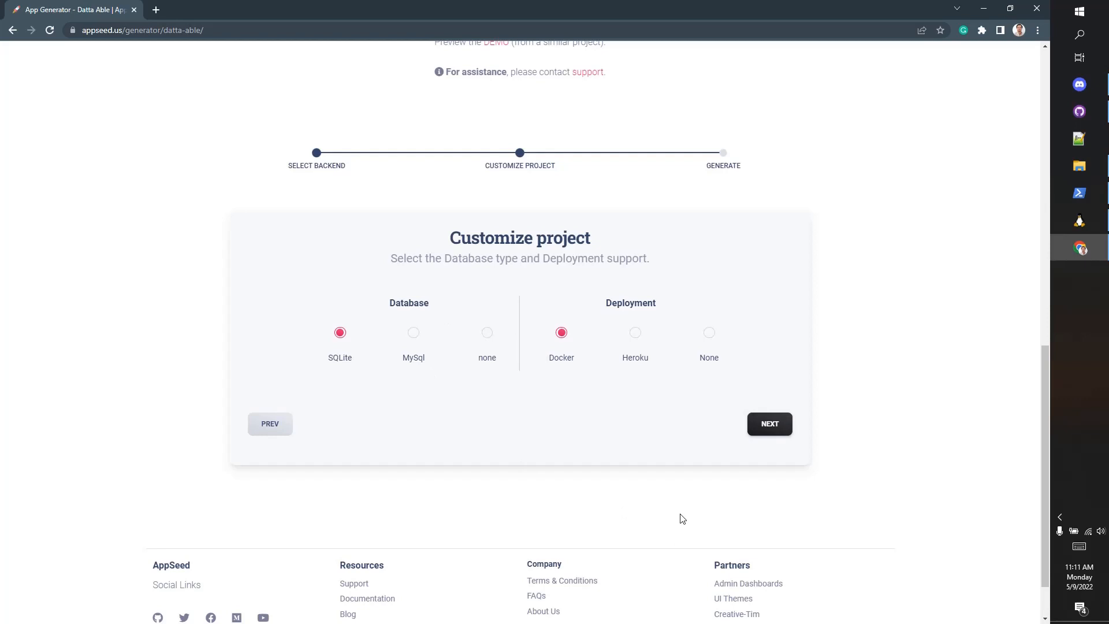
{"action": "mouse_move", "coordinate": [848, 352]}
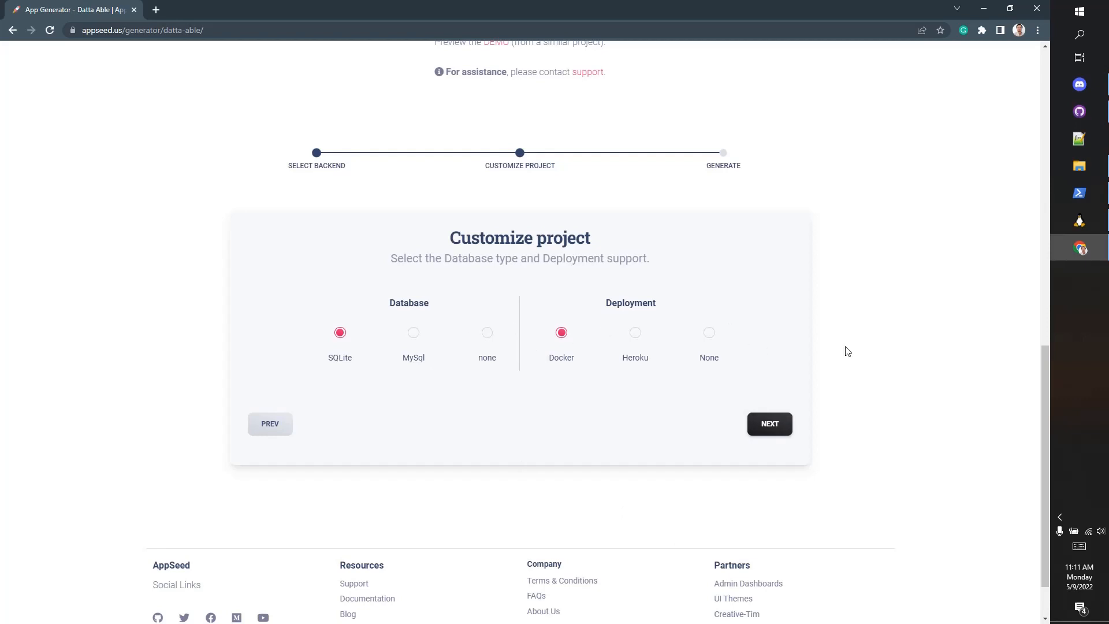
{"action": "mouse_move", "coordinate": [954, 333]}
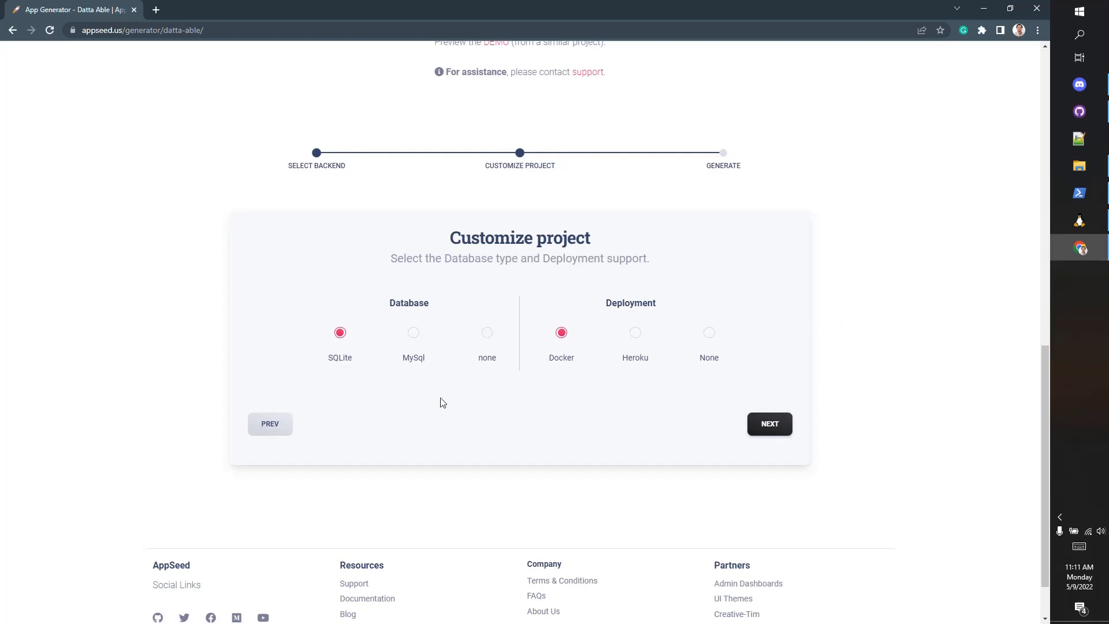
{"action": "mouse_move", "coordinate": [398, 353]}
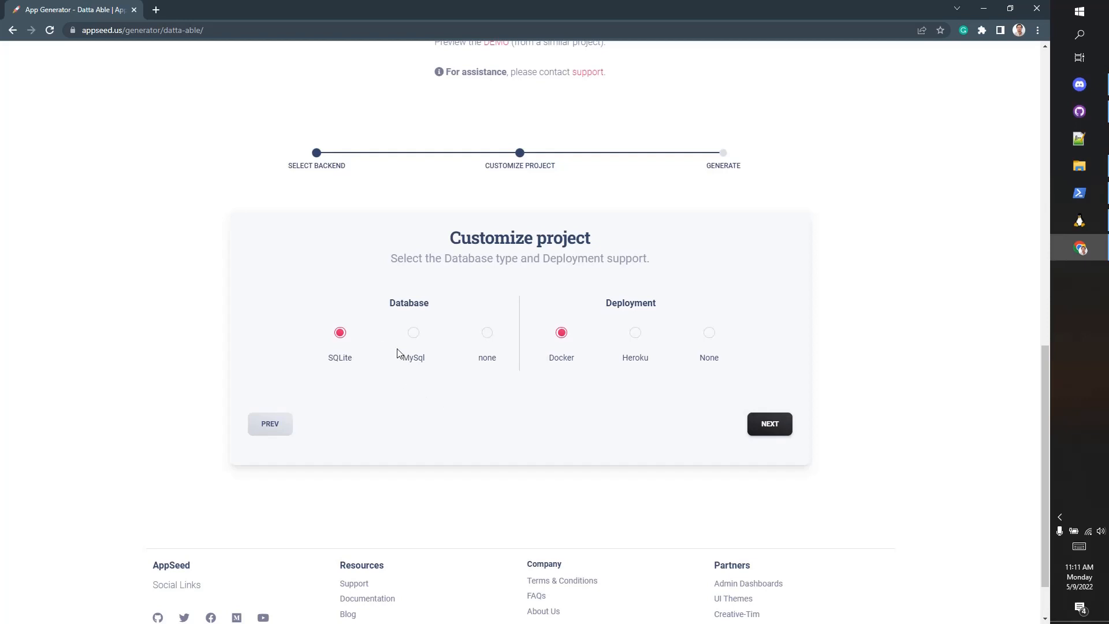
{"action": "mouse_move", "coordinate": [476, 479]}
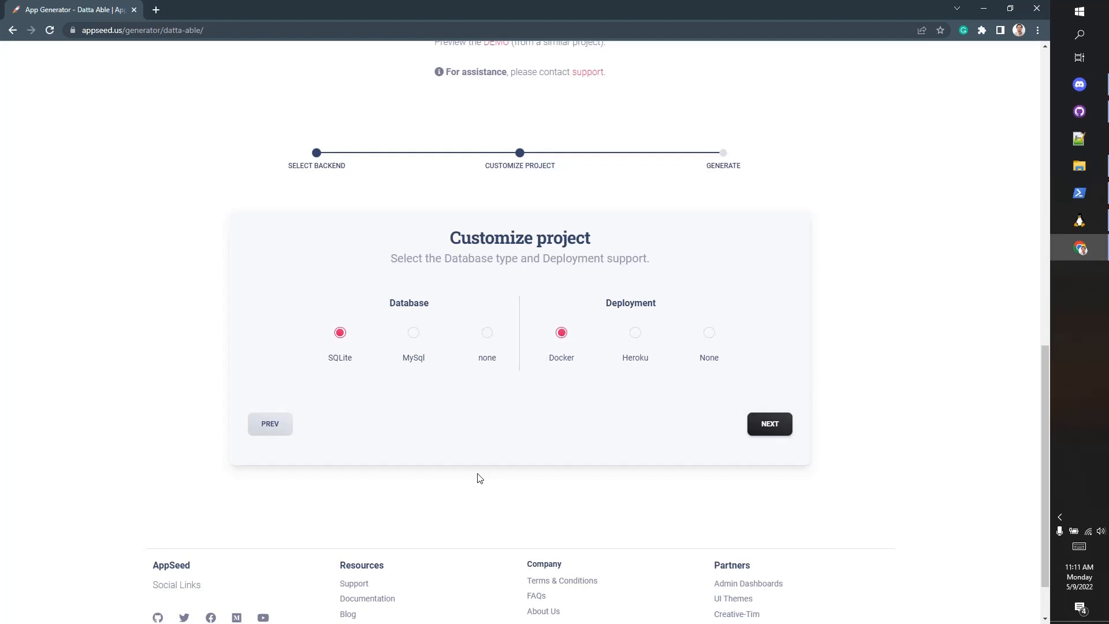
{"action": "mouse_move", "coordinate": [645, 475]}
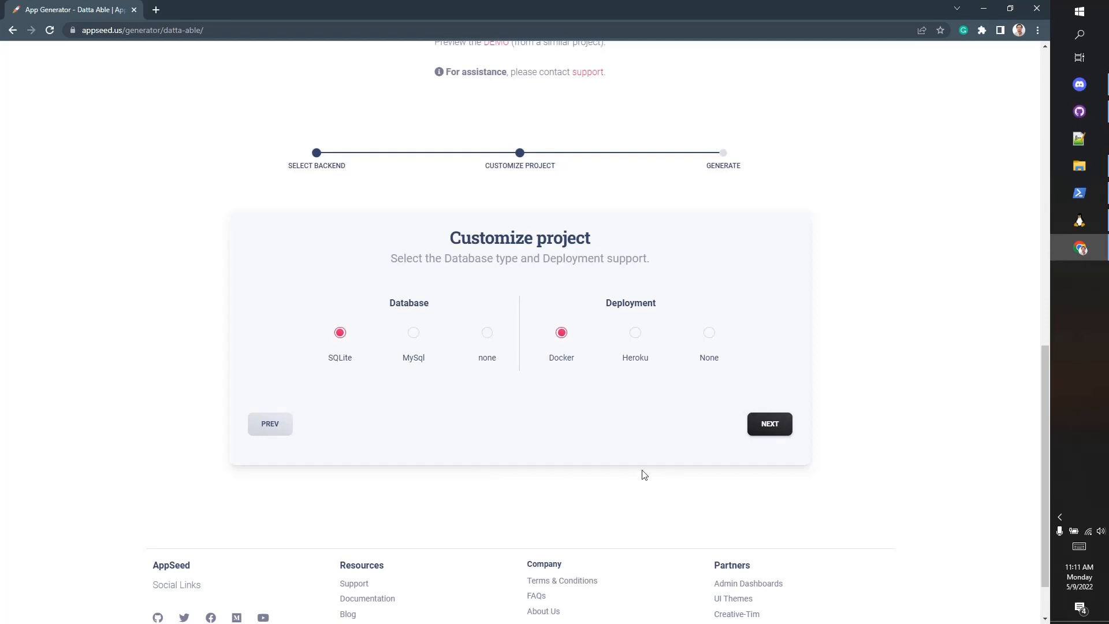
{"action": "left_click", "coordinate": [486, 333]}
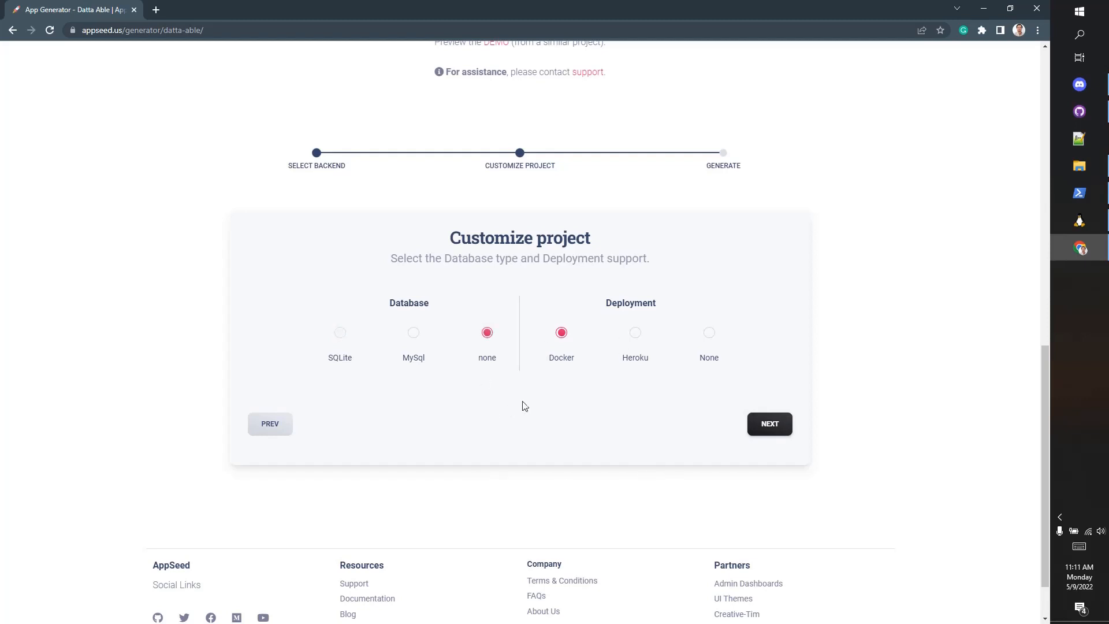
{"action": "left_click", "coordinate": [340, 333]}
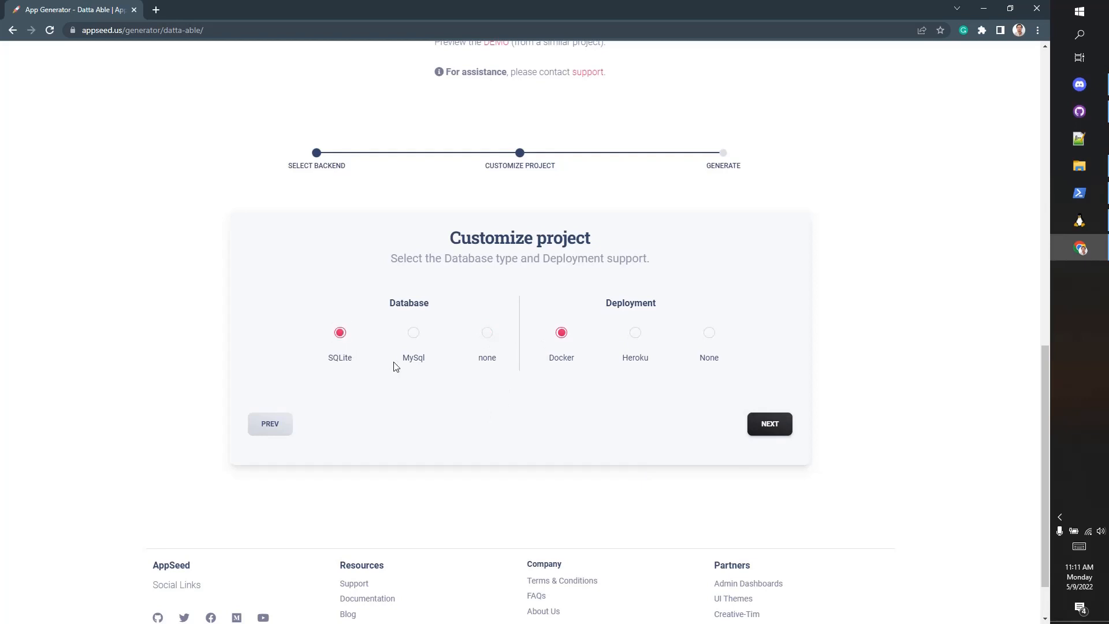
{"action": "mouse_move", "coordinate": [664, 516]}
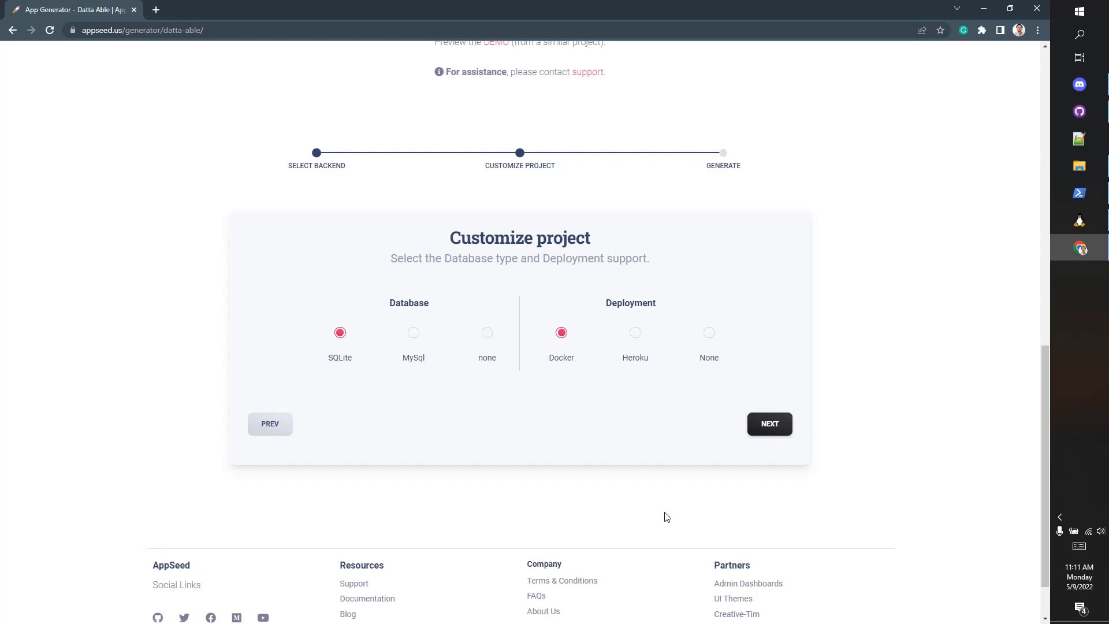
{"action": "left_click", "coordinate": [634, 333]}
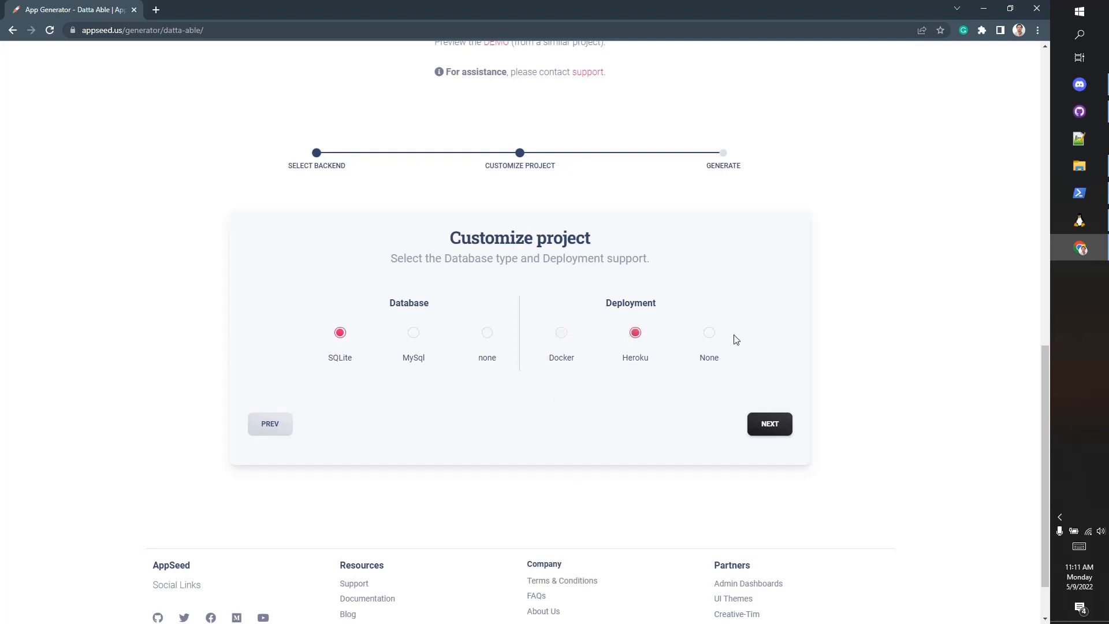
{"action": "mouse_move", "coordinate": [573, 349]}
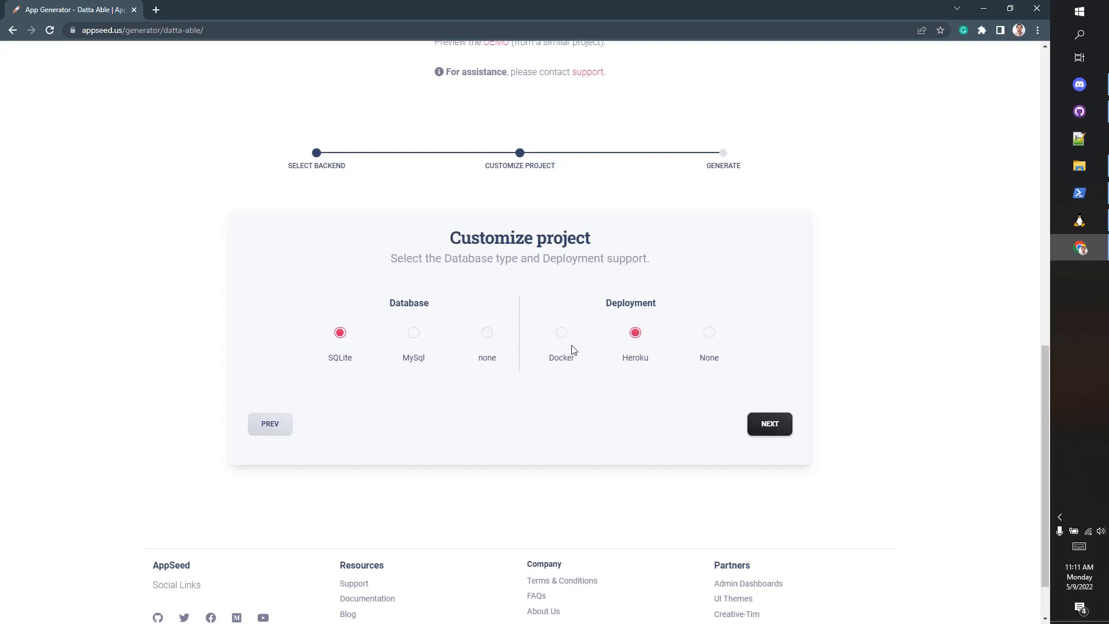
{"action": "left_click", "coordinate": [561, 333]}
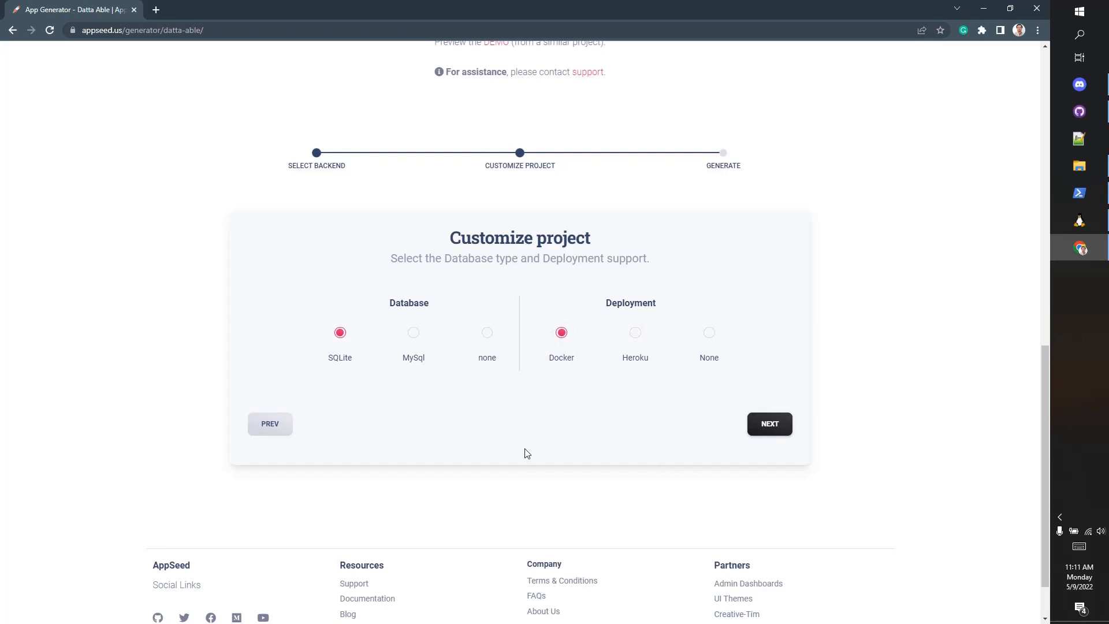
{"action": "mouse_move", "coordinate": [558, 427]}
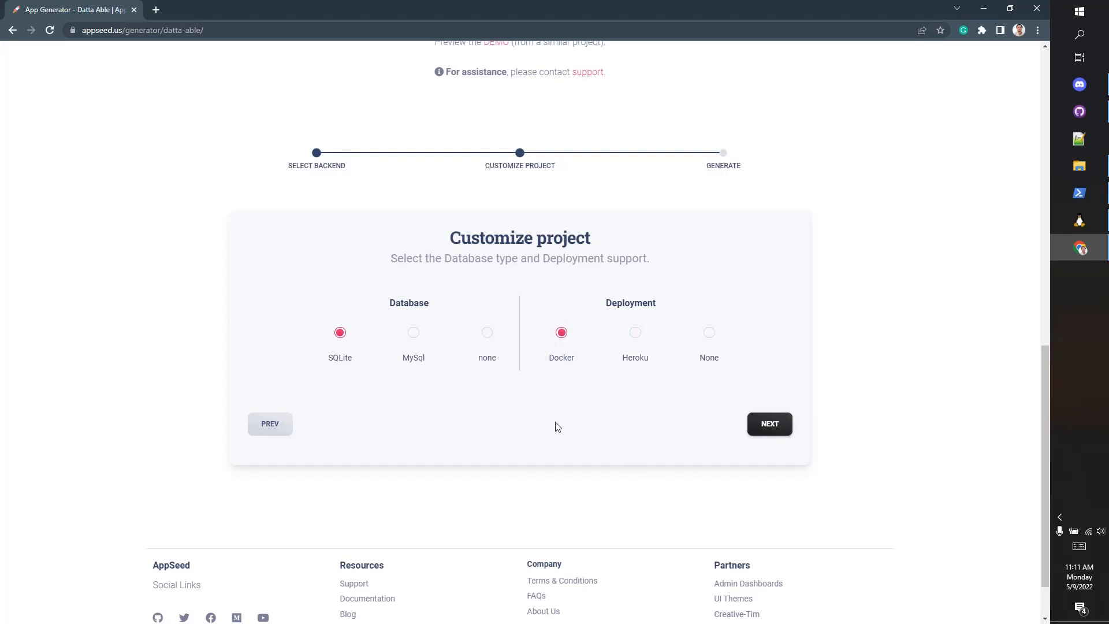
{"action": "mouse_move", "coordinate": [775, 448]}
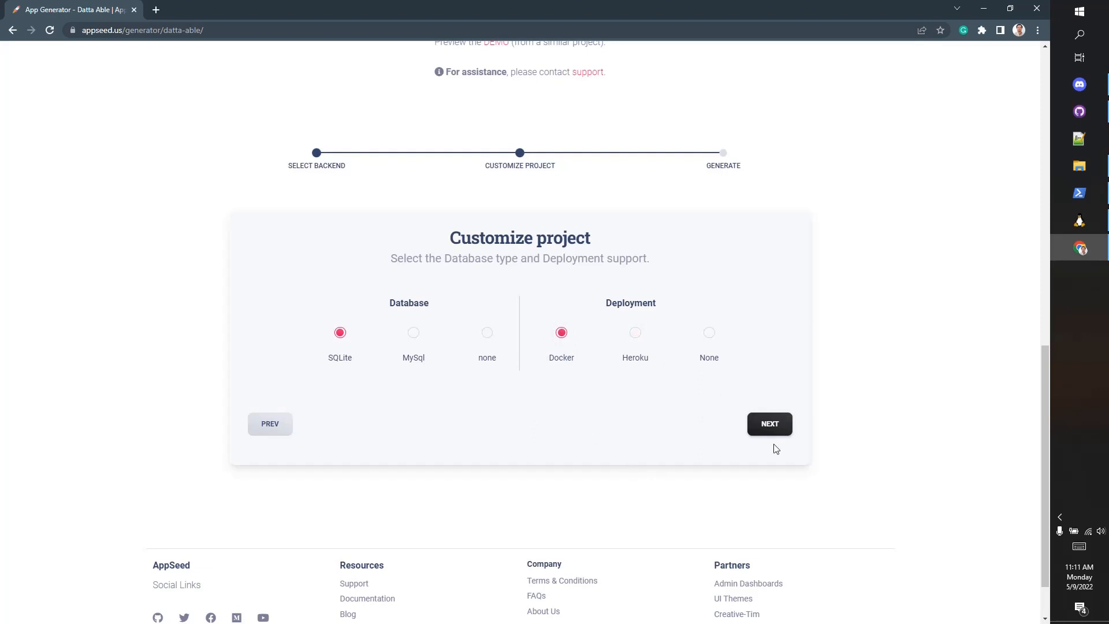
- Review the Flask, SQLite and Docker options on Get Code and start generation
{"action": "left_click", "coordinate": [769, 423]}
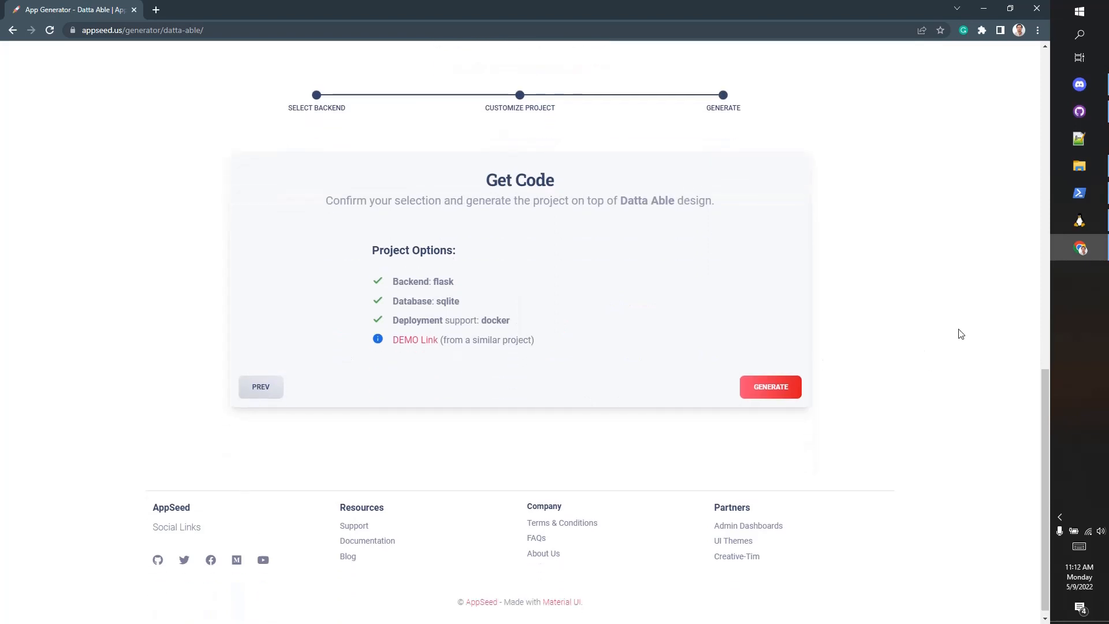
{"action": "mouse_move", "coordinate": [830, 286]}
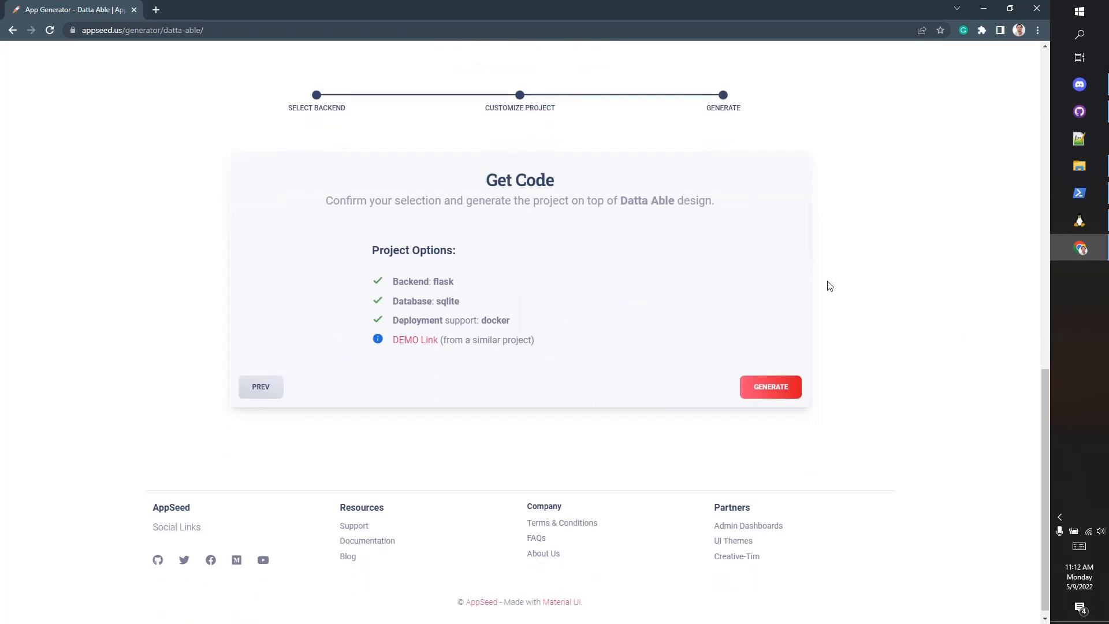
{"action": "left_click_drag", "start_coordinate": [372, 281], "coordinate": [509, 319]}
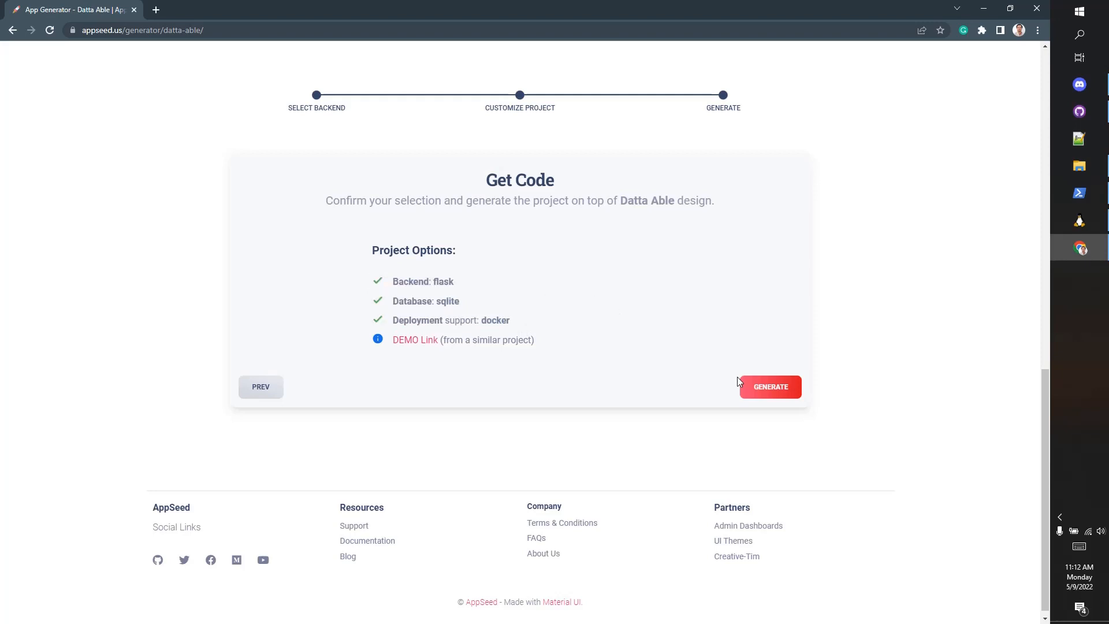
{"action": "left_click", "coordinate": [770, 387]}
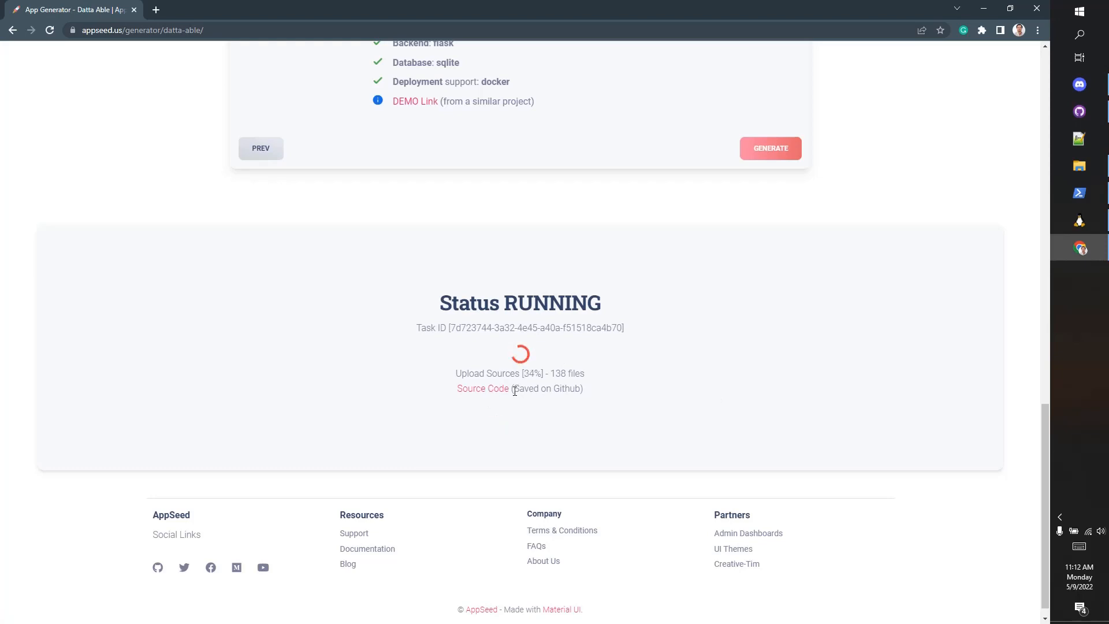
- Open the Source Code repository link, then return to the generator tab
{"action": "left_click", "coordinate": [482, 388]}
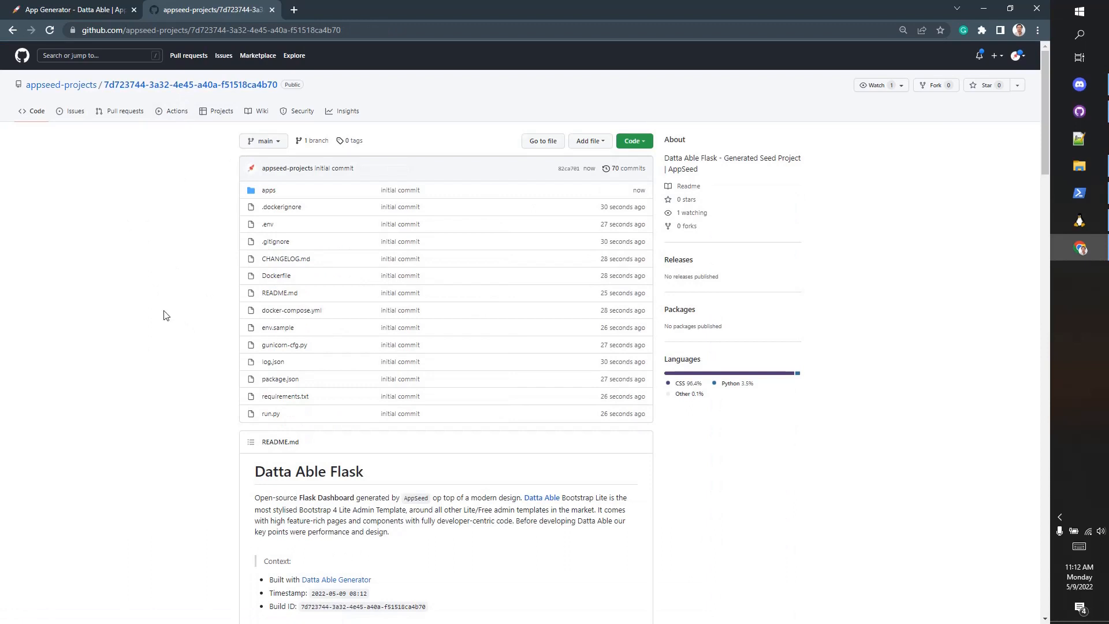
{"action": "left_click", "coordinate": [70, 9]}
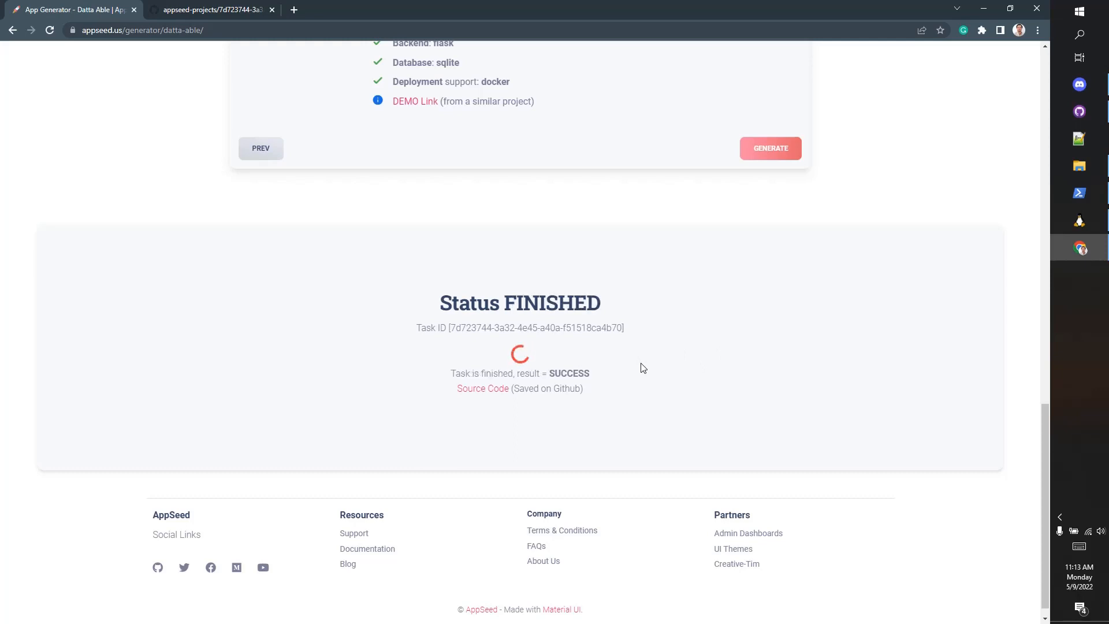
- Highlight the SUCCESS status, then read the README's dependency and SQLite features
{"action": "double_click", "coordinate": [570, 373]}
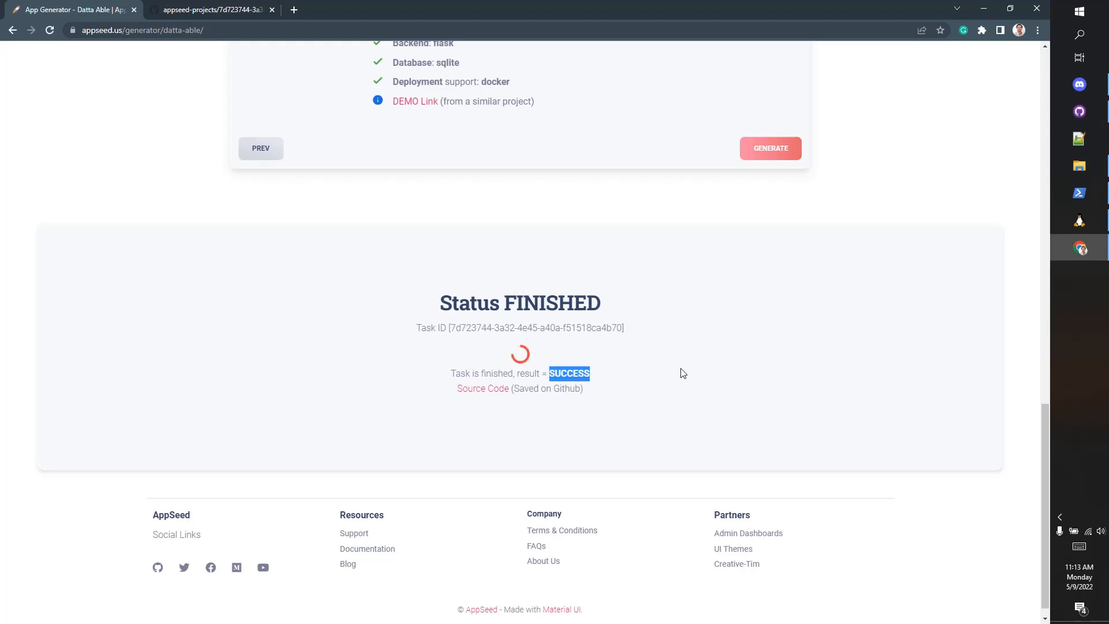
{"action": "left_click", "coordinate": [208, 10]}
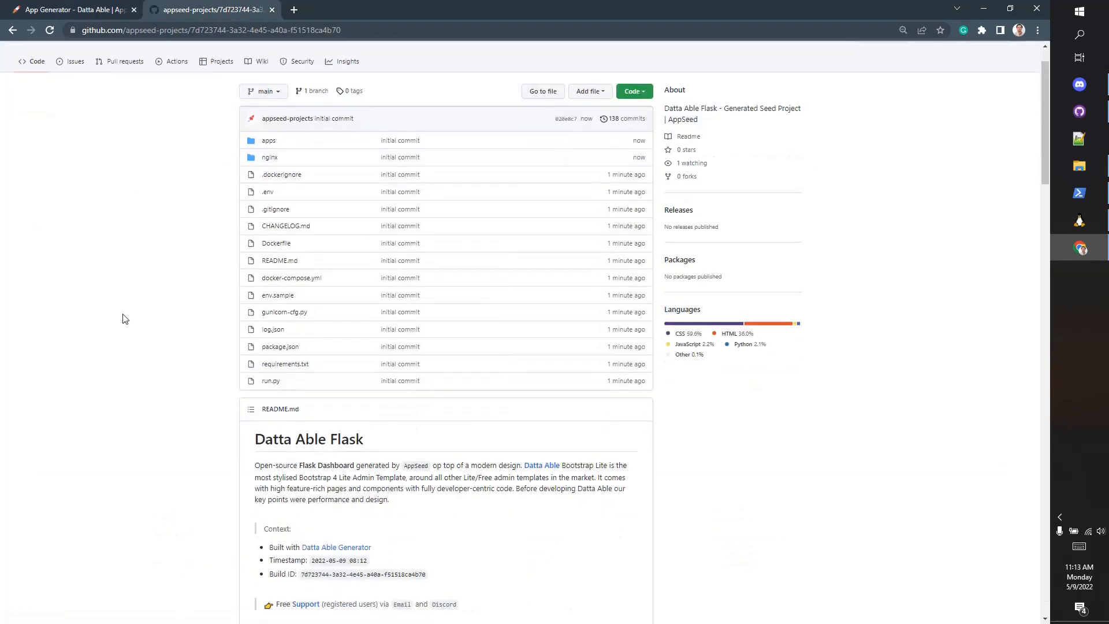
{"action": "scroll", "scroll_direction": "down", "scroll_amount": 3}
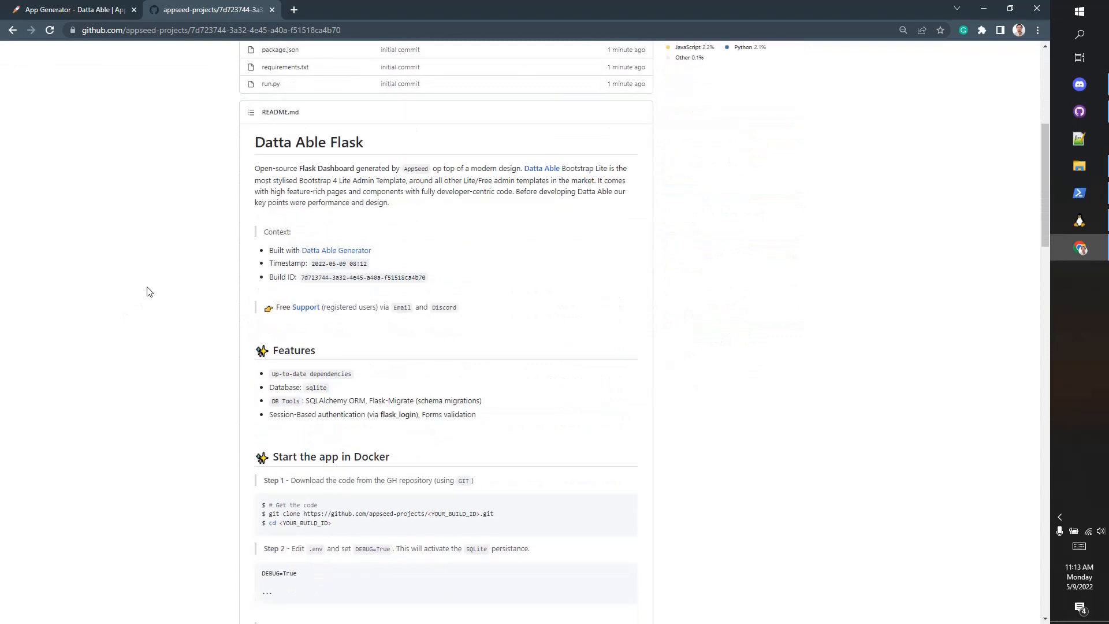
{"action": "scroll", "scroll_direction": "down", "scroll_amount": 3}
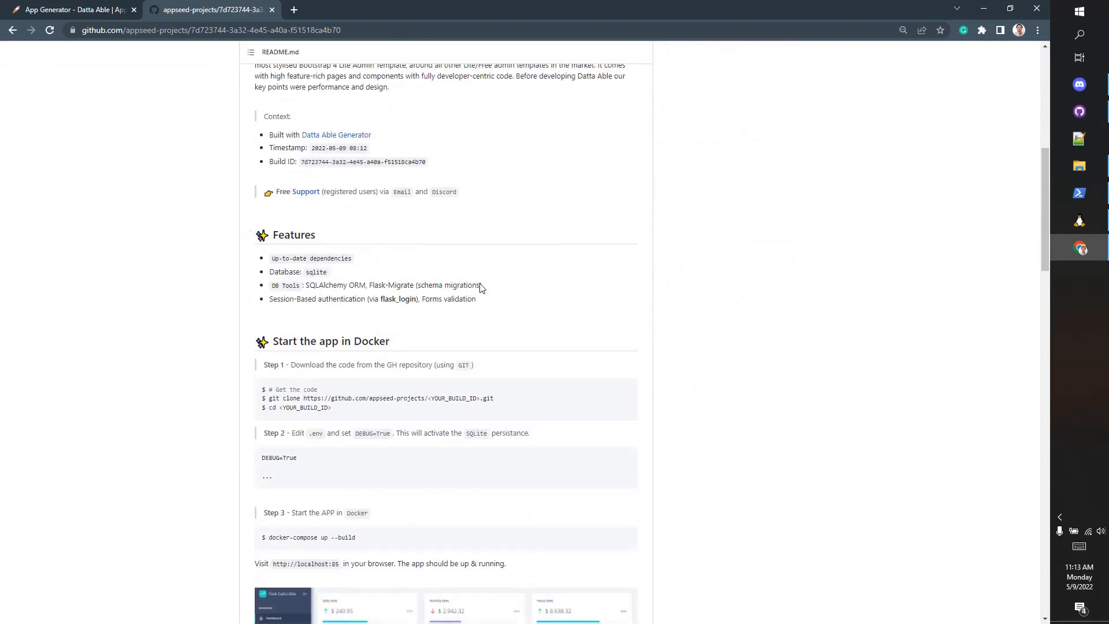
{"action": "left_click_drag", "start_coordinate": [270, 257], "coordinate": [327, 271]}
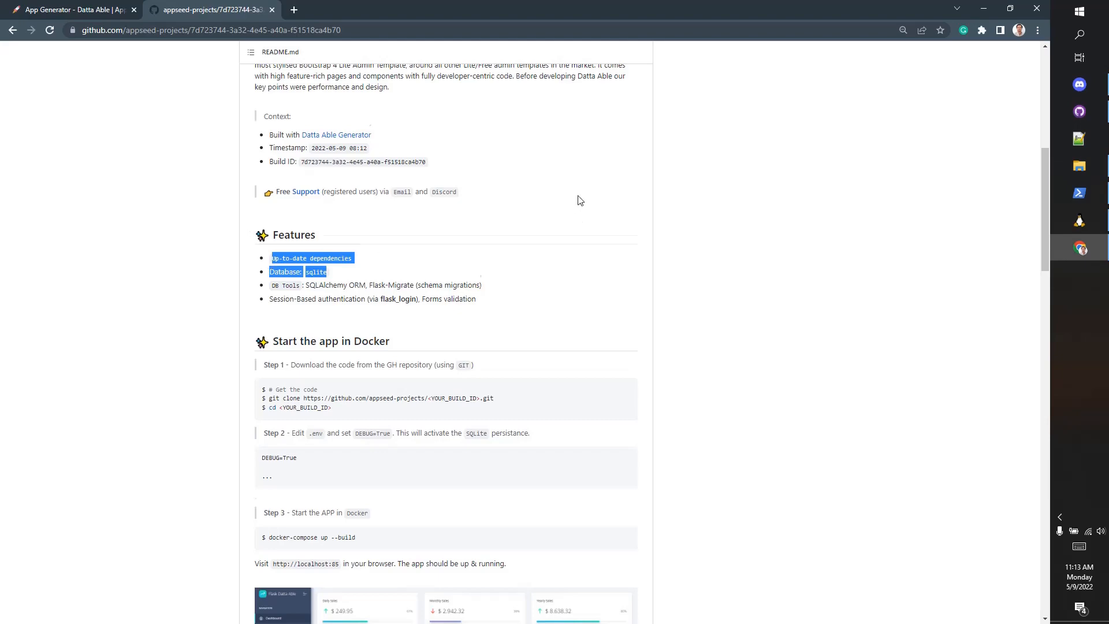
- Read through the README's Docker, MacOS setup, user-creation and code-structure sections
{"action": "scroll", "scroll_direction": "down", "scroll_amount": 3}
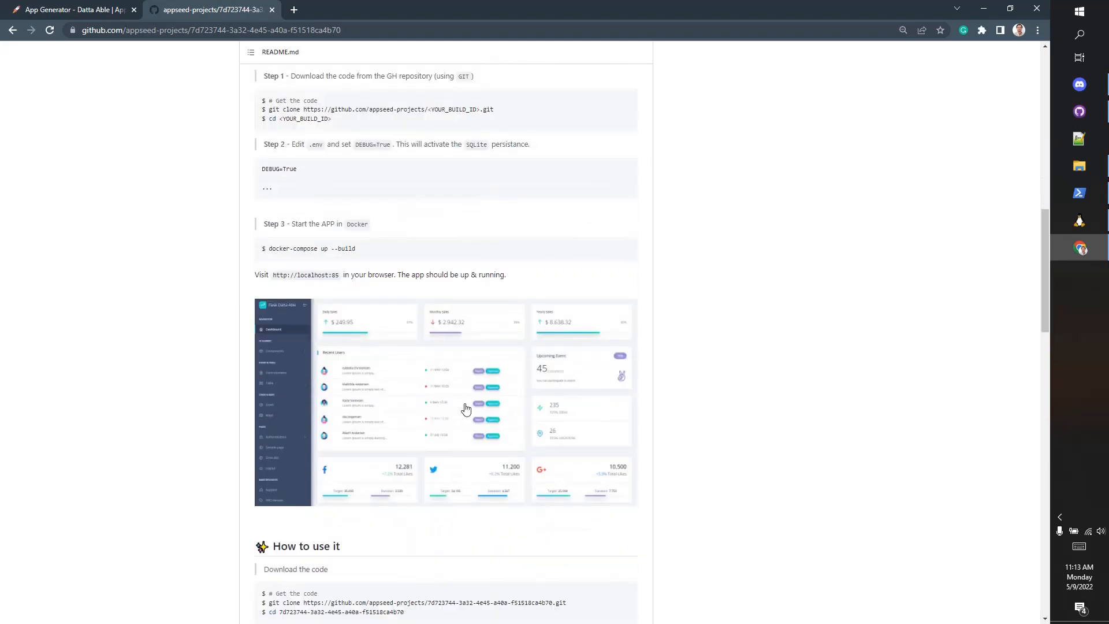
{"action": "scroll", "scroll_direction": "up", "scroll_amount": 3}
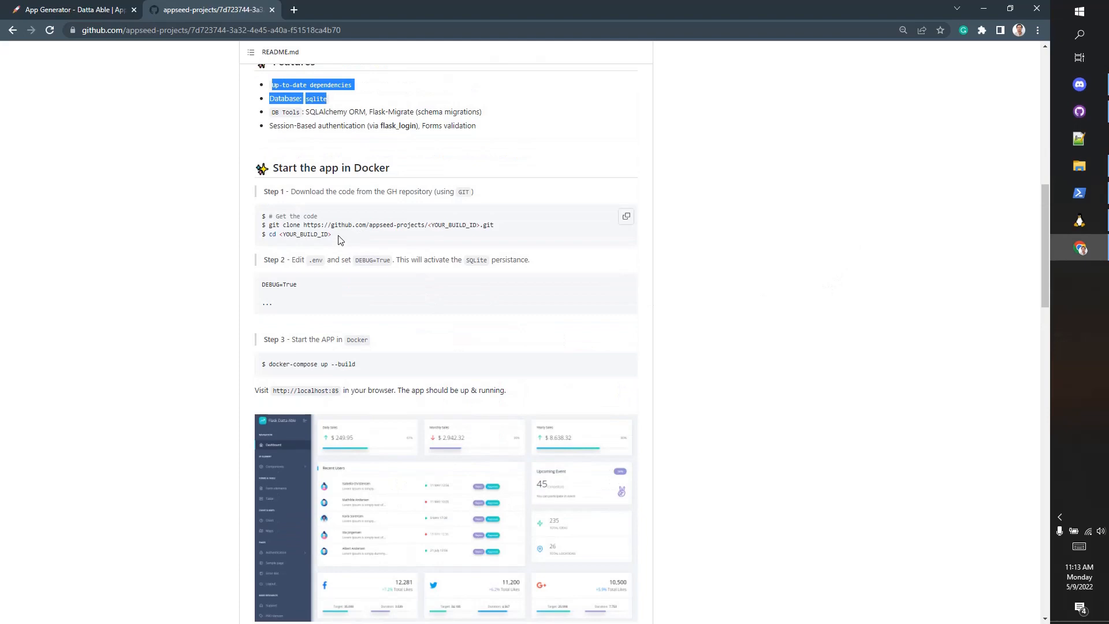
{"action": "scroll", "scroll_direction": "down", "scroll_amount": 3}
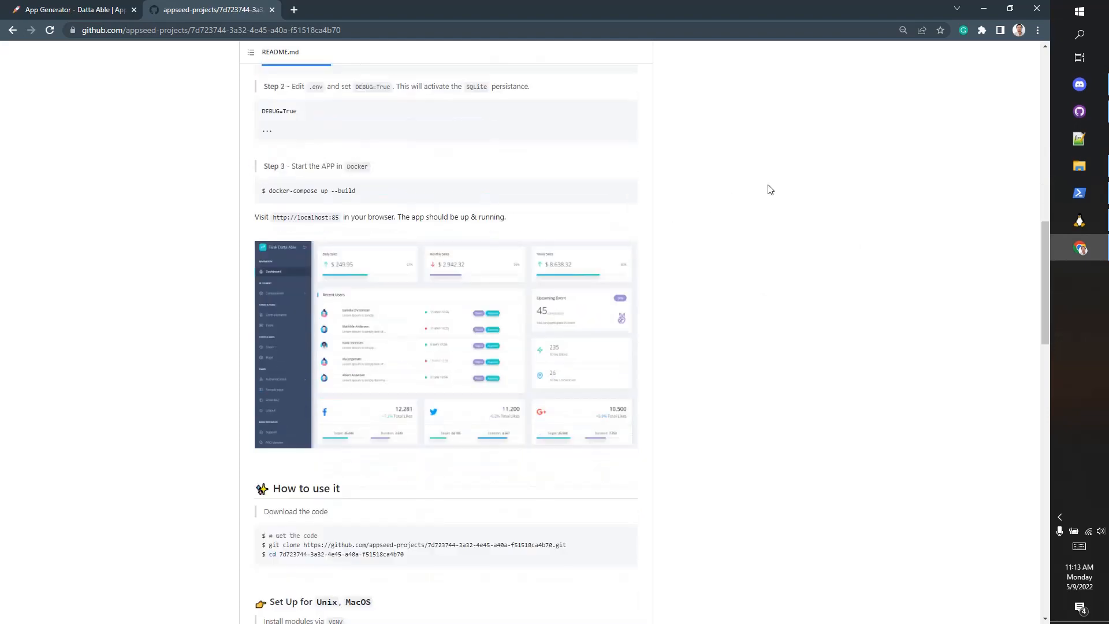
{"action": "scroll", "scroll_direction": "down", "scroll_amount": 3}
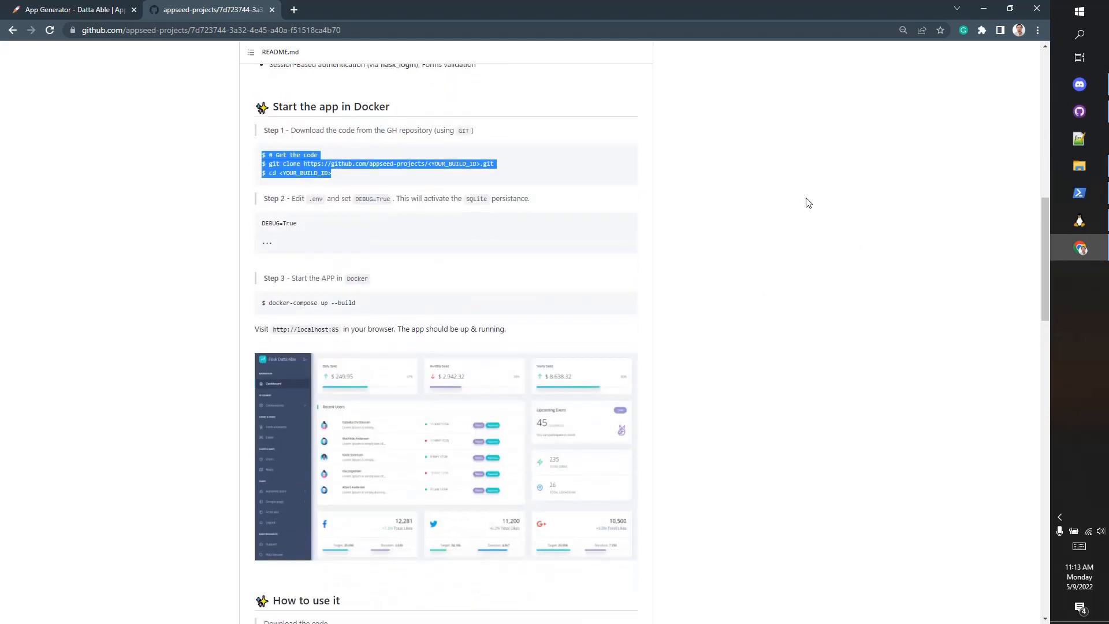
{"action": "scroll", "scroll_direction": "down", "scroll_amount": 3}
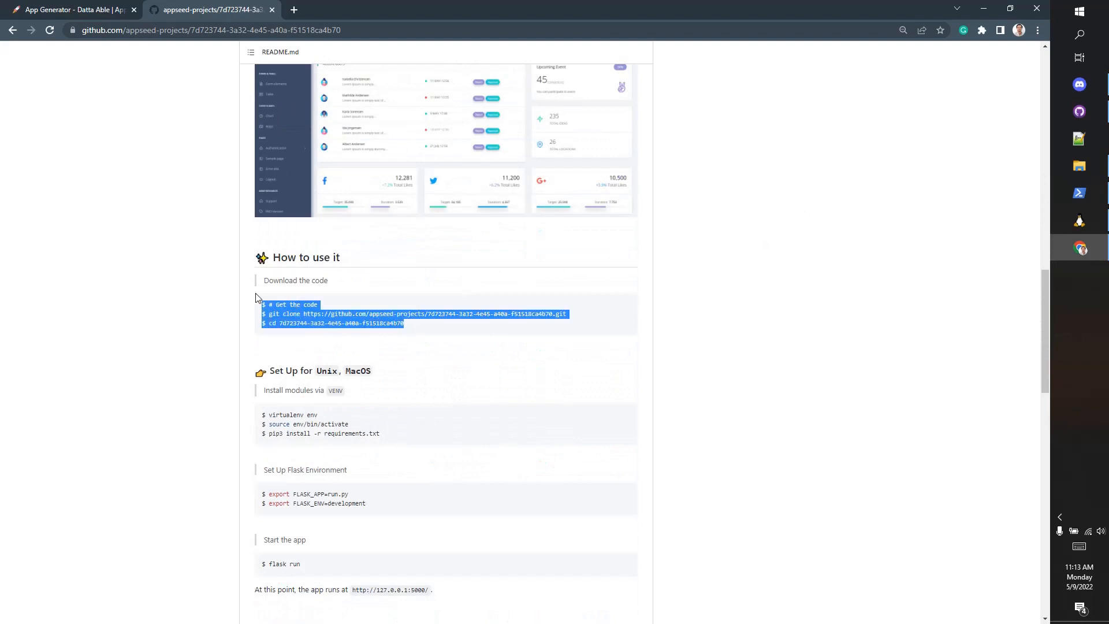
{"action": "scroll", "scroll_direction": "down", "scroll_amount": 3}
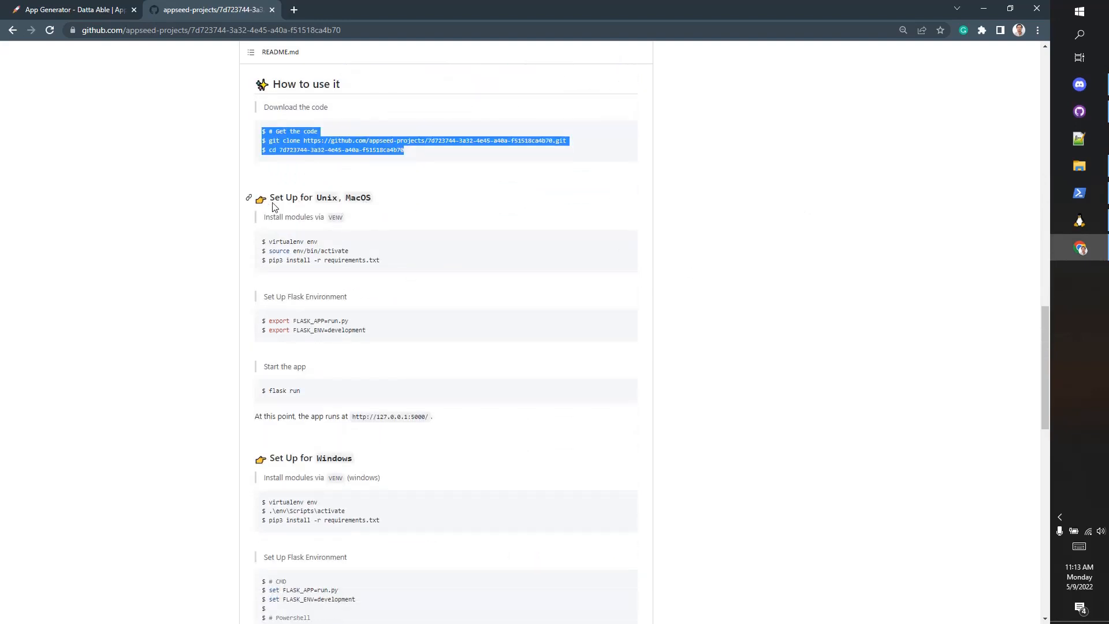
{"action": "double_click", "coordinate": [358, 197]}
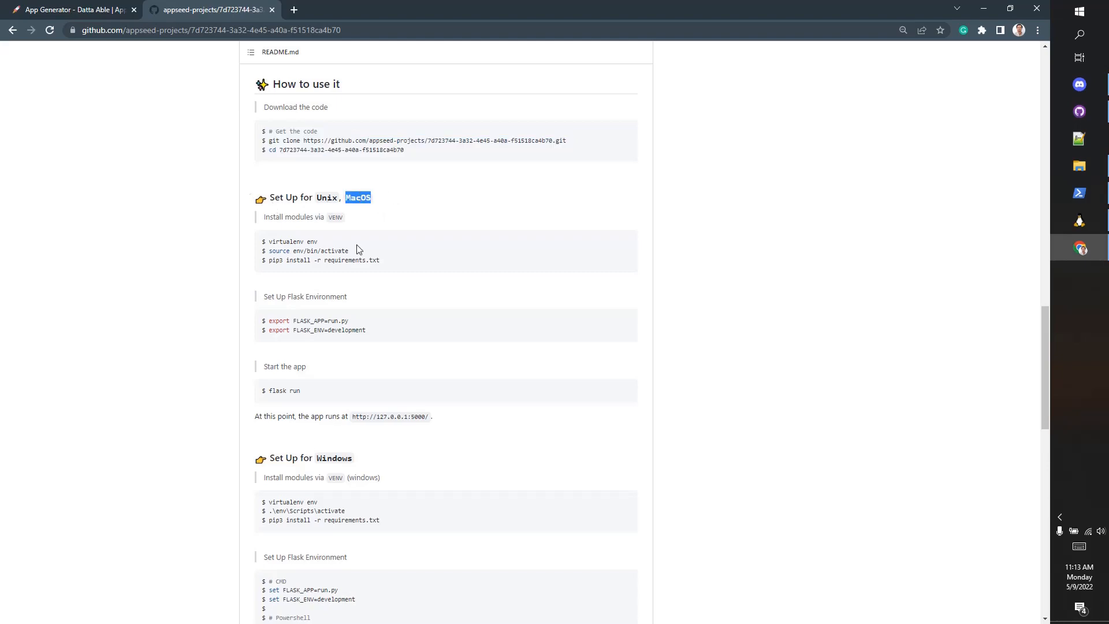
{"action": "scroll", "scroll_direction": "down", "scroll_amount": 3}
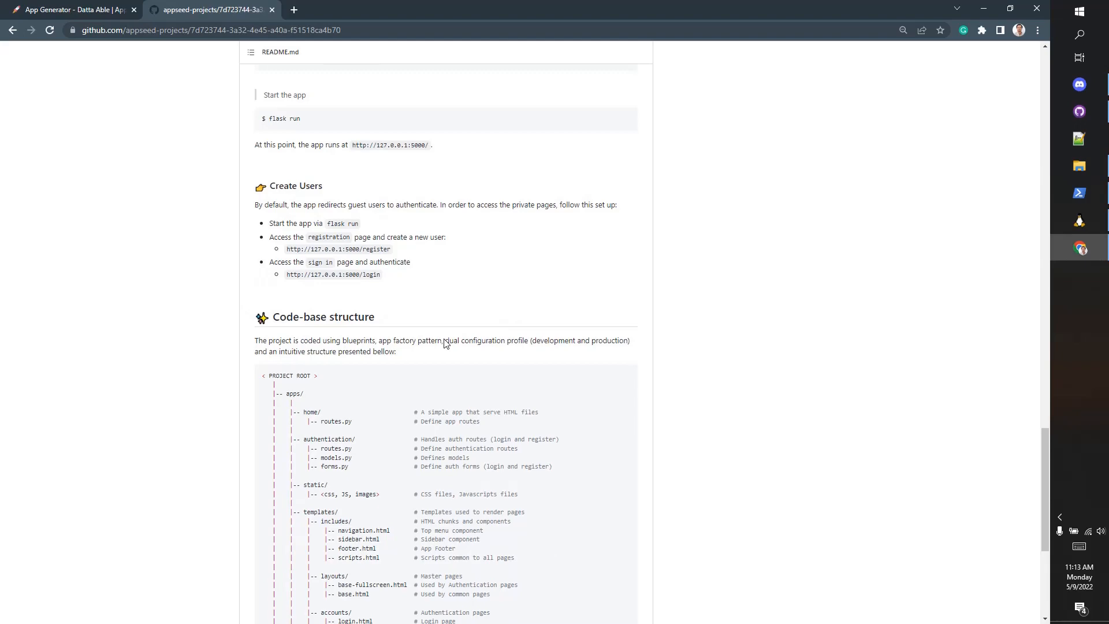
{"action": "scroll", "scroll_direction": "down", "scroll_amount": 3}
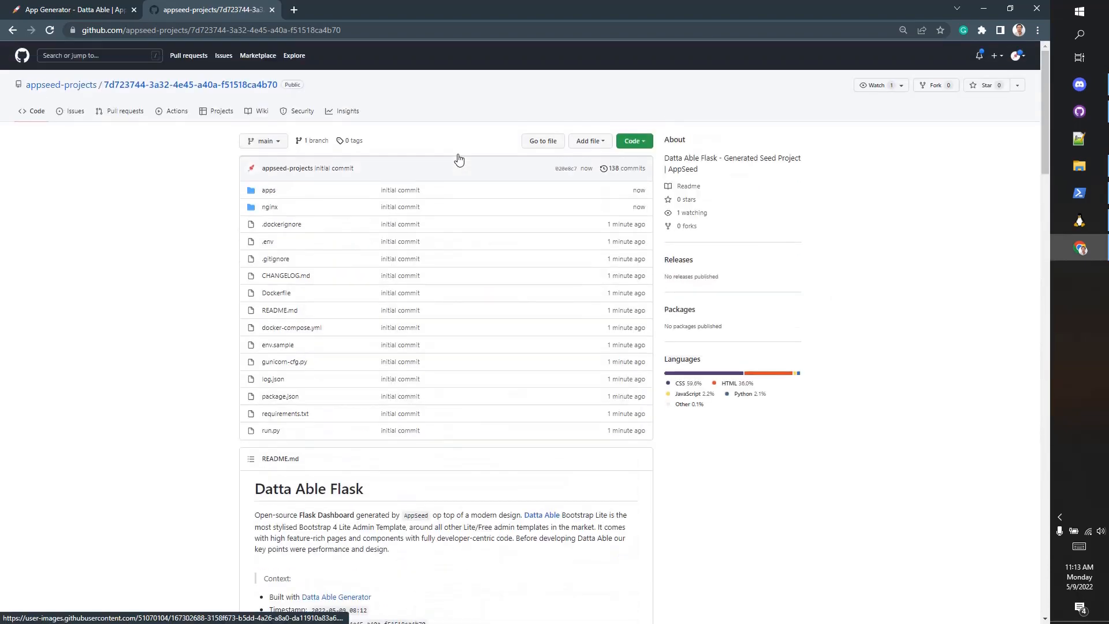
- Clone the repository into GitHub Desktop from the Code menu
{"action": "left_click", "coordinate": [630, 141]}
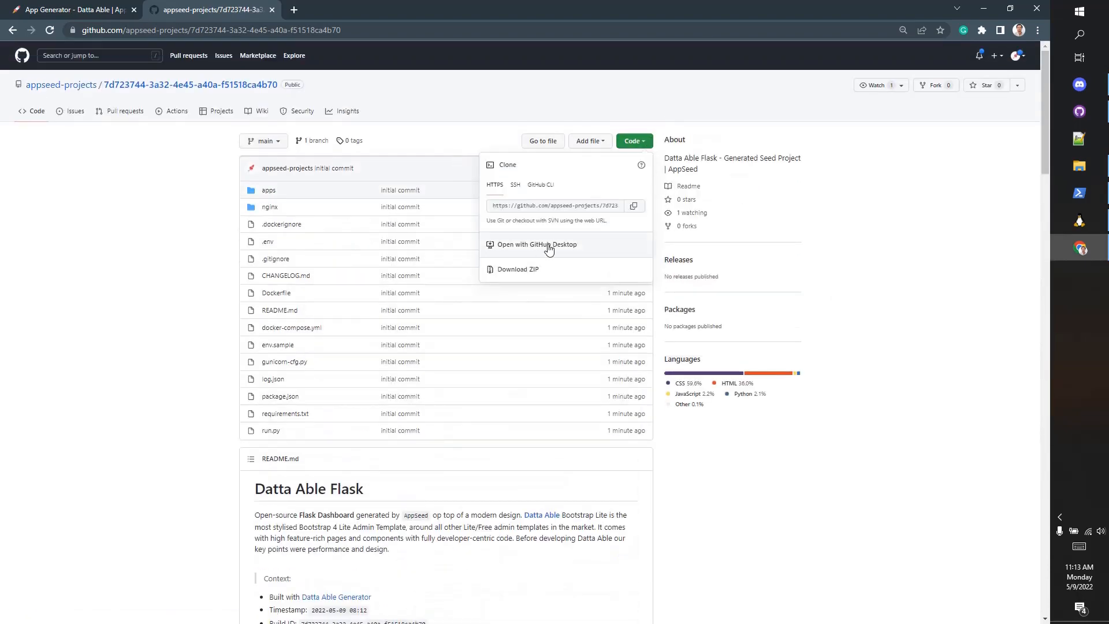
{"action": "left_click", "coordinate": [535, 243]}
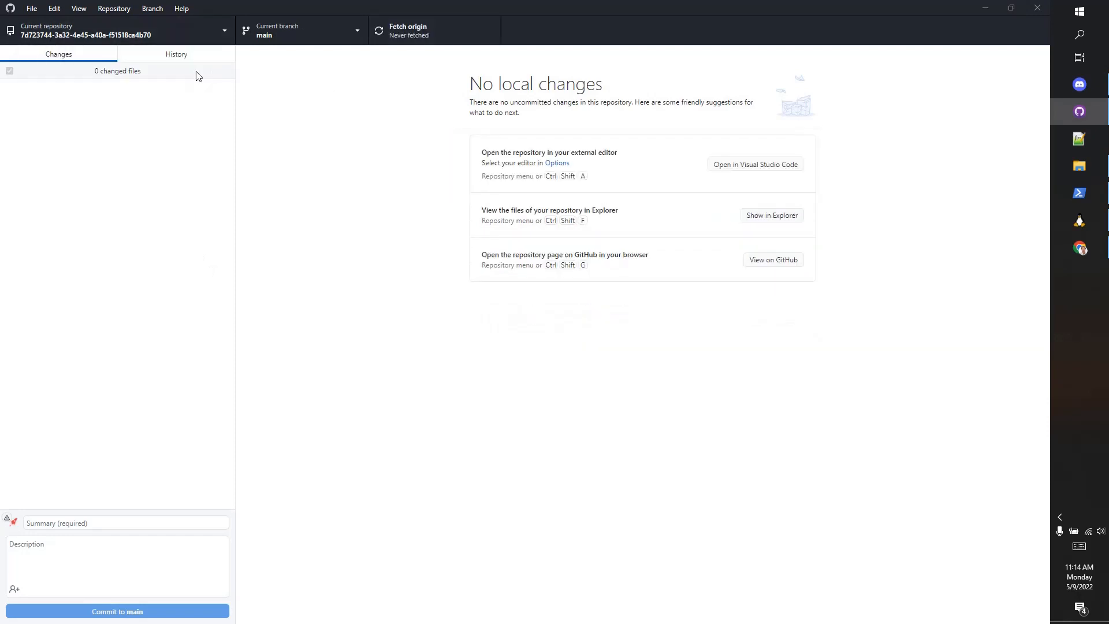
- In PowerShell, cd into the 7d723744-3a32-4e45-a40a-f51518ca4b70 folder and select the task ID
{"action": "left_click", "coordinate": [1079, 193]}
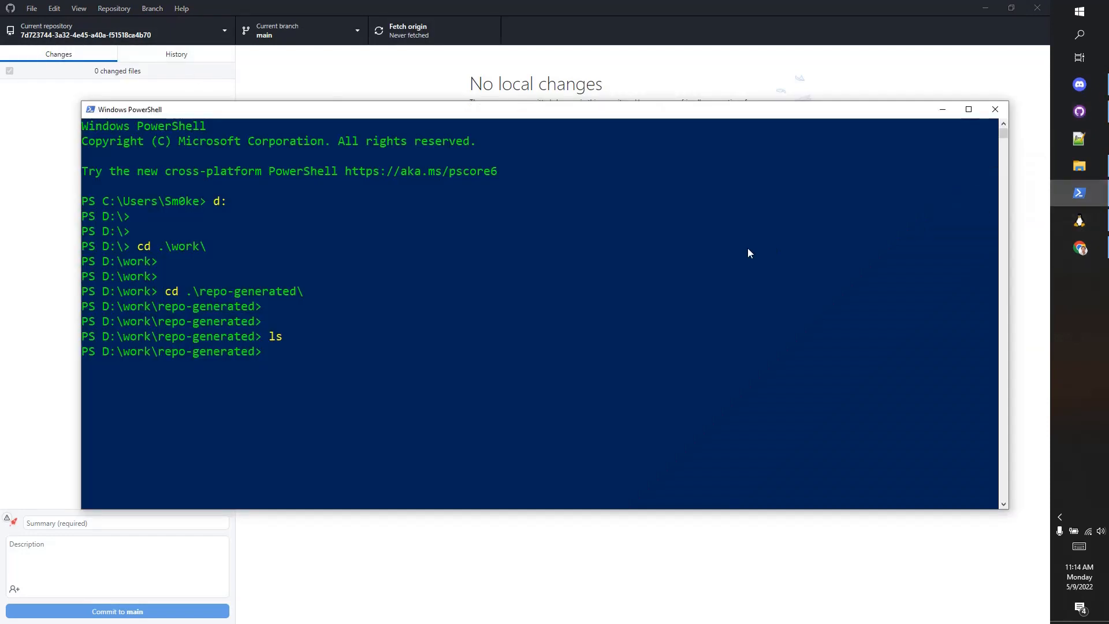
{"action": "left_click", "coordinate": [687, 245]}
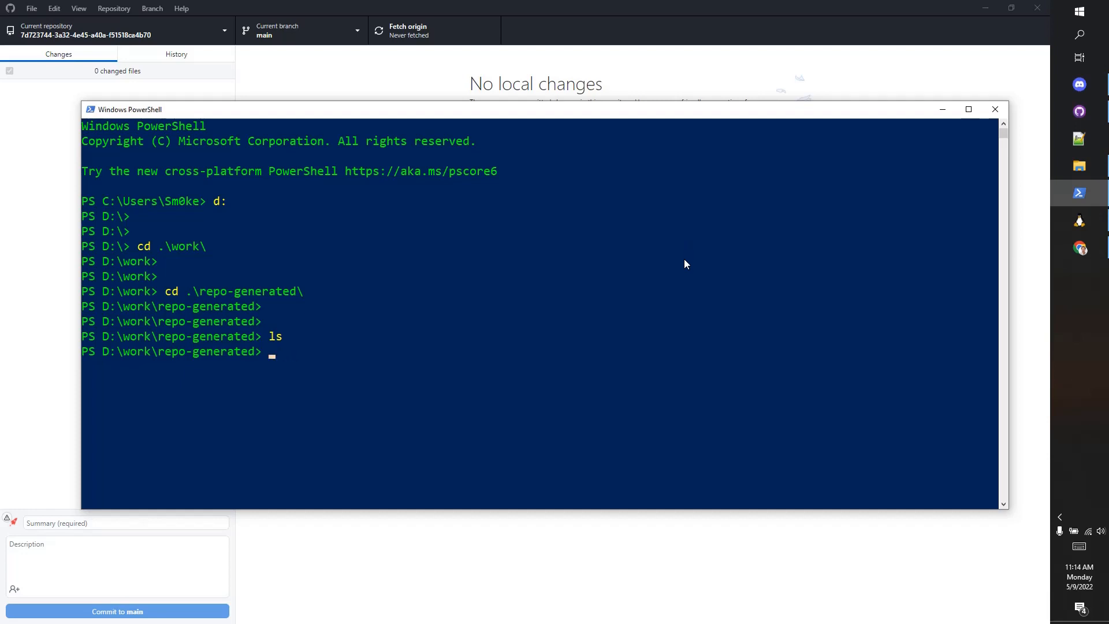
{"action": "type", "text": "cd .\\7d723744-3a32-4e45-a40a-f51518ca4b70\\"}
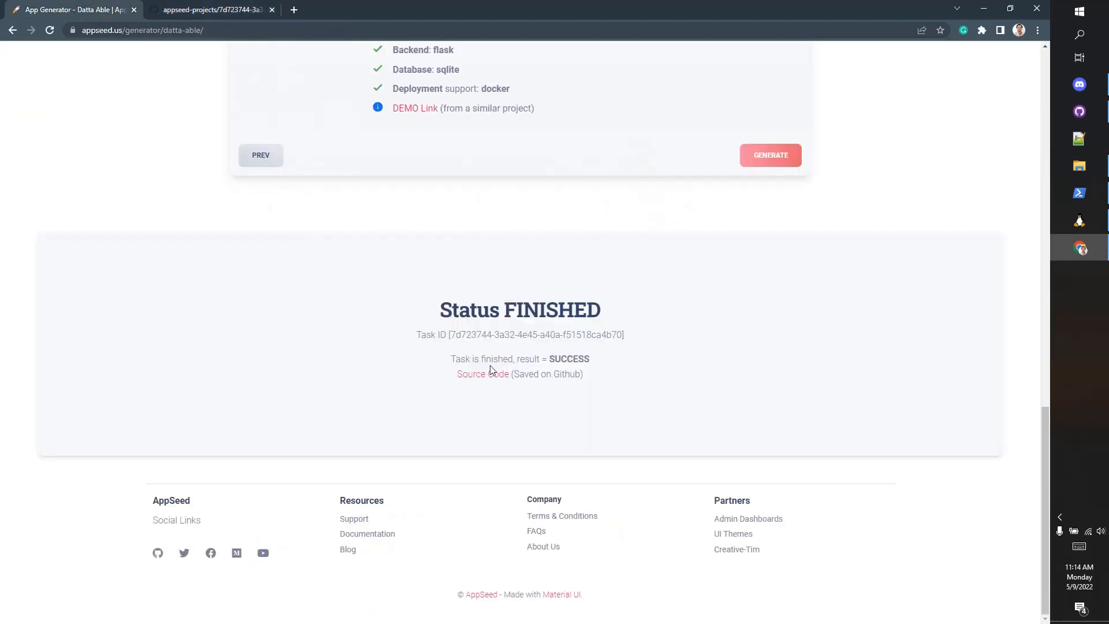
{"action": "double_click", "coordinate": [456, 334]}
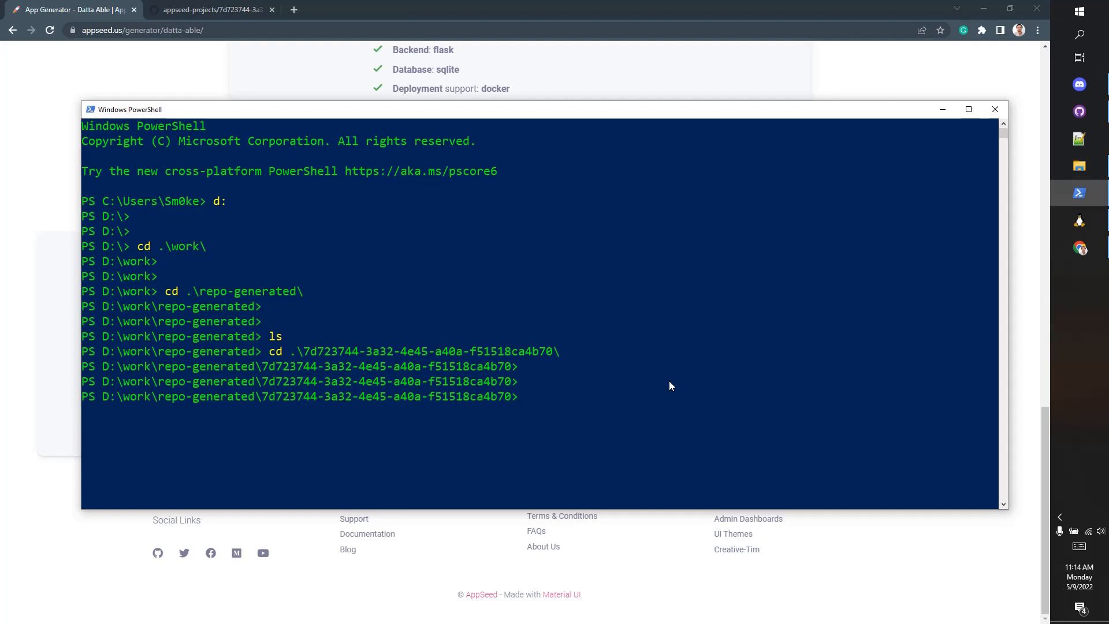
- Kill and remove all old containers, then build and start the project with docker-compose
{"action": "type", "text": "docker container kill $(docker ps -q) ; docker container rm $(docker ps -a -q) ; docker network prune -f ; docker-compose up --build"}
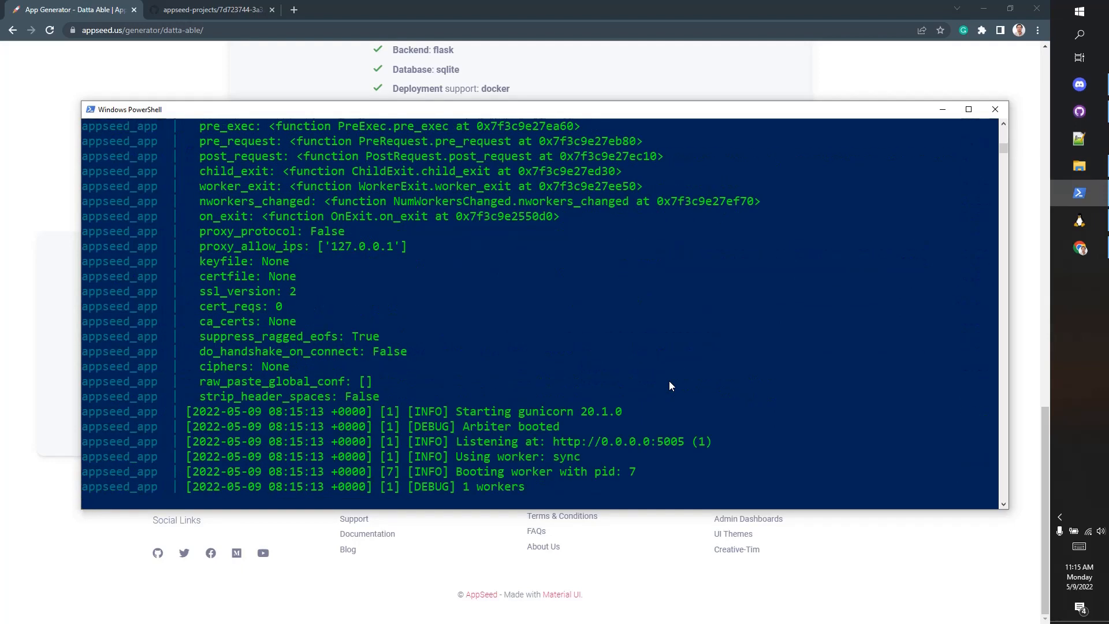
{"action": "mouse_move", "coordinate": [602, 334]}
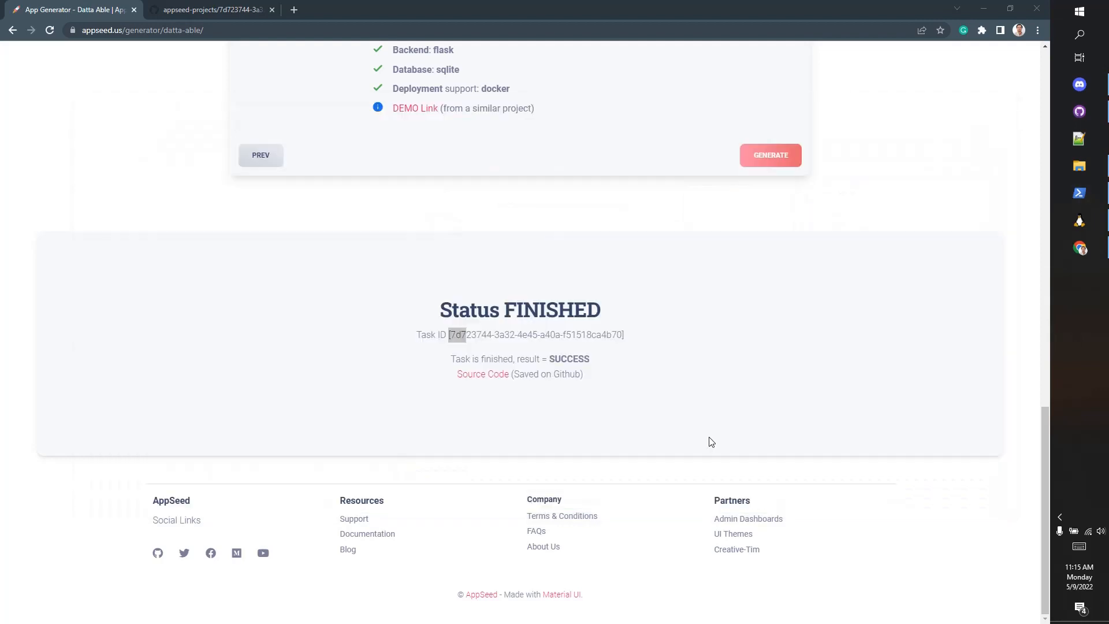
- Load the app's login page at localhost:85 in a new tab and try signing in as test
{"action": "left_click", "coordinate": [431, 9]}
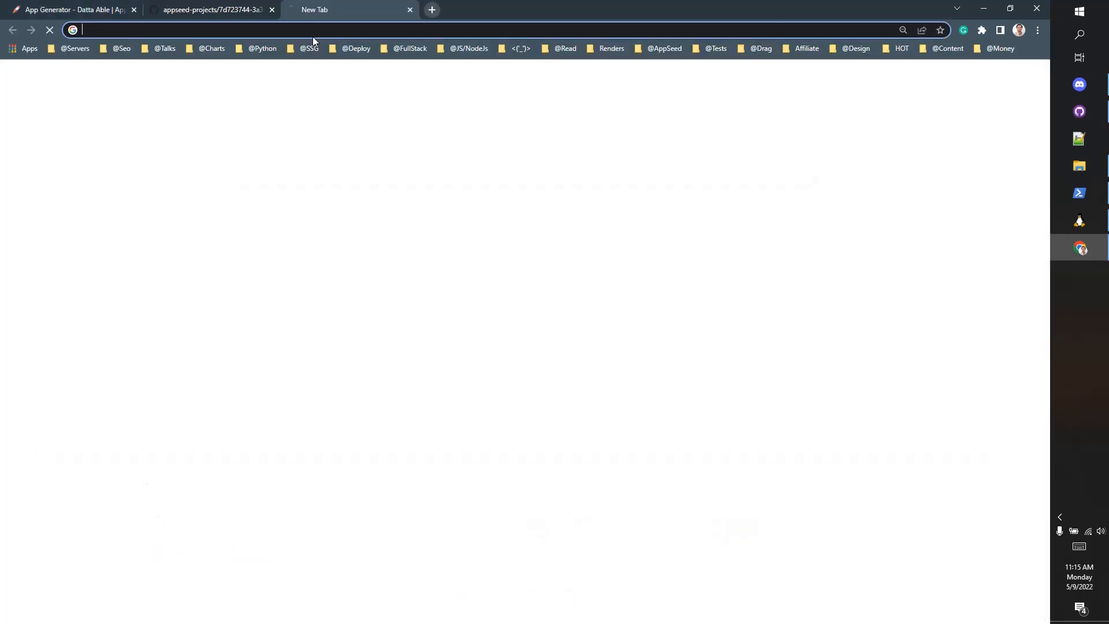
{"action": "type", "text": "localhost:500"}
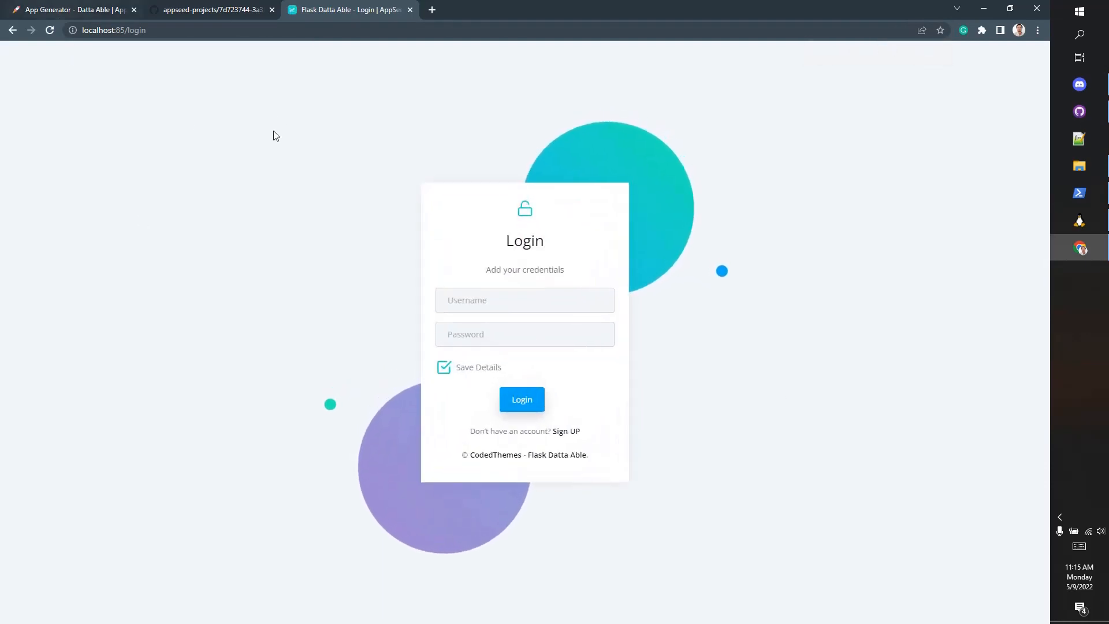
{"action": "type", "text": "test"}
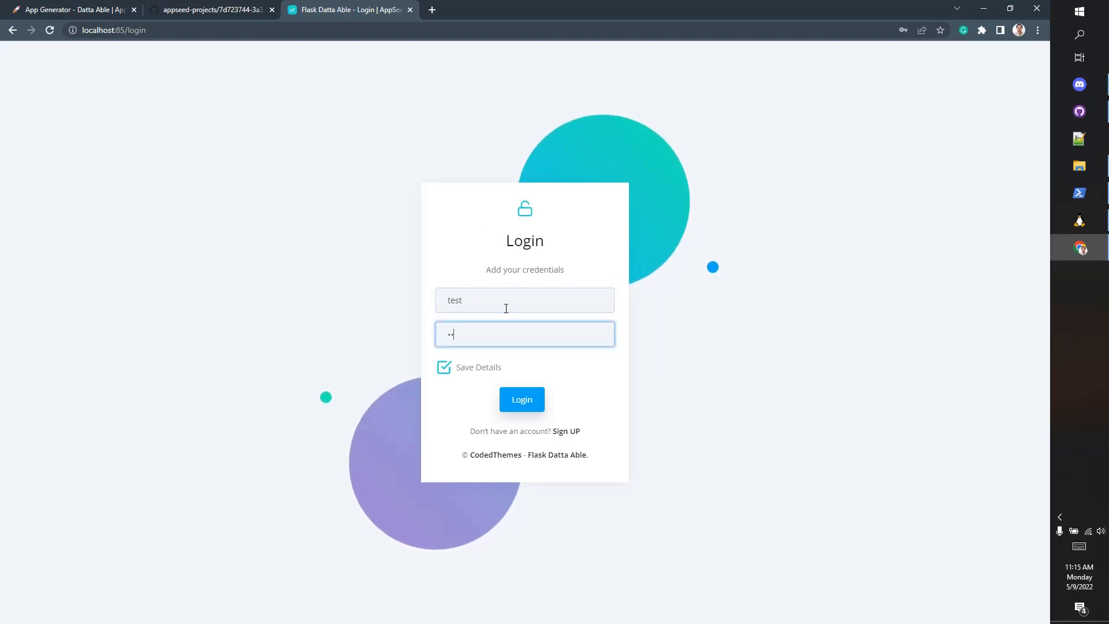
{"action": "left_click", "coordinate": [521, 399]}
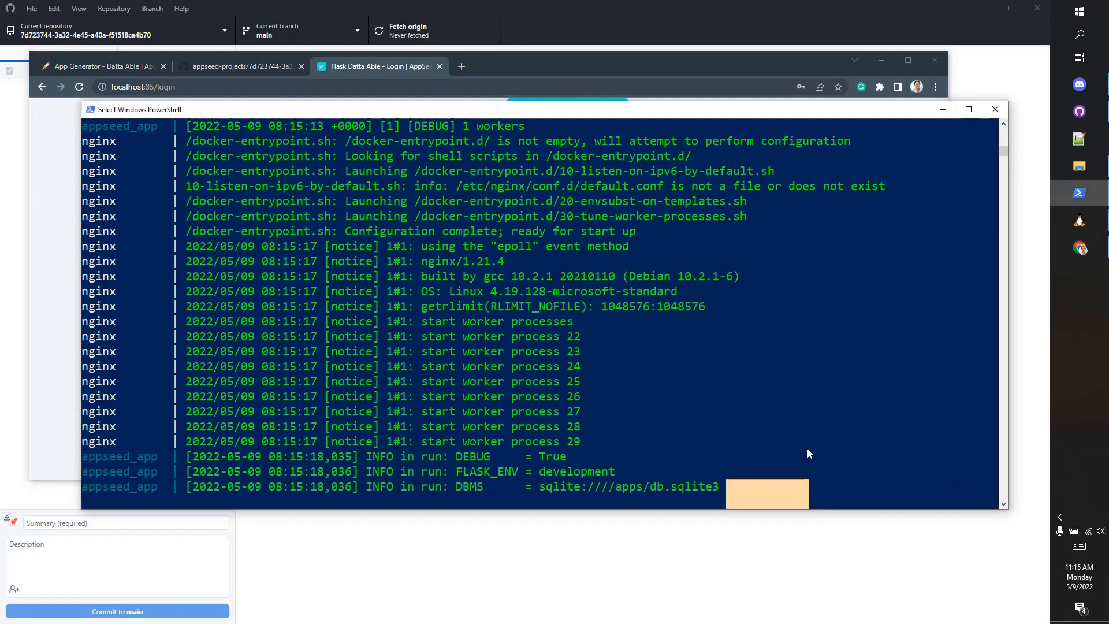
{"action": "left_click", "coordinate": [968, 109]}
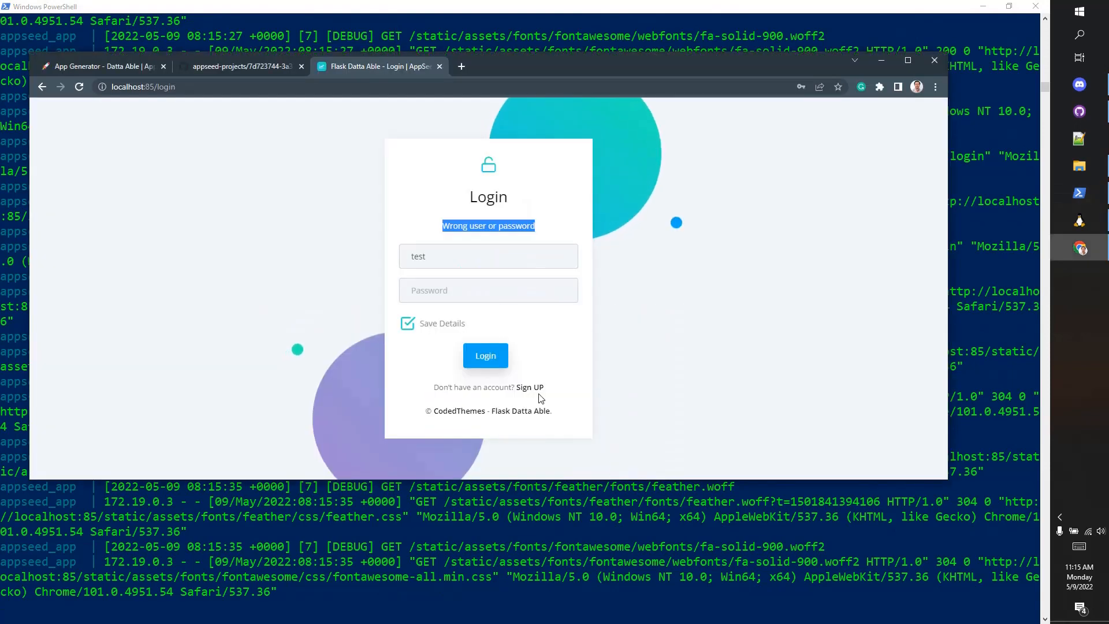
- Register a user named test with email and password, then return to the login page
{"action": "left_click", "coordinate": [530, 387]}
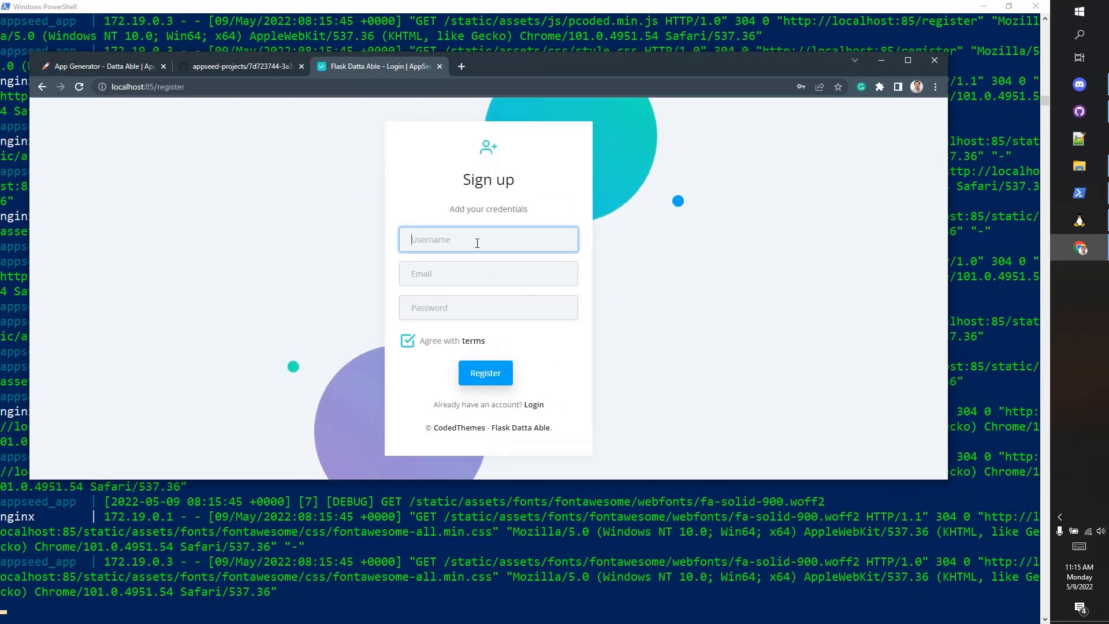
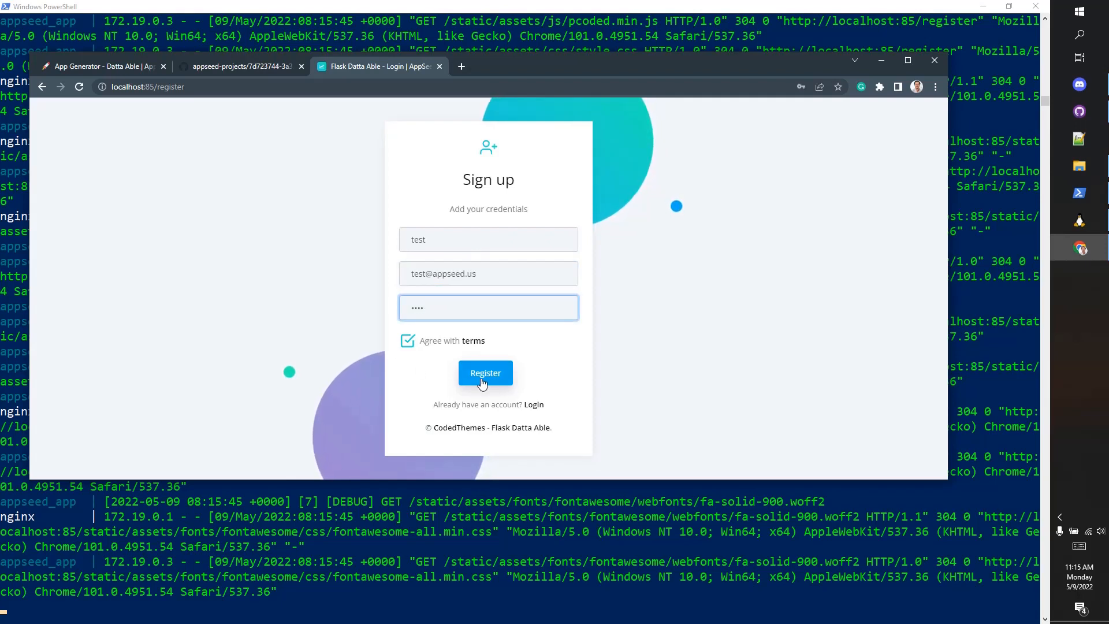
{"action": "left_click", "coordinate": [485, 372]}
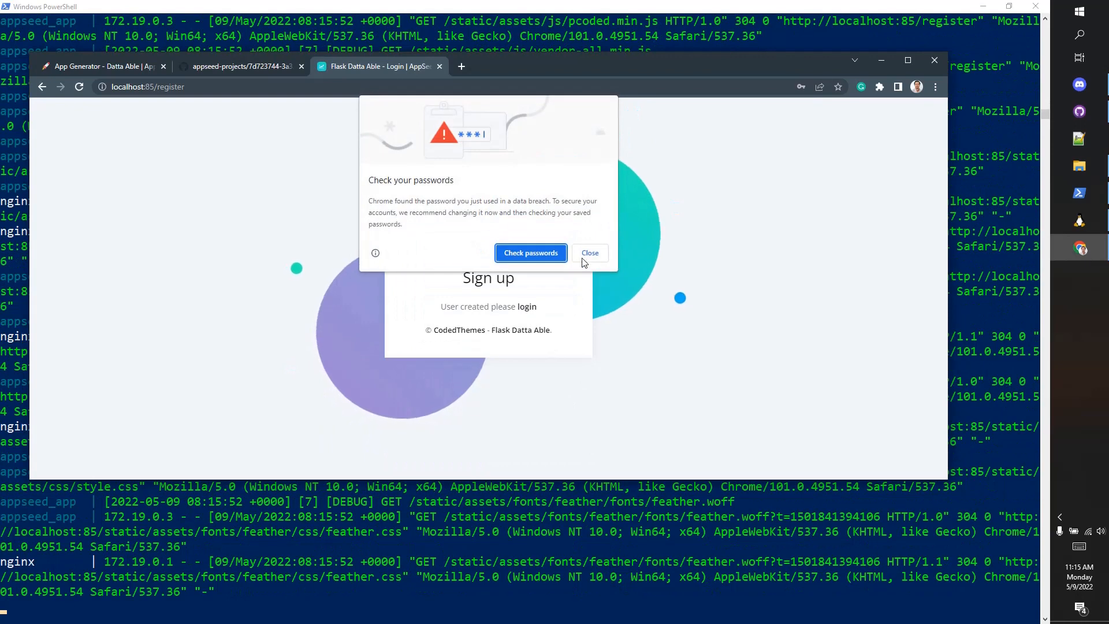
{"action": "left_click", "coordinate": [590, 253]}
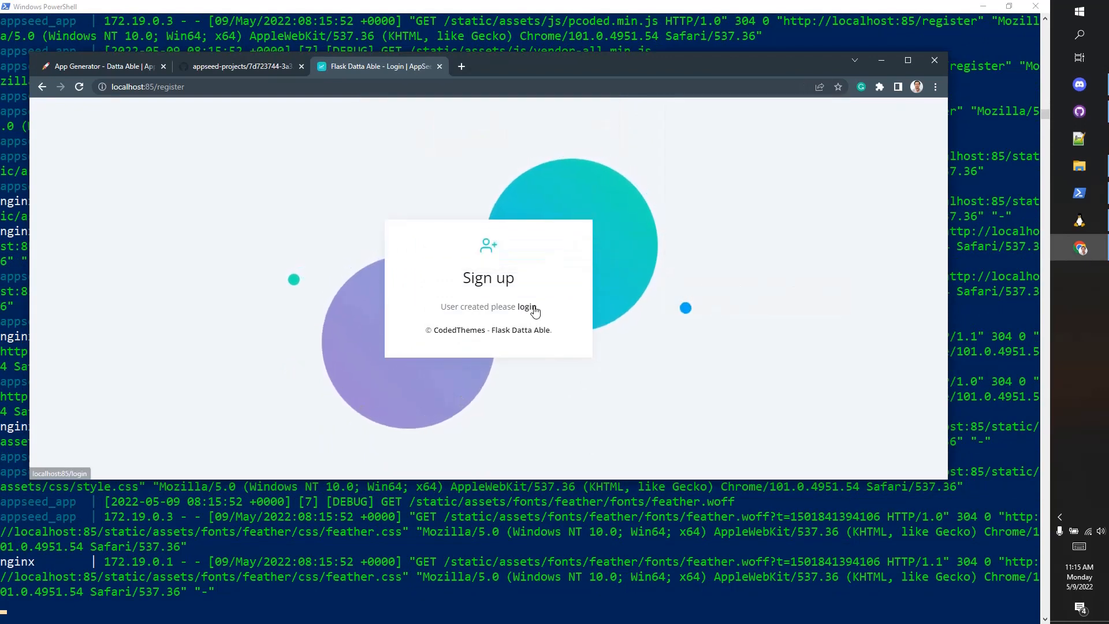
{"action": "left_click", "coordinate": [526, 306]}
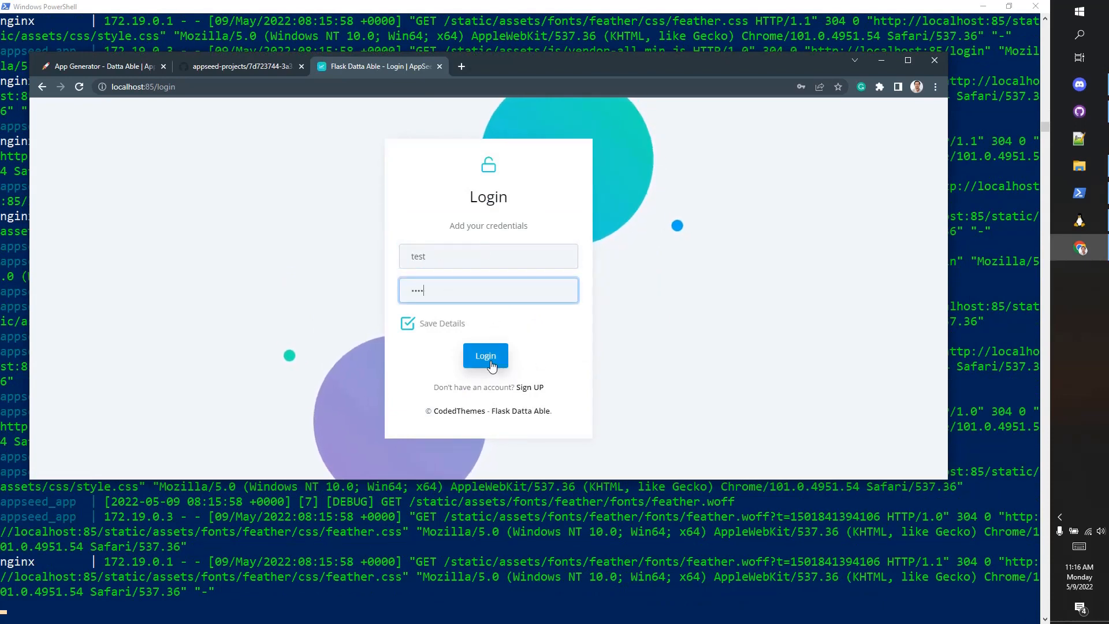
- Log in as test and open the Morris Chart page from the sidebar
{"action": "left_click", "coordinate": [485, 356]}
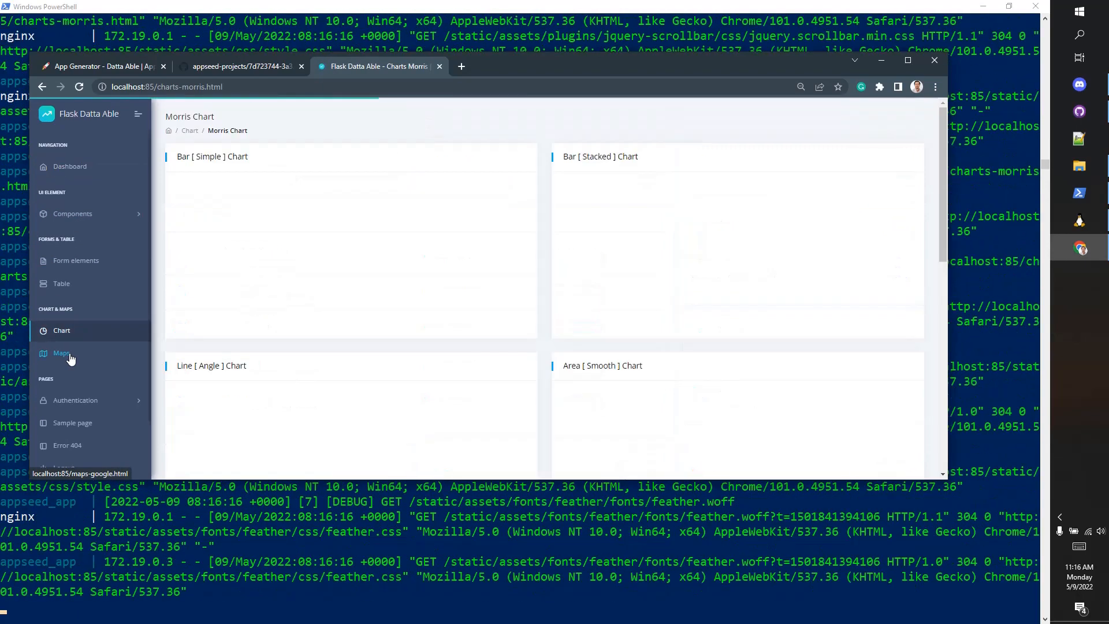
- View the Google Maps demo page, then return to the App Generator tab
{"action": "left_click", "coordinate": [62, 353]}
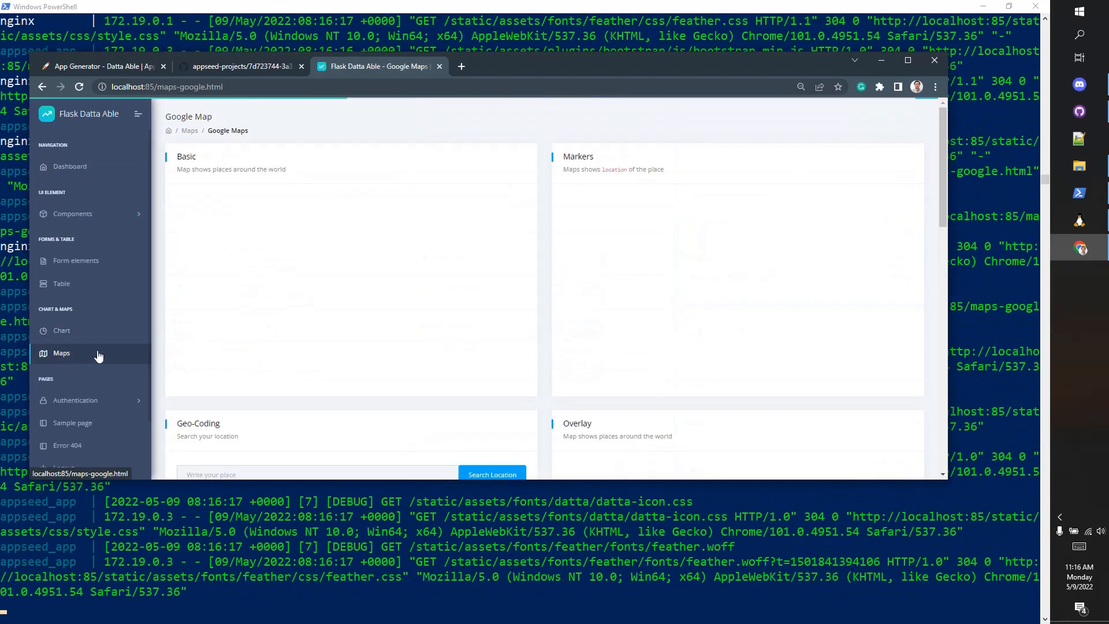
{"action": "left_click", "coordinate": [61, 353]}
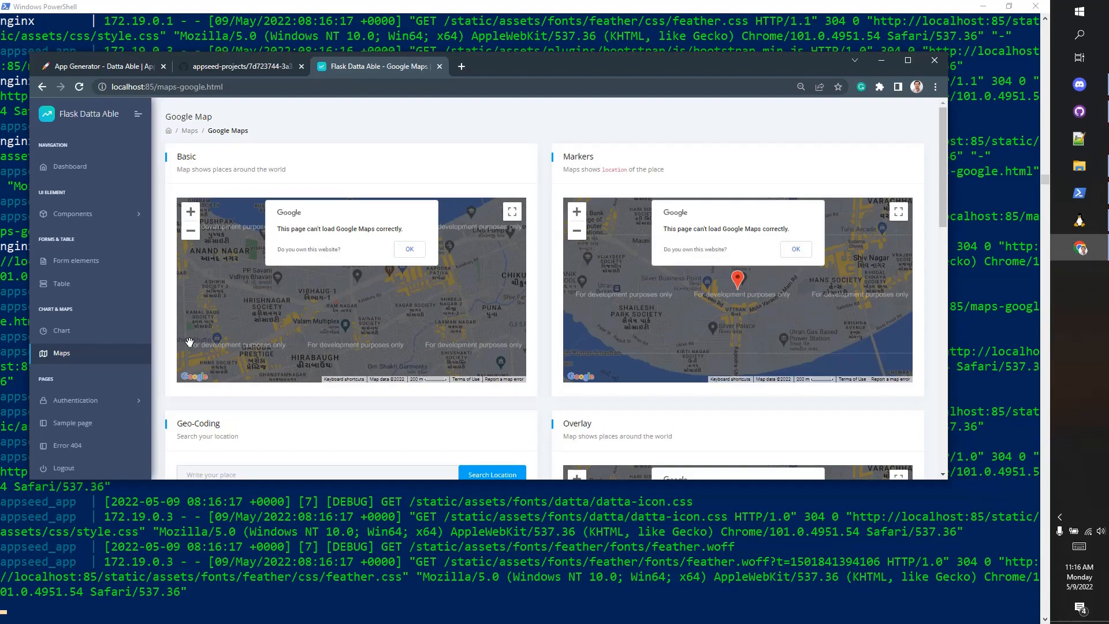
{"action": "mouse_move", "coordinate": [649, 70]}
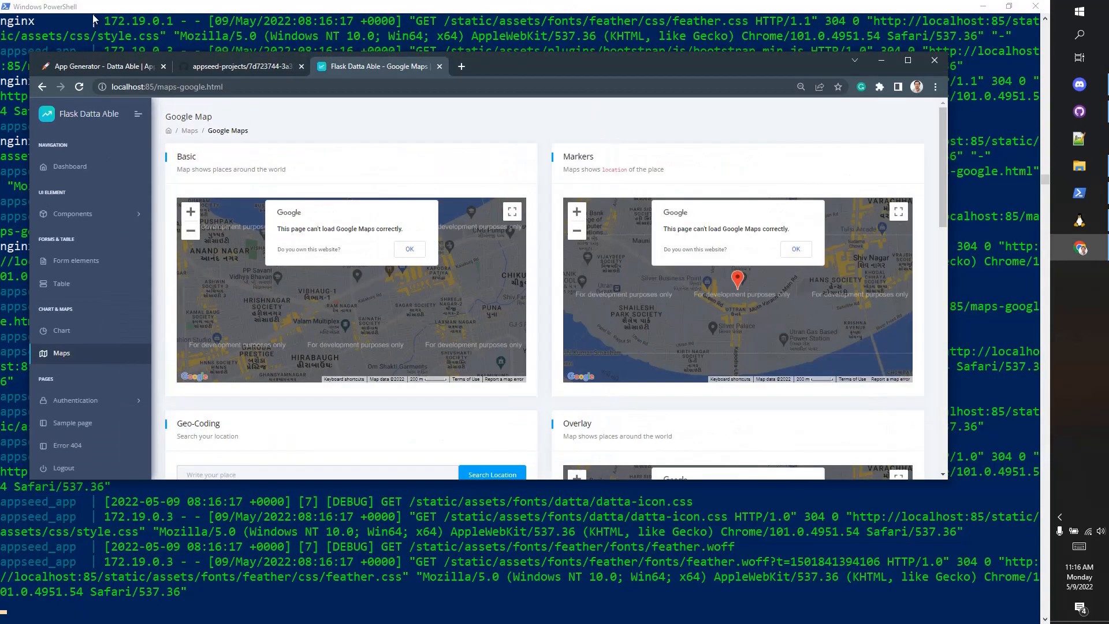
{"action": "left_click", "coordinate": [103, 66]}
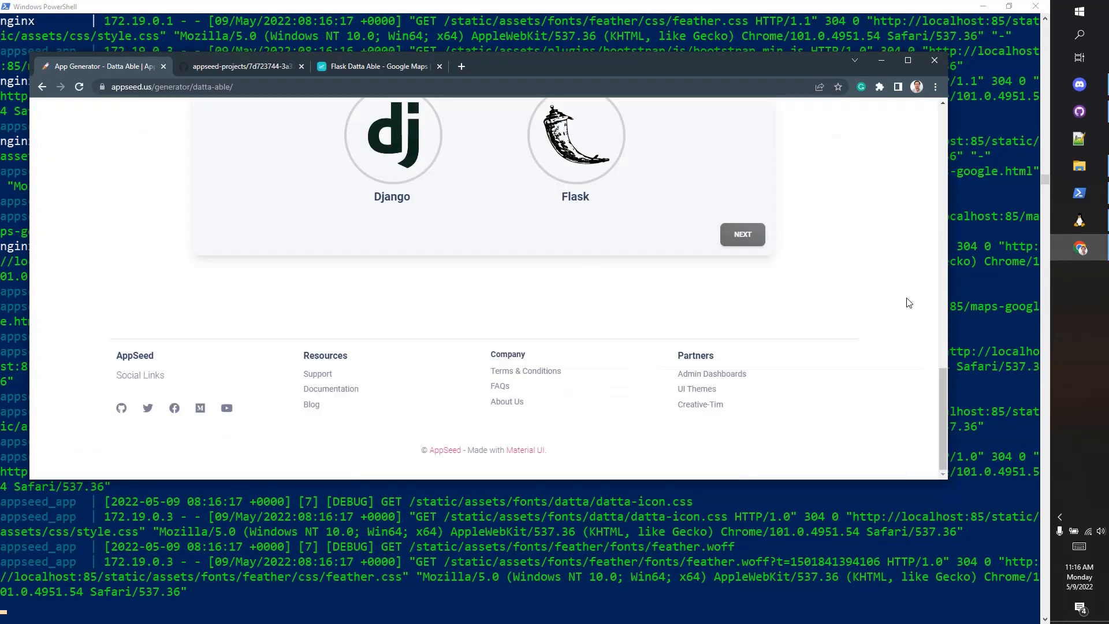
- Keep Flask, choose database 'none' with Docker, and start generating the second project
{"action": "scroll", "scroll_direction": "up", "scroll_amount": 3}
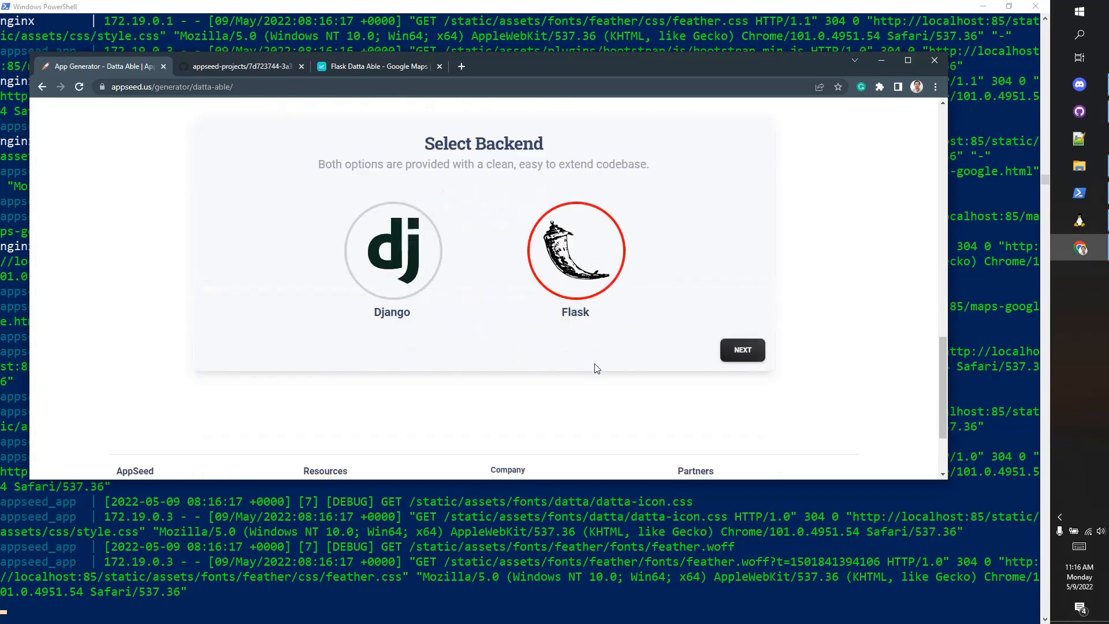
{"action": "left_click", "coordinate": [742, 349]}
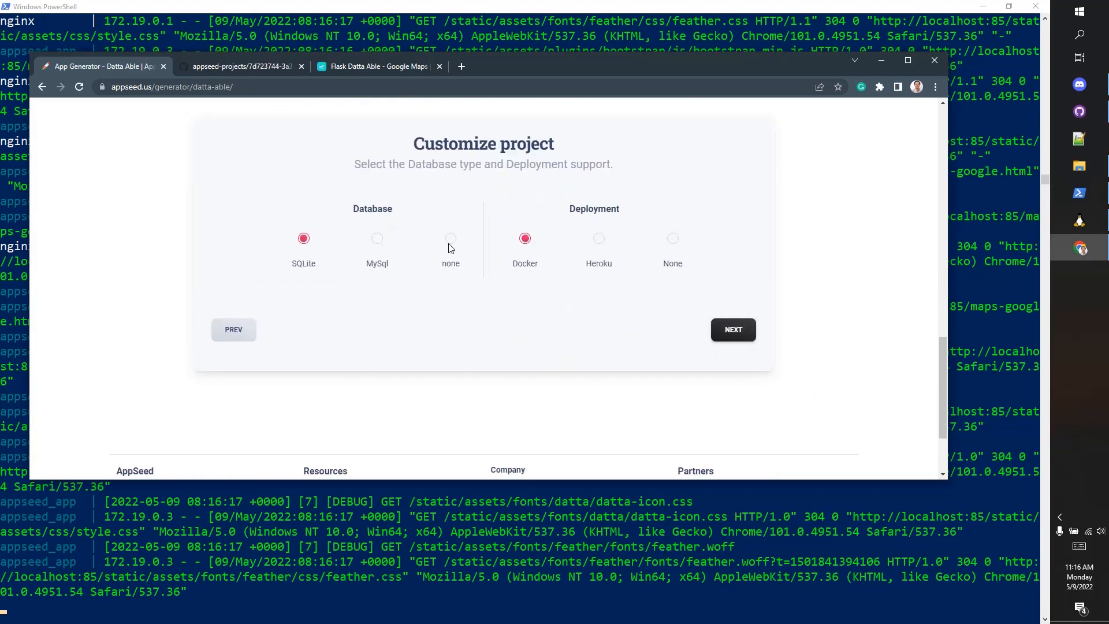
{"action": "left_click", "coordinate": [450, 239]}
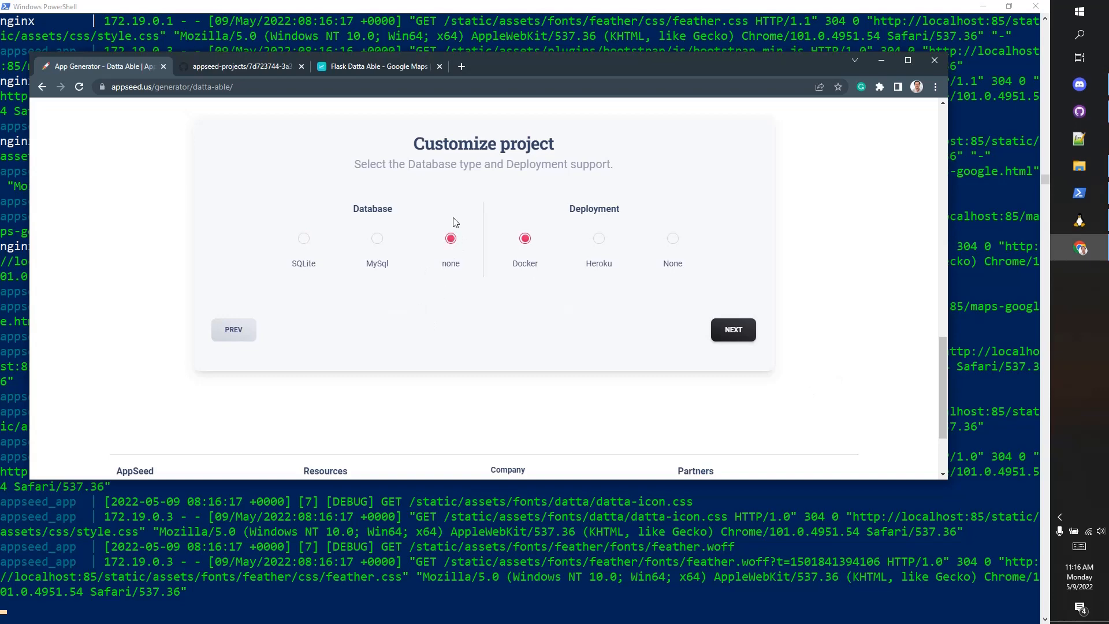
{"action": "left_click", "coordinate": [732, 329]}
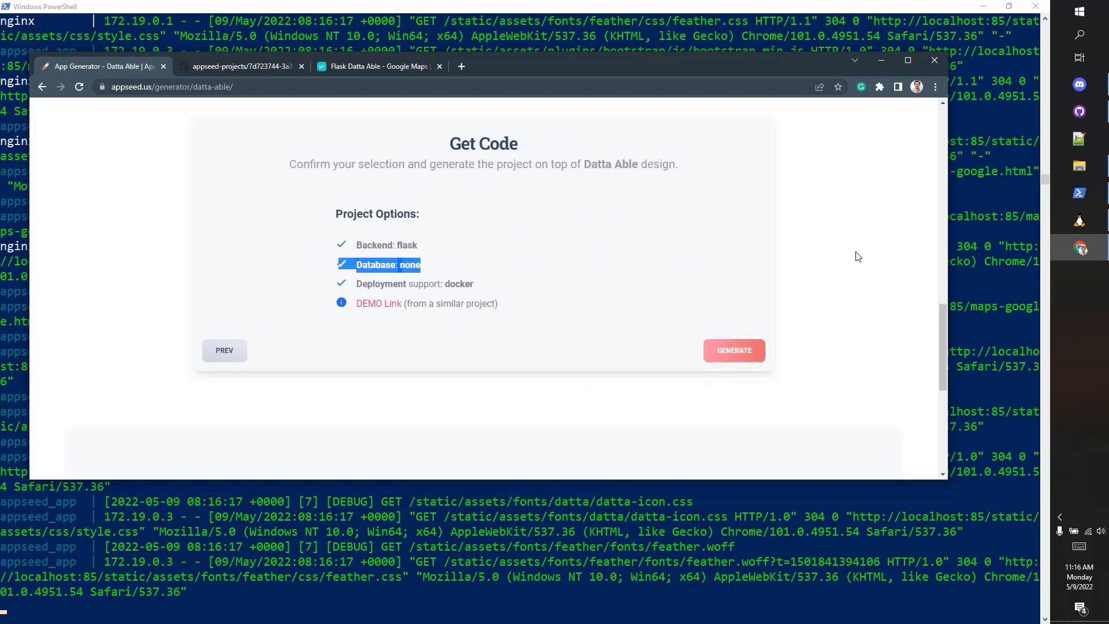
{"action": "left_click", "coordinate": [734, 350]}
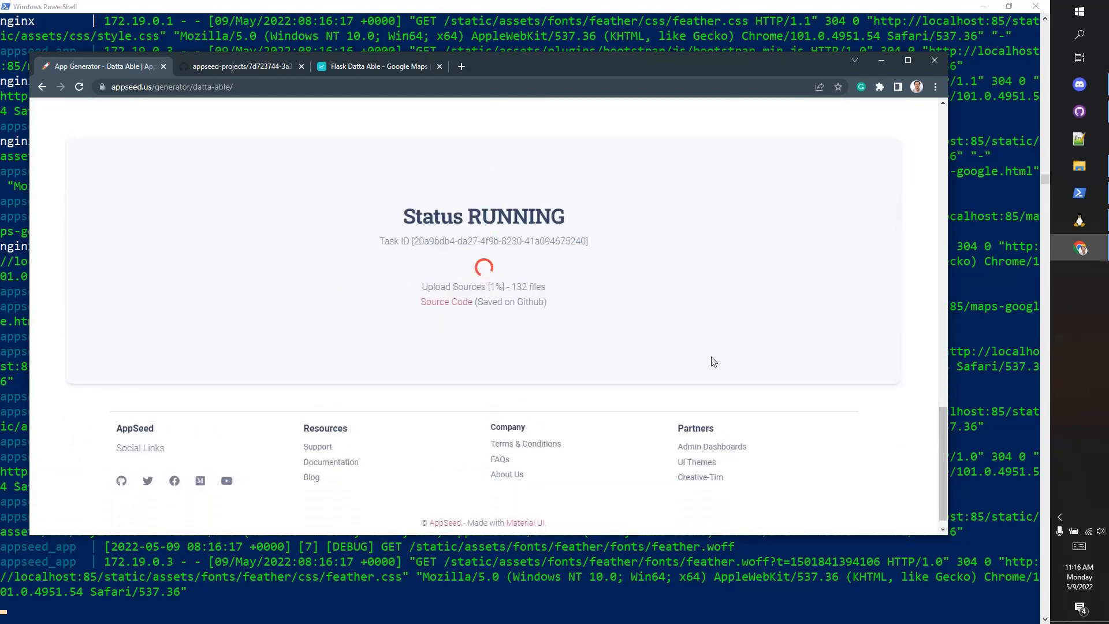
{"action": "mouse_move", "coordinate": [729, 340]}
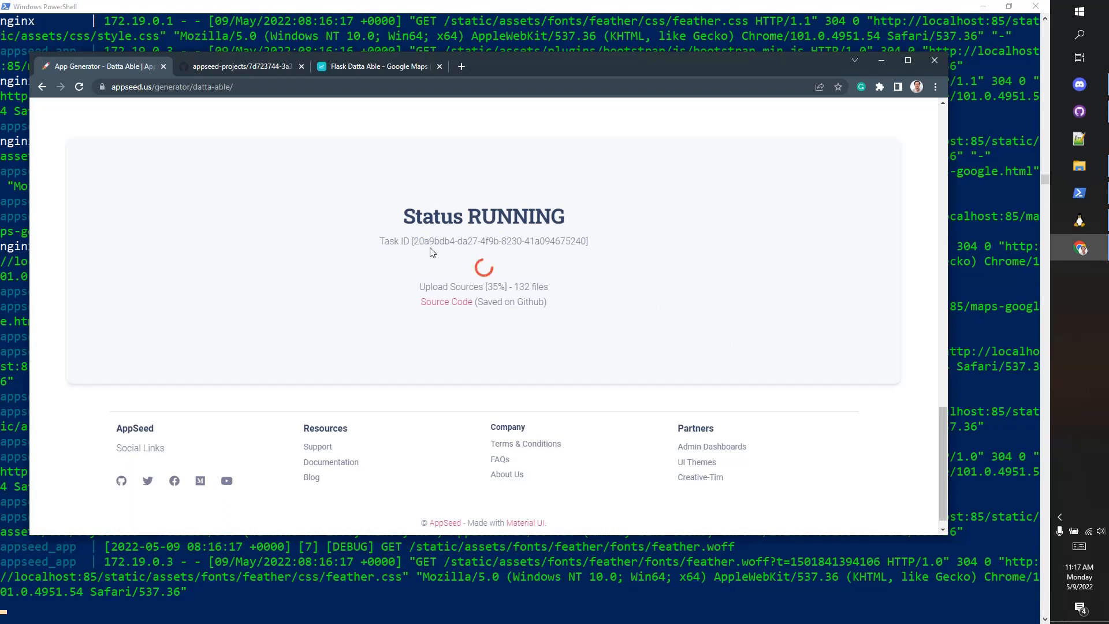
- Wait for the generation task to finish with SUCCESS and open its source code
{"action": "double_click", "coordinate": [422, 241]}
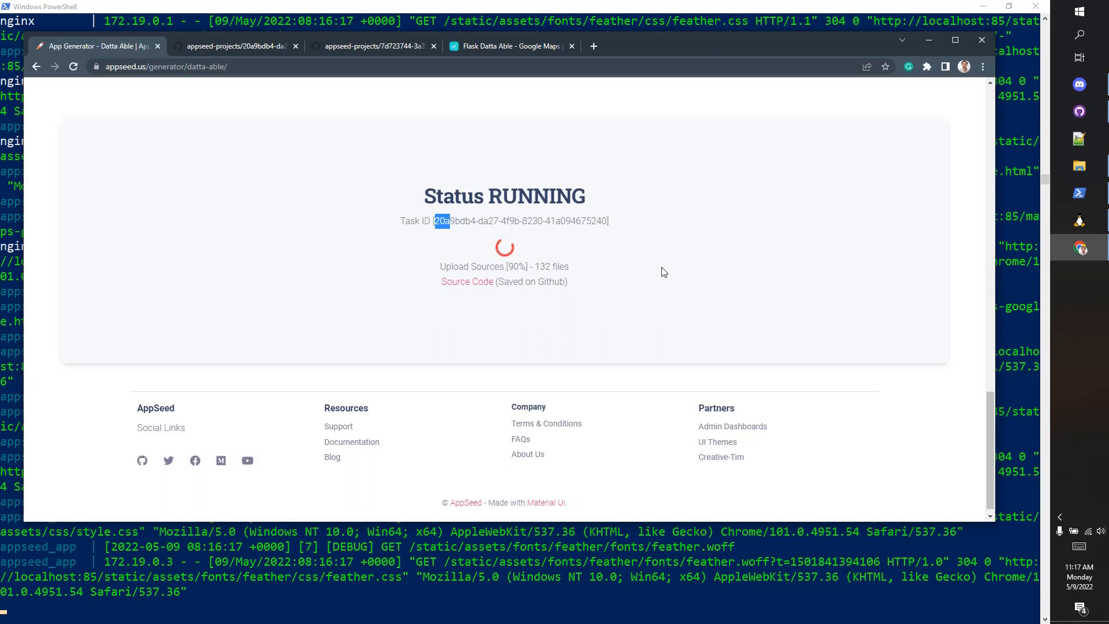
{"action": "mouse_move", "coordinate": [426, 211]}
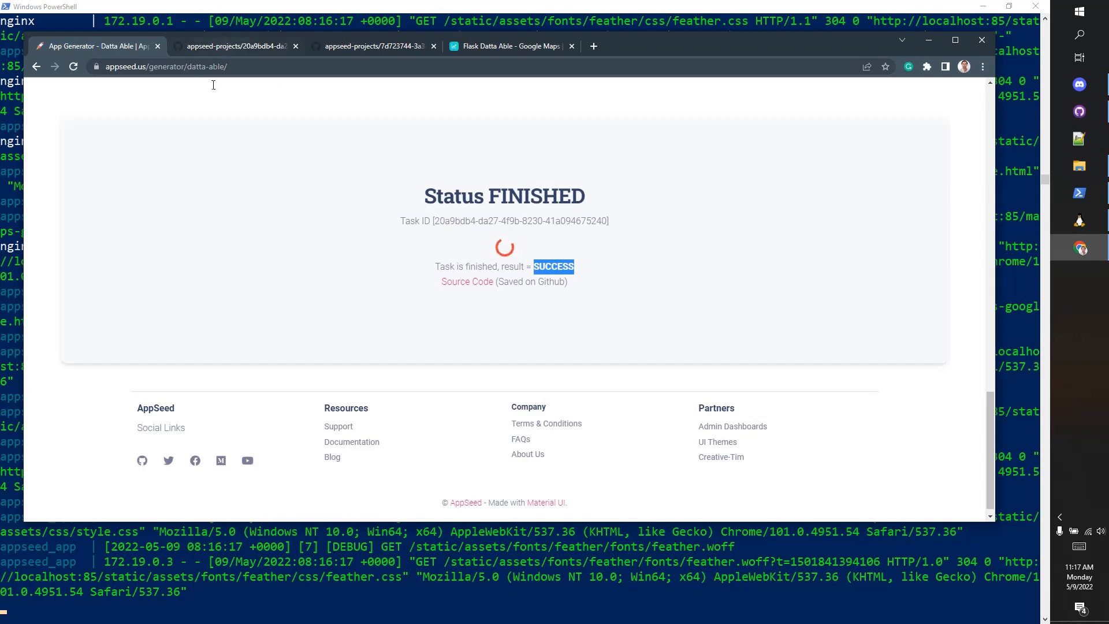
{"action": "left_click", "coordinate": [466, 281]}
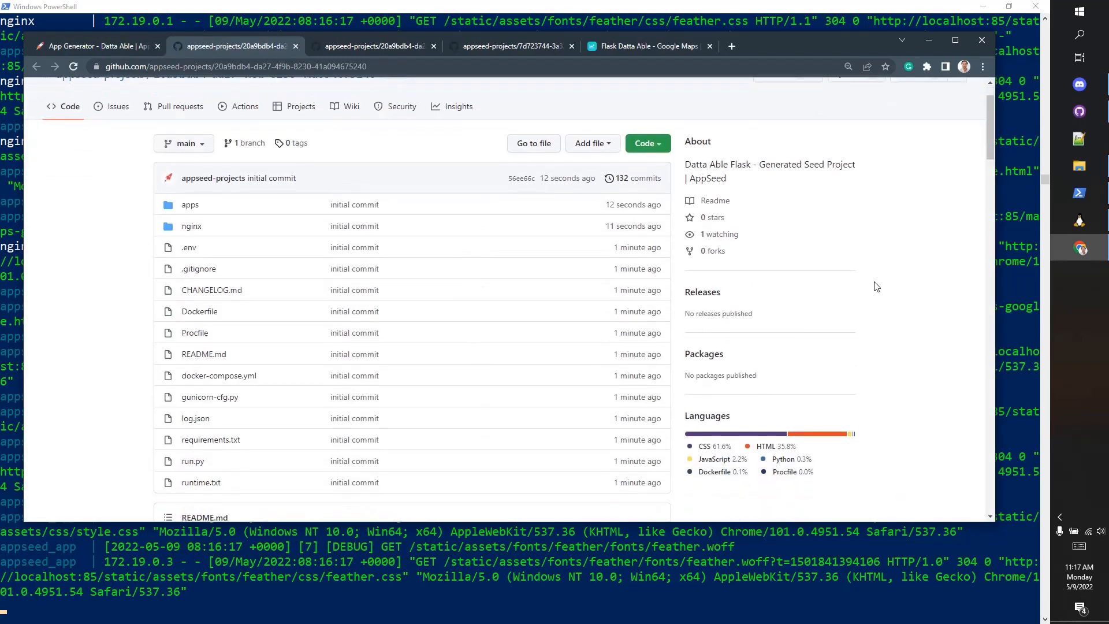
- Scroll through the repository README and bring up the green Code clone menu
{"action": "scroll", "scroll_direction": "down", "scroll_amount": 3}
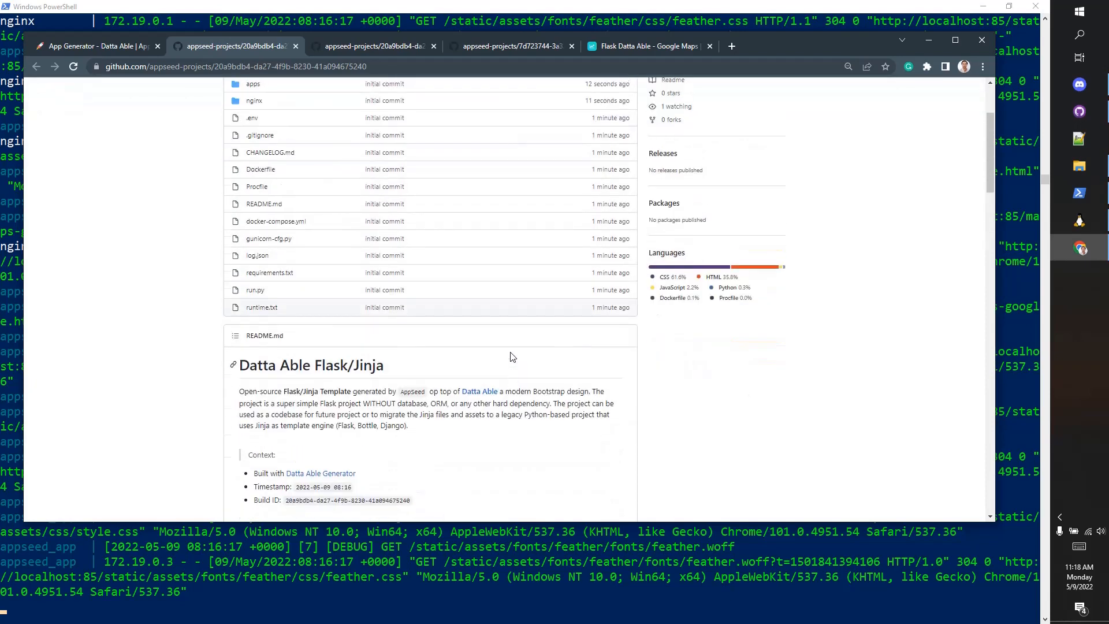
{"action": "left_click", "coordinate": [615, 177]}
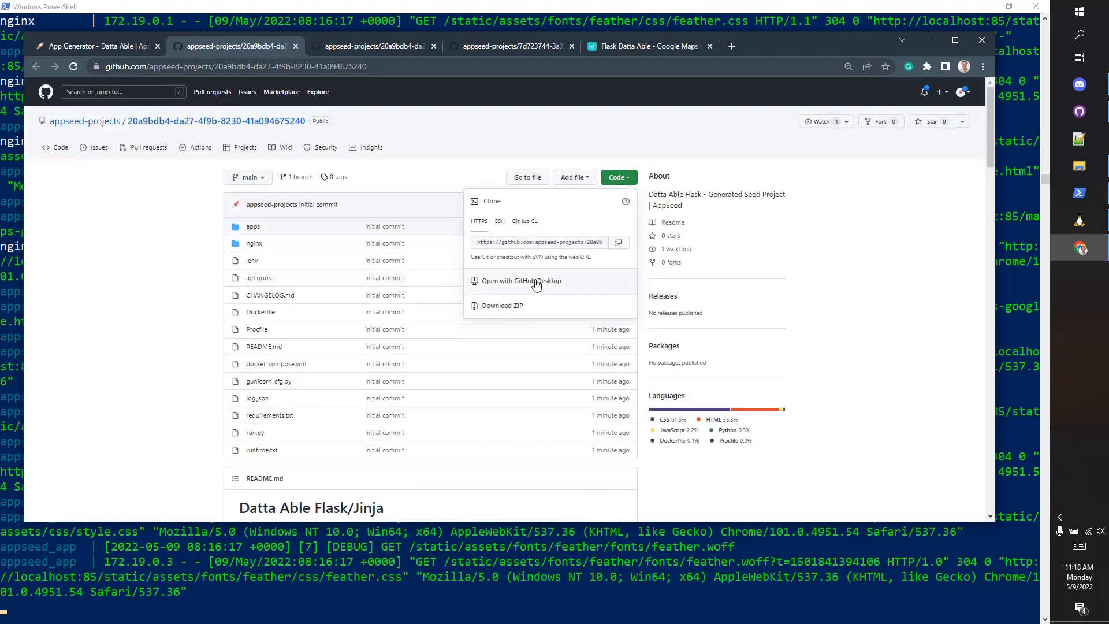
- Clone the repository with GitHub Desktop into D:\work\repo-generated
{"action": "left_click", "coordinate": [520, 280]}
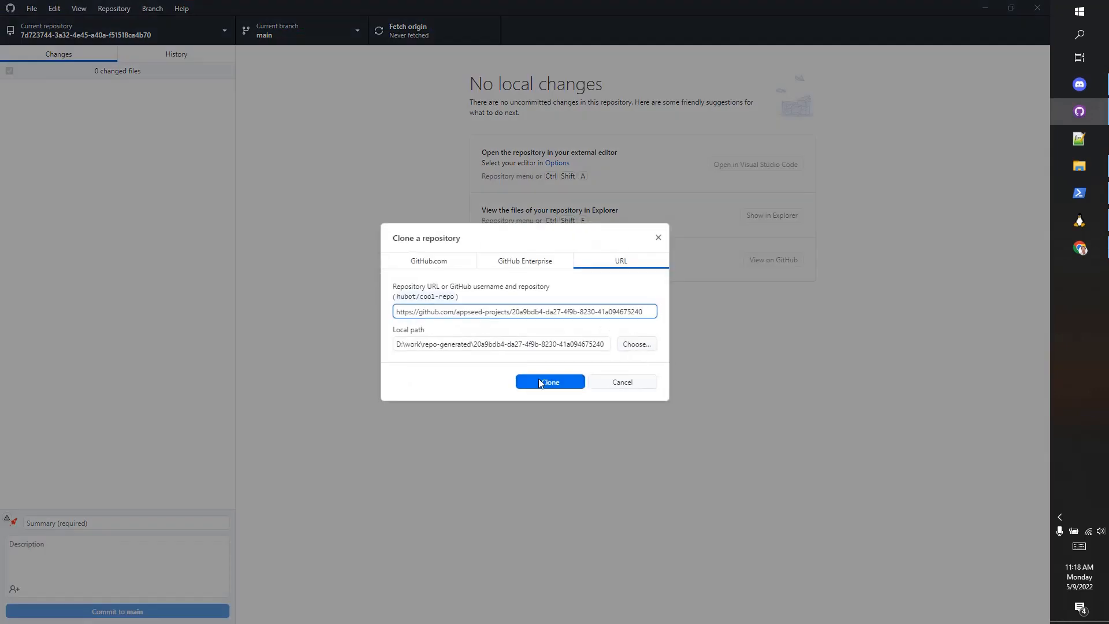
{"action": "left_click", "coordinate": [549, 382]}
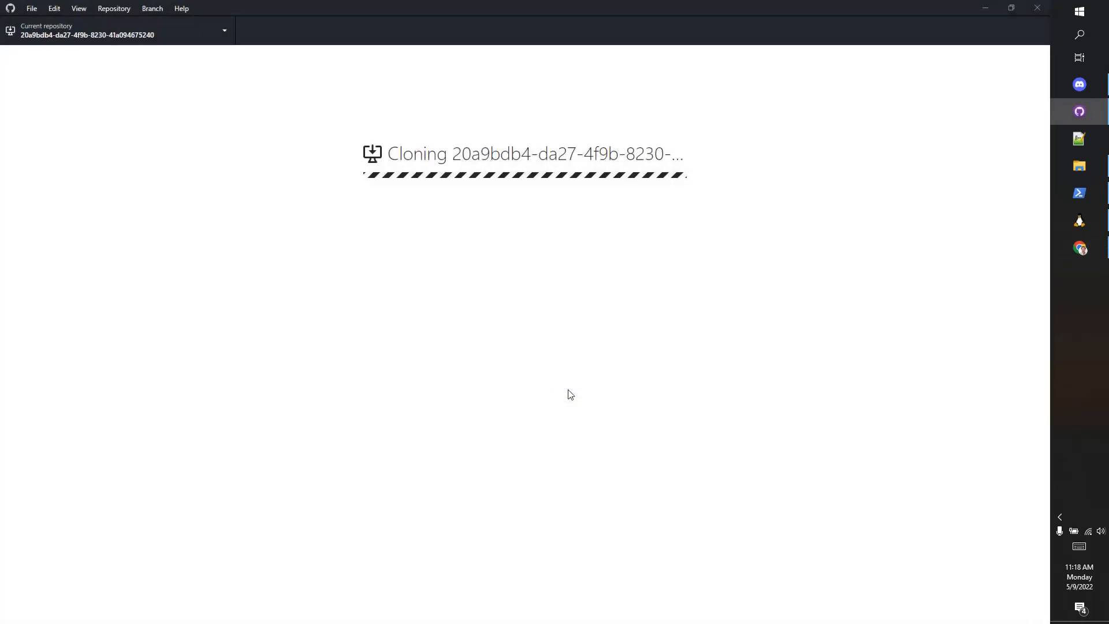
{"action": "mouse_move", "coordinate": [544, 339]}
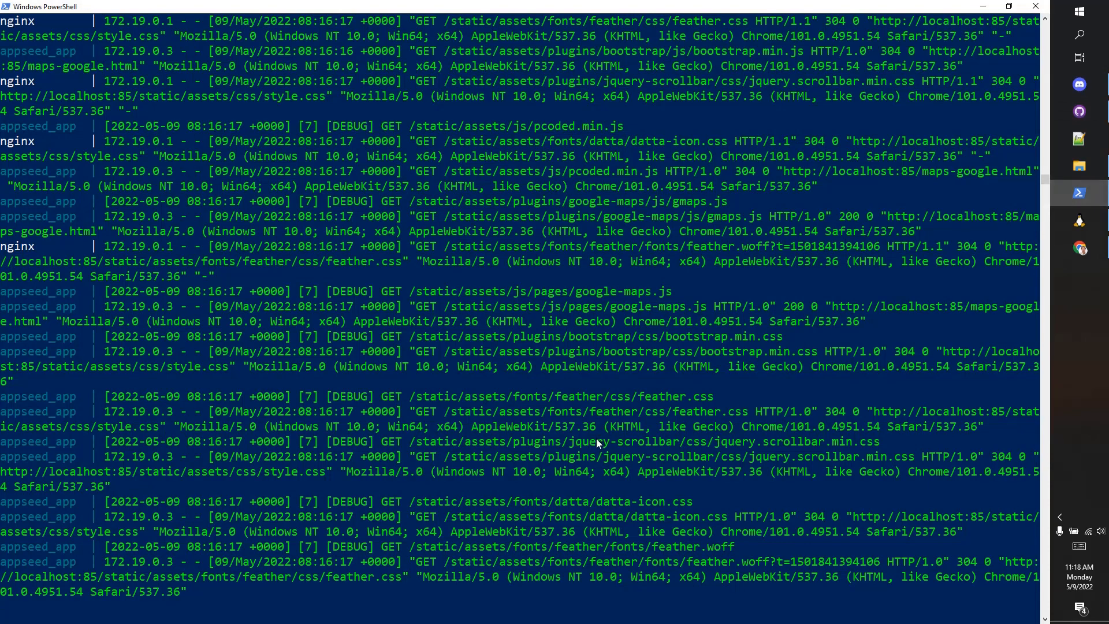
- Stop the old containers, enter the 20a9bdb4 folder, and run docker-compose up --build
{"action": "key", "text": "ctrl+c"}
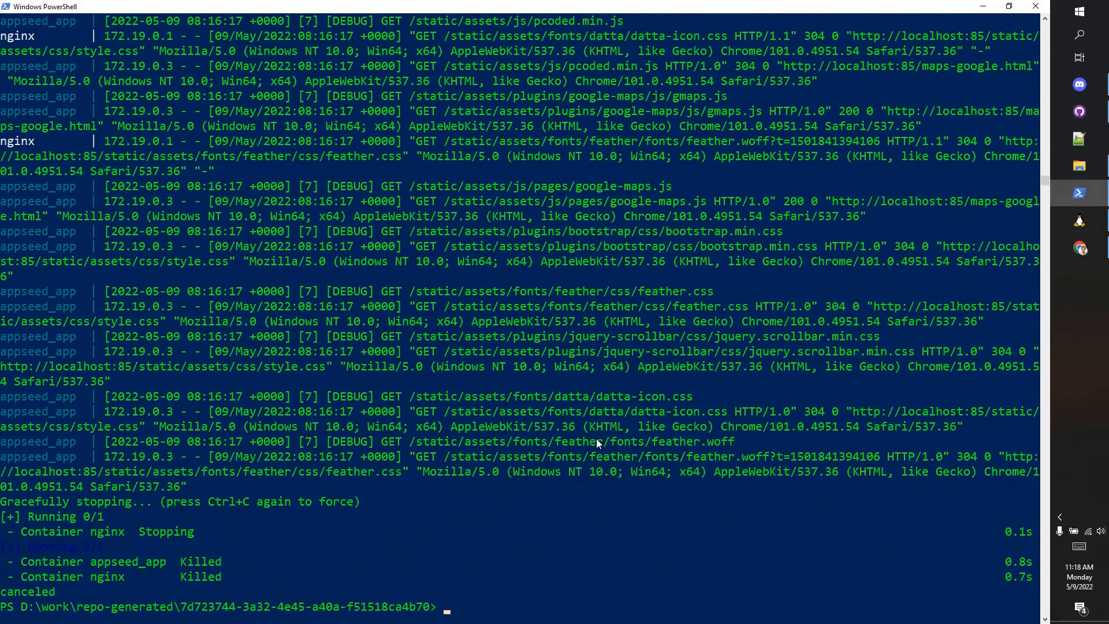
{"action": "type", "text": "cd .."}
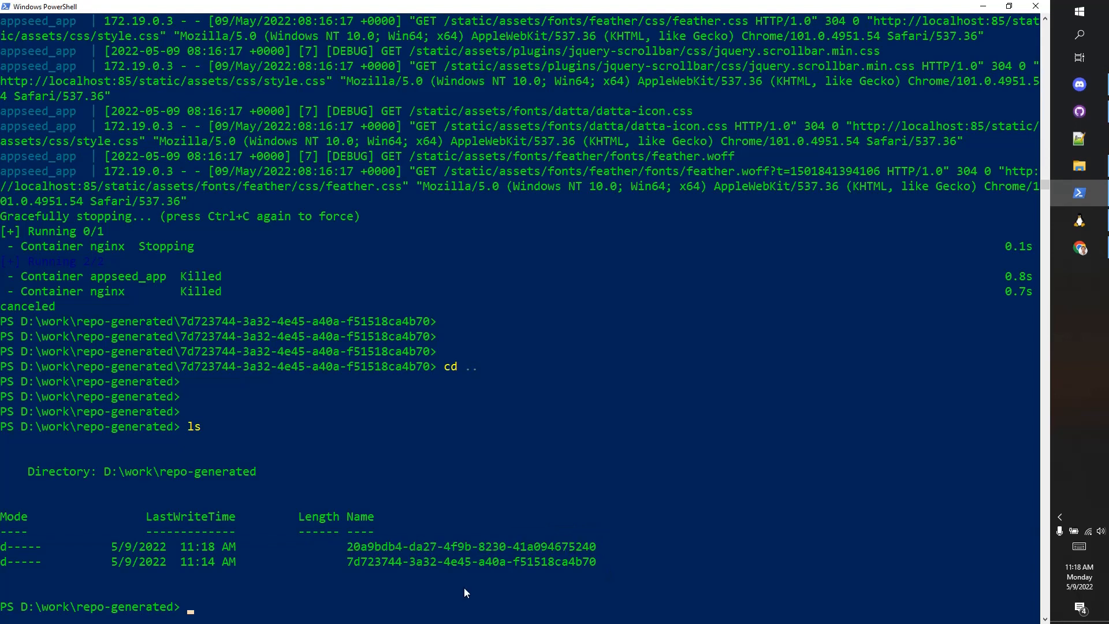
{"action": "type", "text": "cd 20a9bdb4-da27-4f9b-8230-41a094675240"}
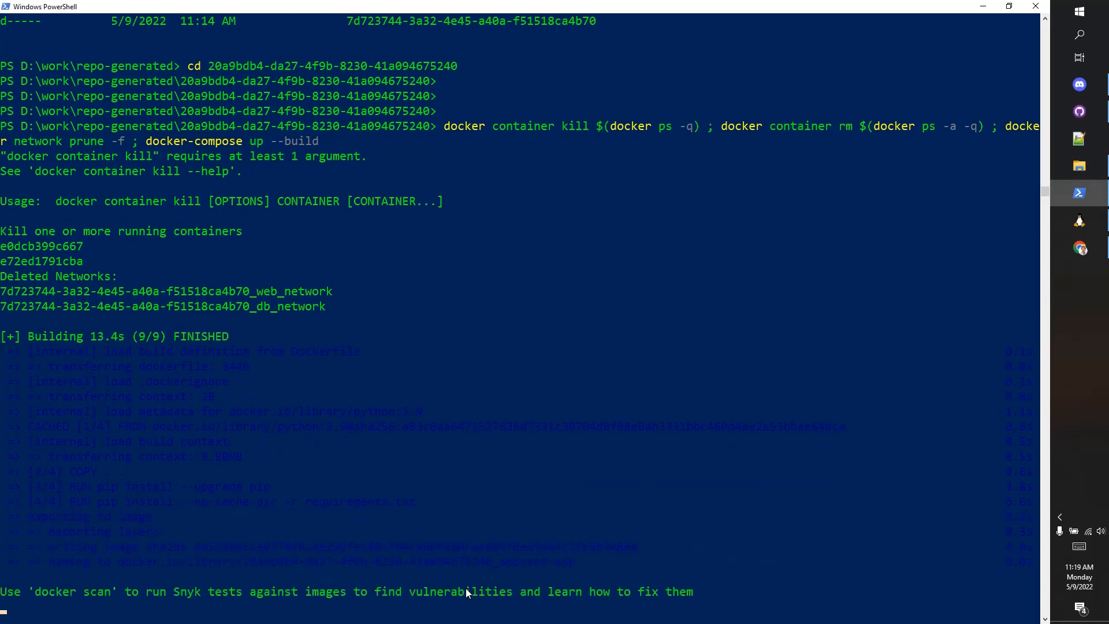
{"action": "scroll", "scroll_direction": "down", "scroll_amount": 3}
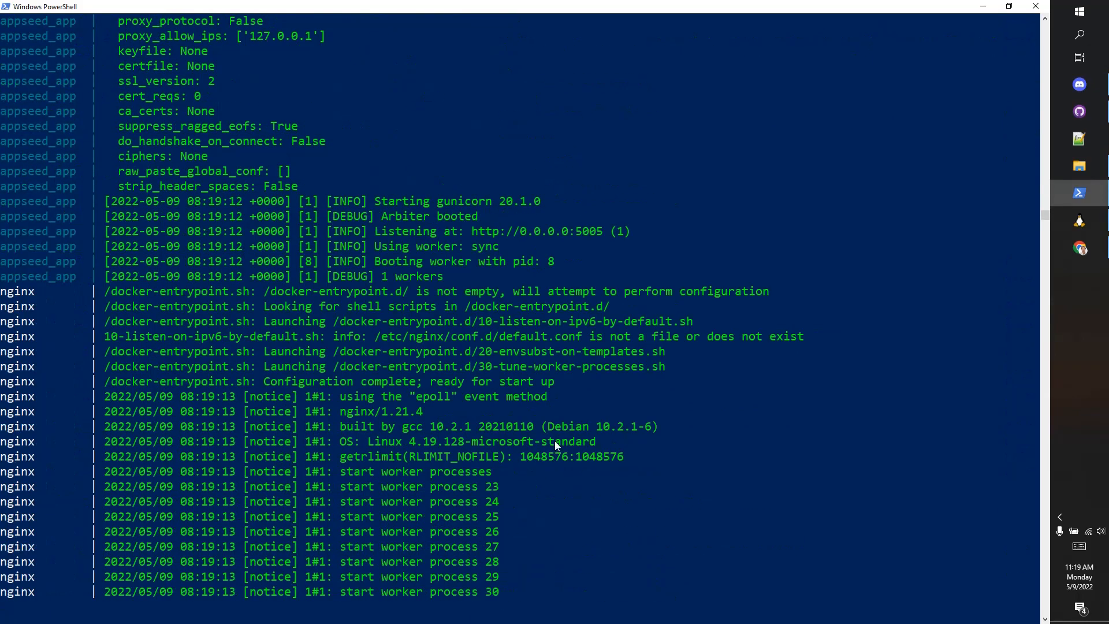
{"action": "mouse_move", "coordinate": [579, 440]}
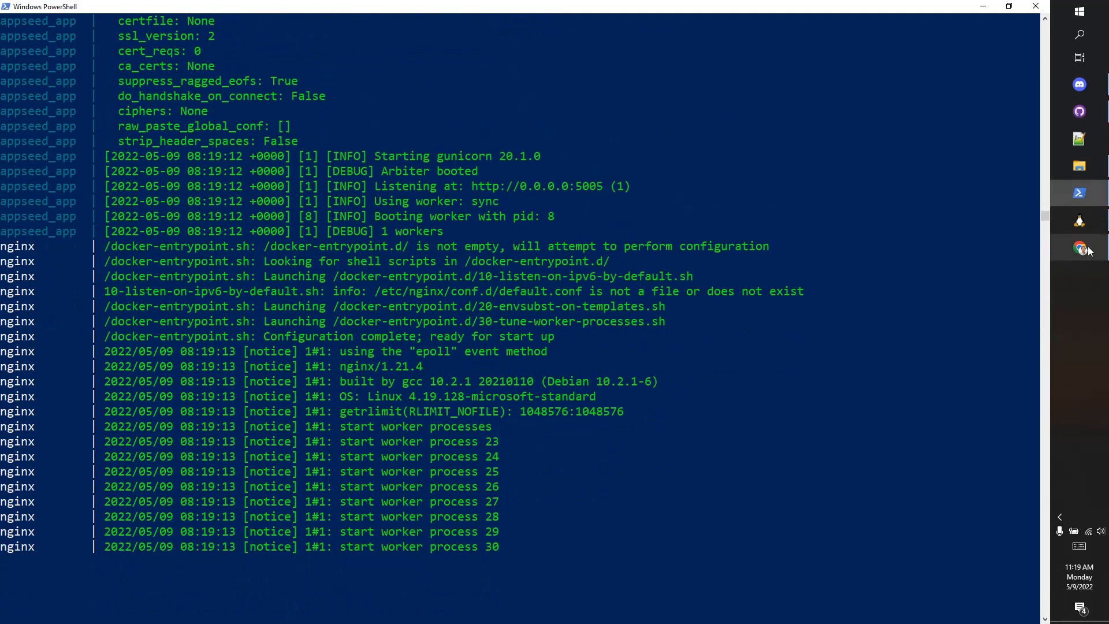
- Load the new app at localhost:85 in a new Chrome tab
{"action": "left_click", "coordinate": [1079, 249]}
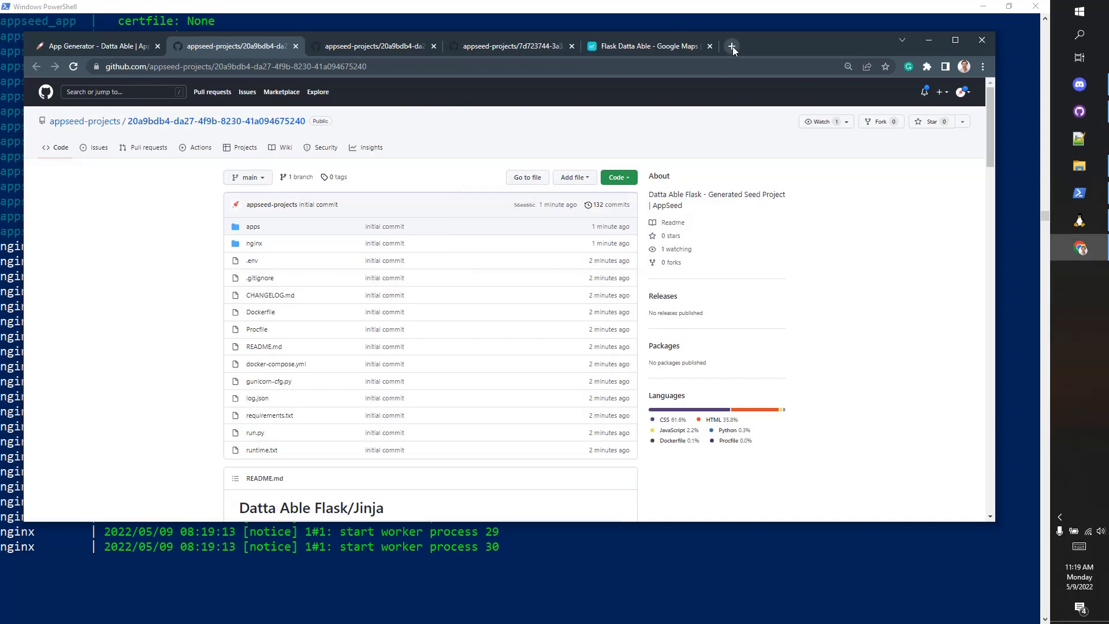
{"action": "left_click", "coordinate": [732, 46]}
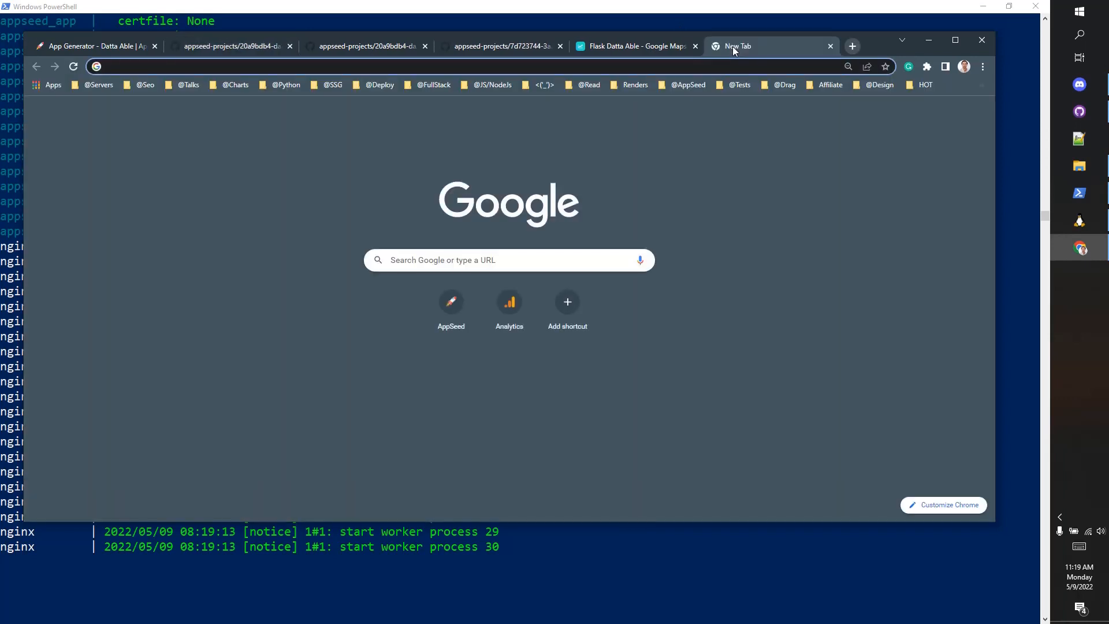
{"action": "type", "text": "localhost:5"}
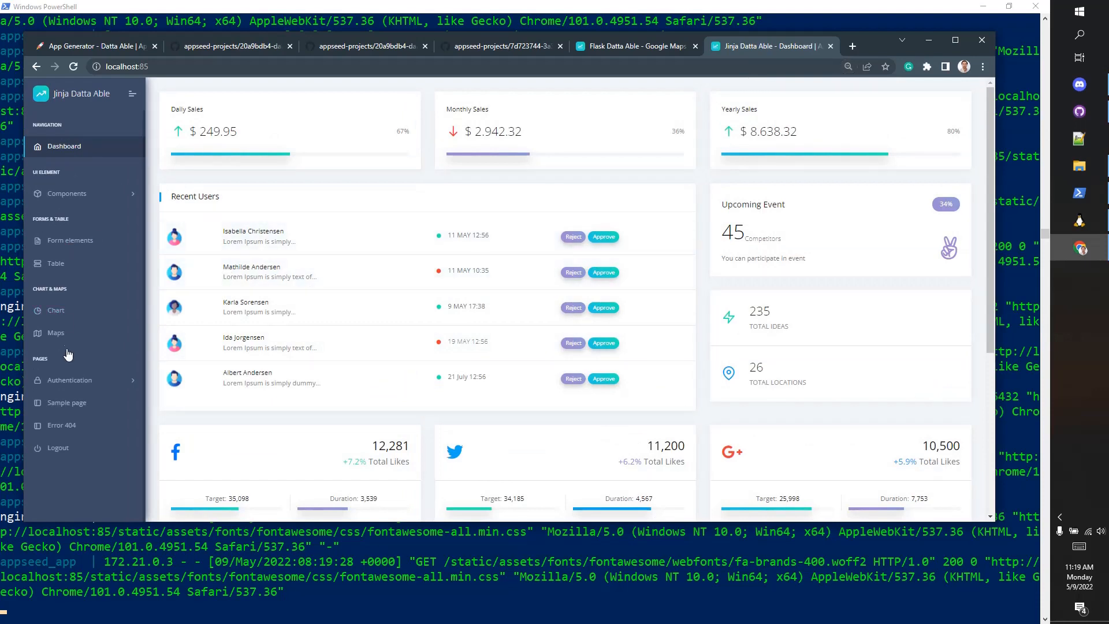
- Browse the Maps, Basic Tables and Form Elements pages, then switch to AppSeed's Support page
{"action": "left_click", "coordinate": [56, 332]}
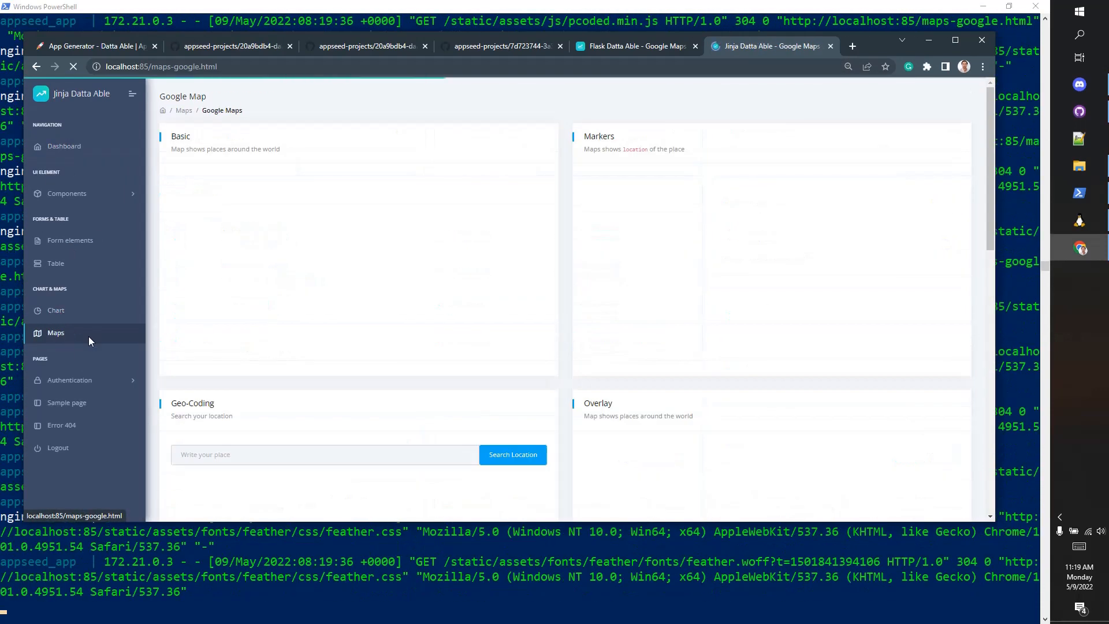
{"action": "left_click", "coordinate": [56, 262]}
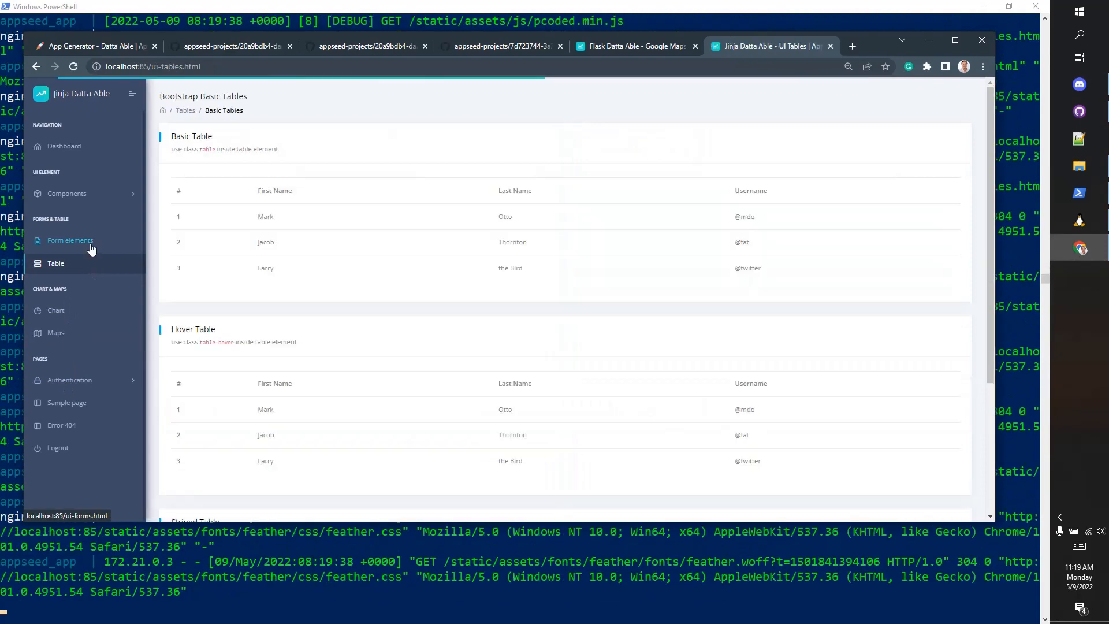
{"action": "left_click", "coordinate": [64, 145]}
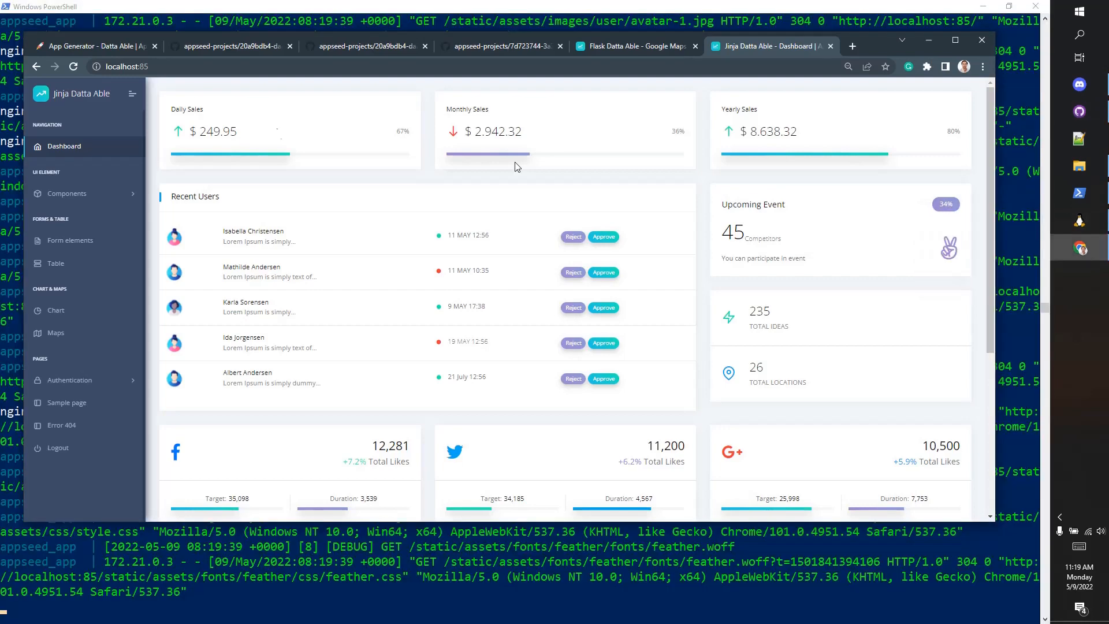
{"action": "mouse_move", "coordinate": [318, 159]}
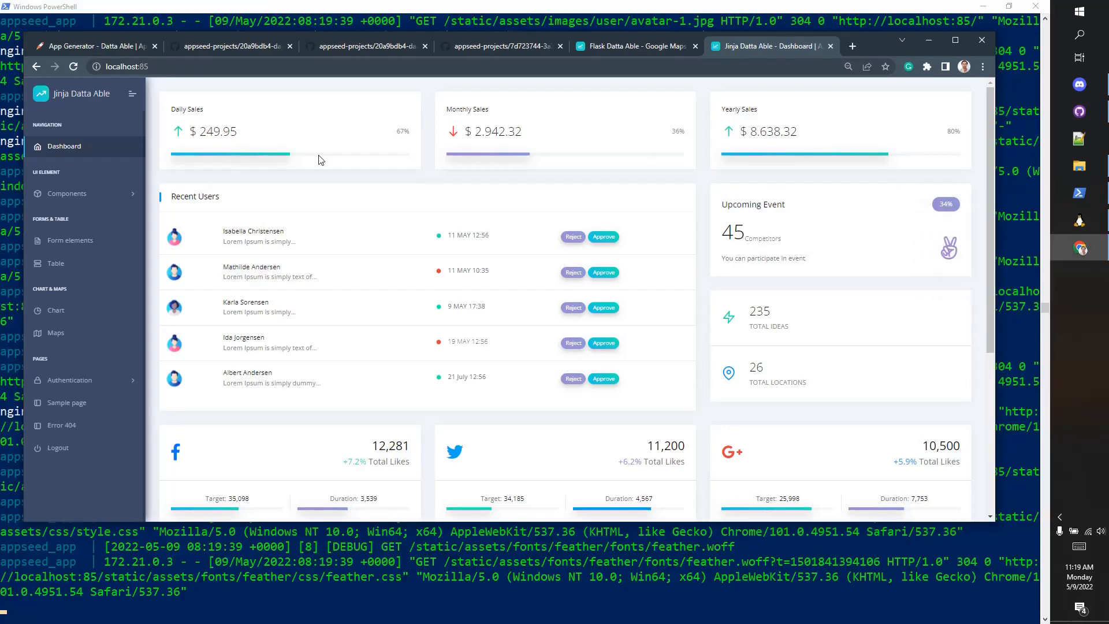
{"action": "left_click", "coordinate": [95, 47]}
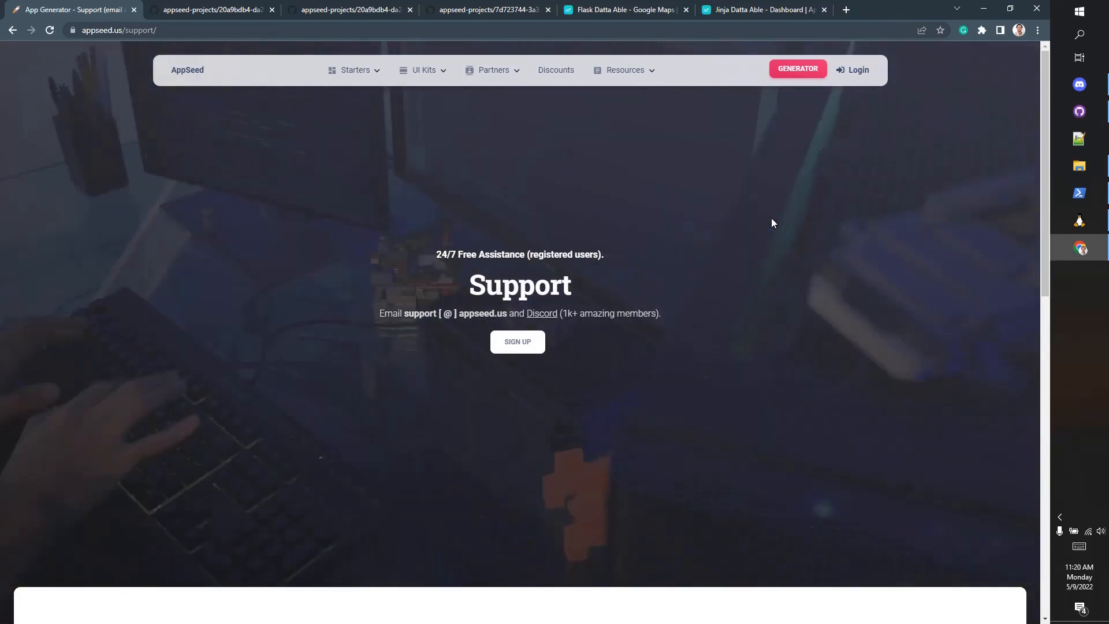
{"action": "mouse_move", "coordinate": [645, 353]}
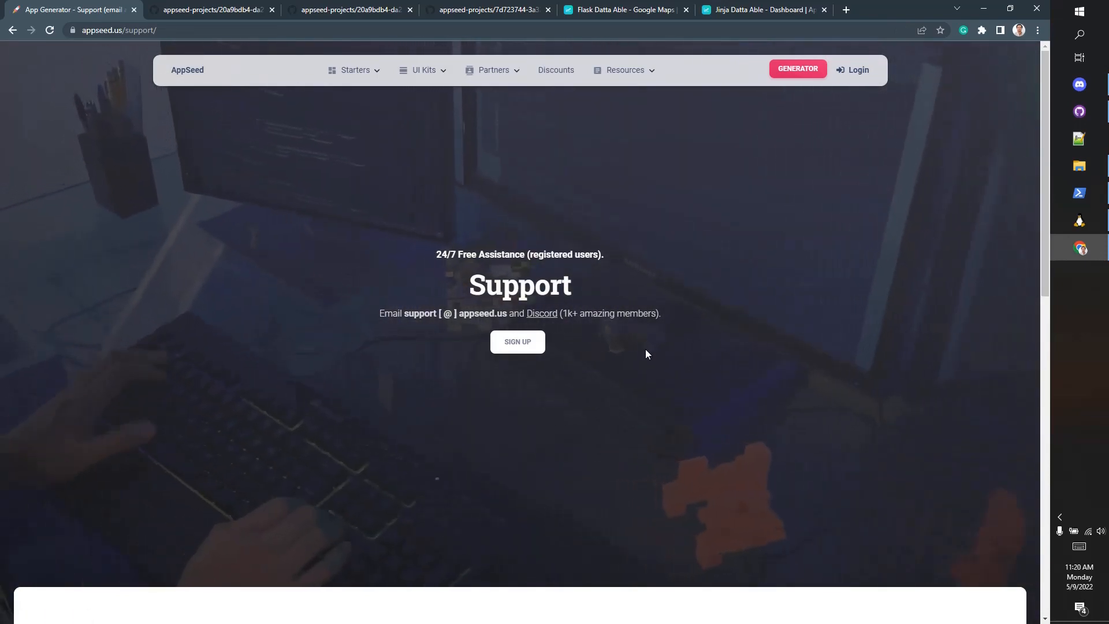